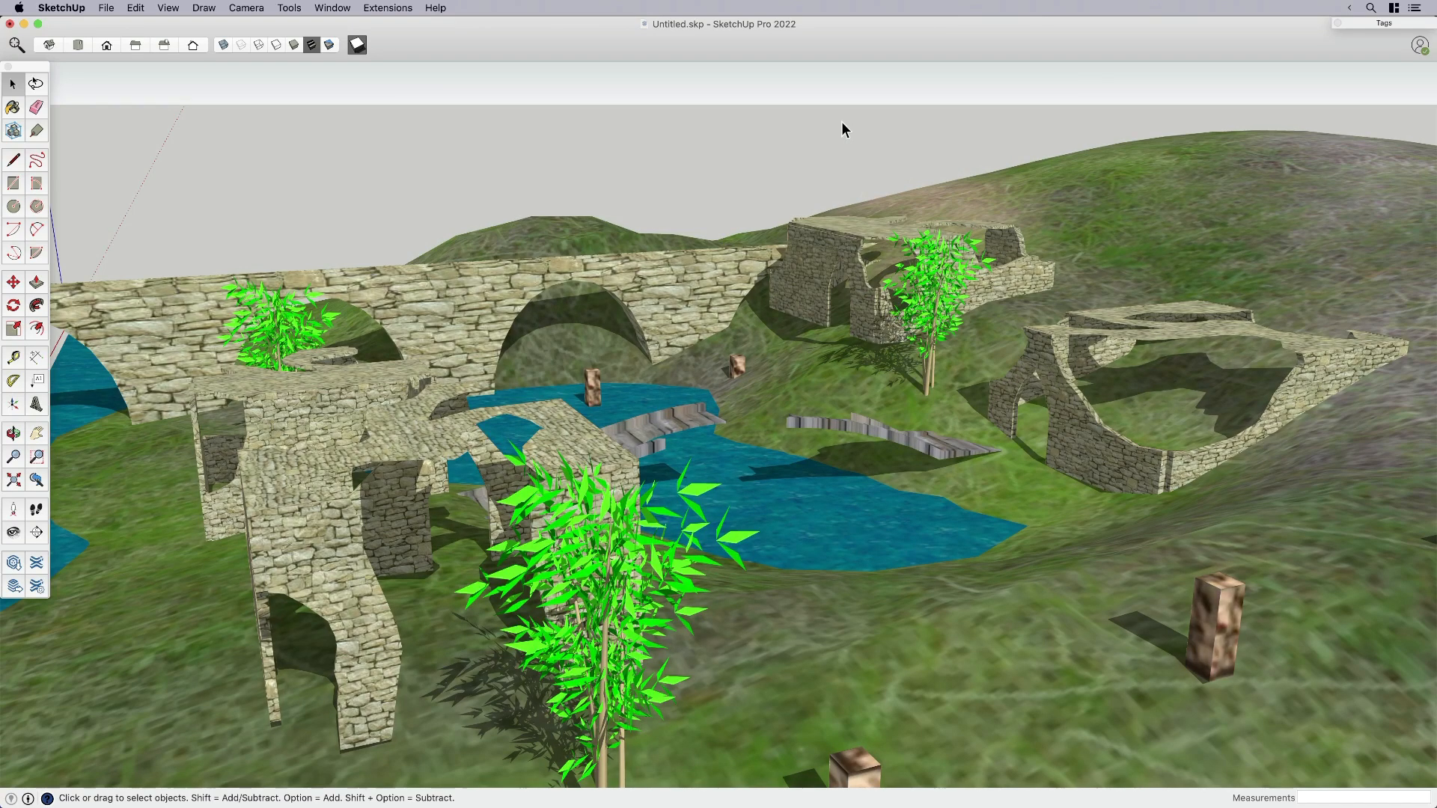
mouse_move(847, 348)
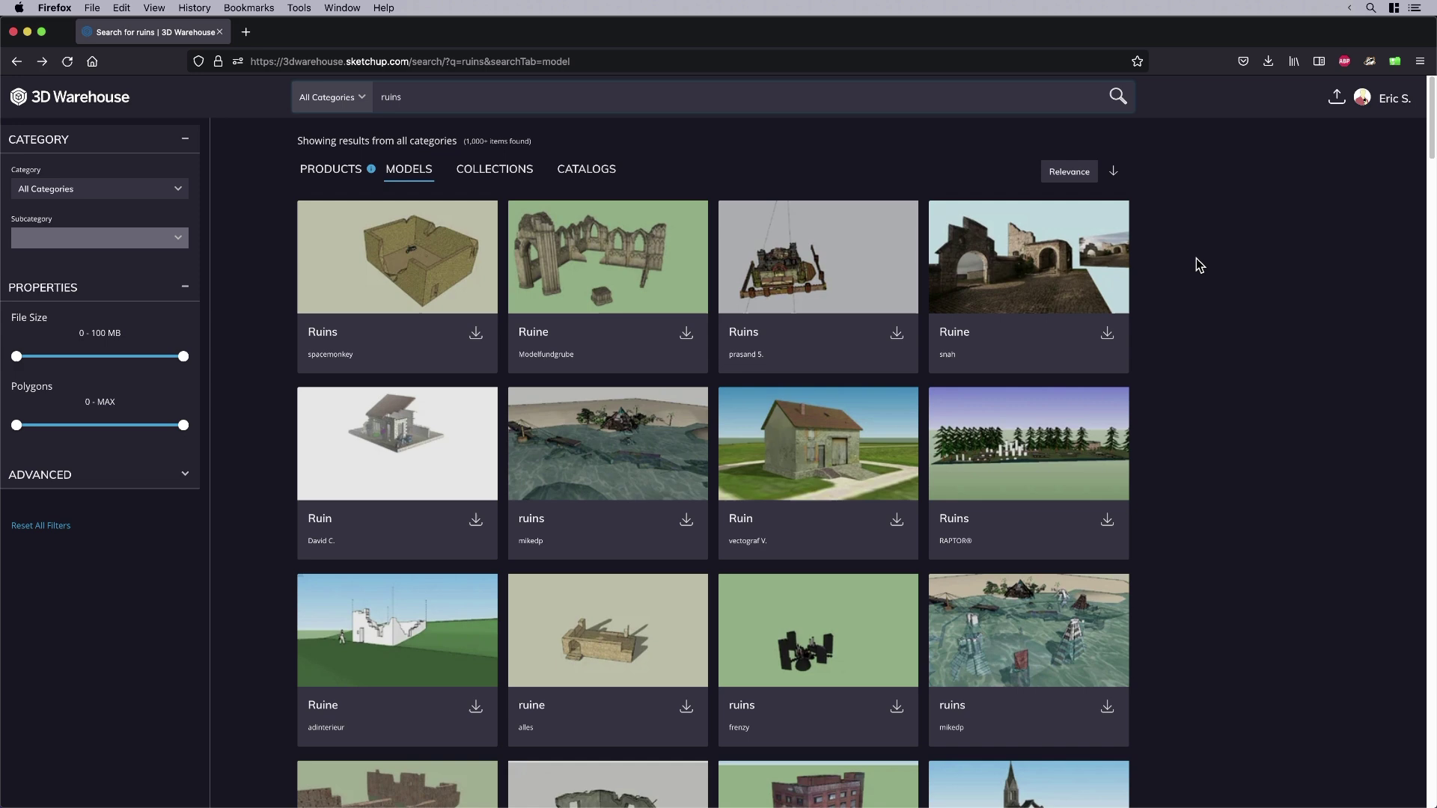
- Scroll the ruins results and open the preview of the Ruins landscape model with bridge and water
scroll("down", 3)
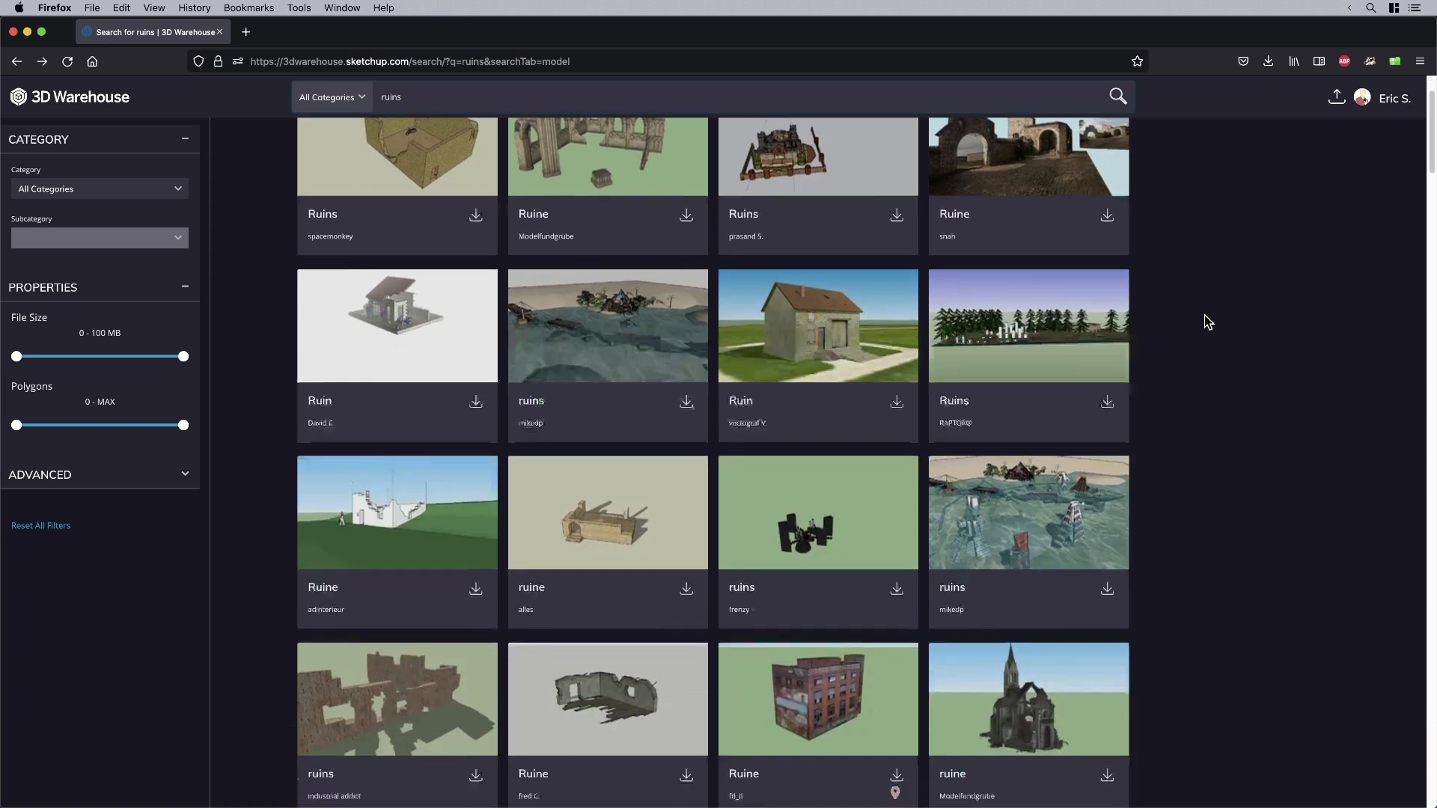
scroll("down", 3)
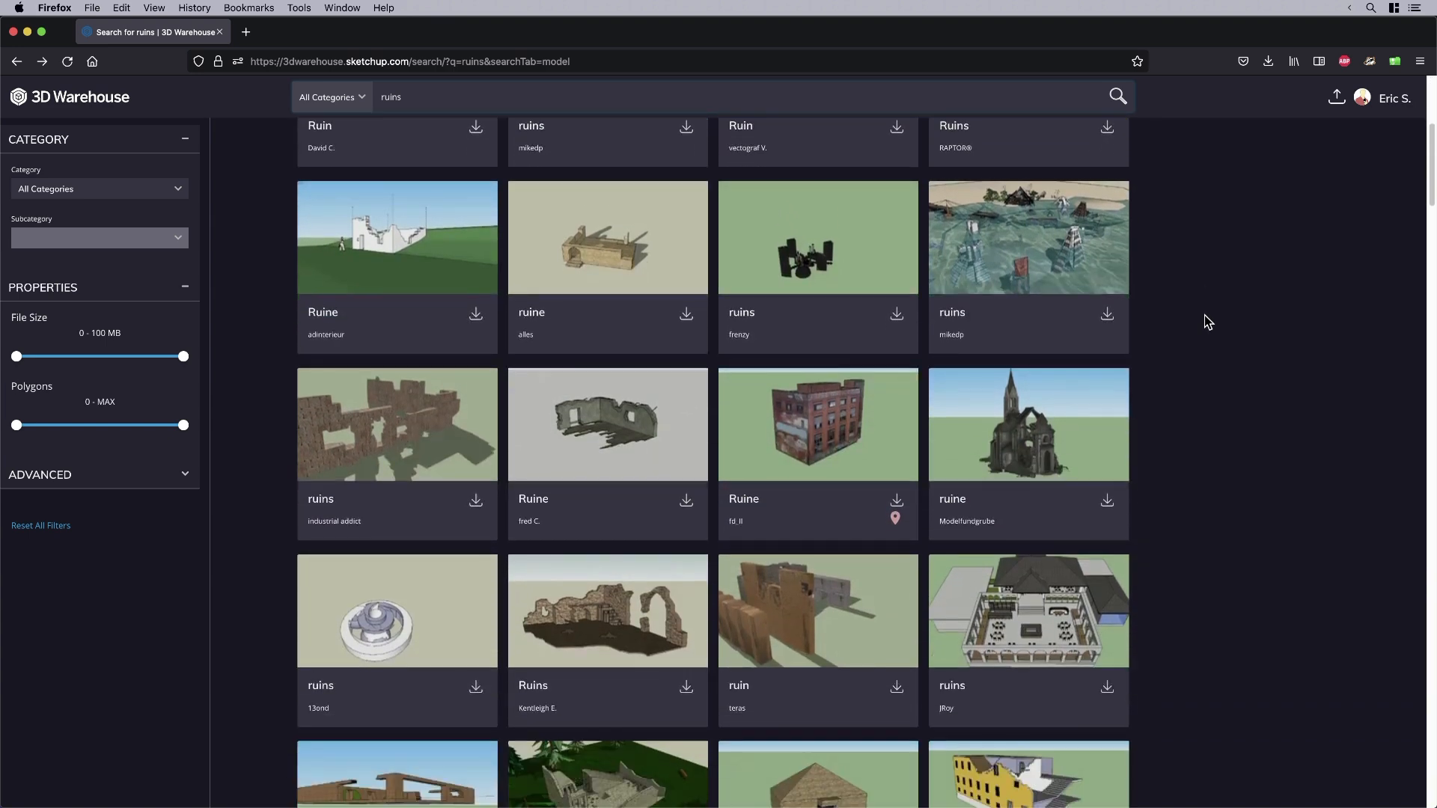
scroll("down", 3)
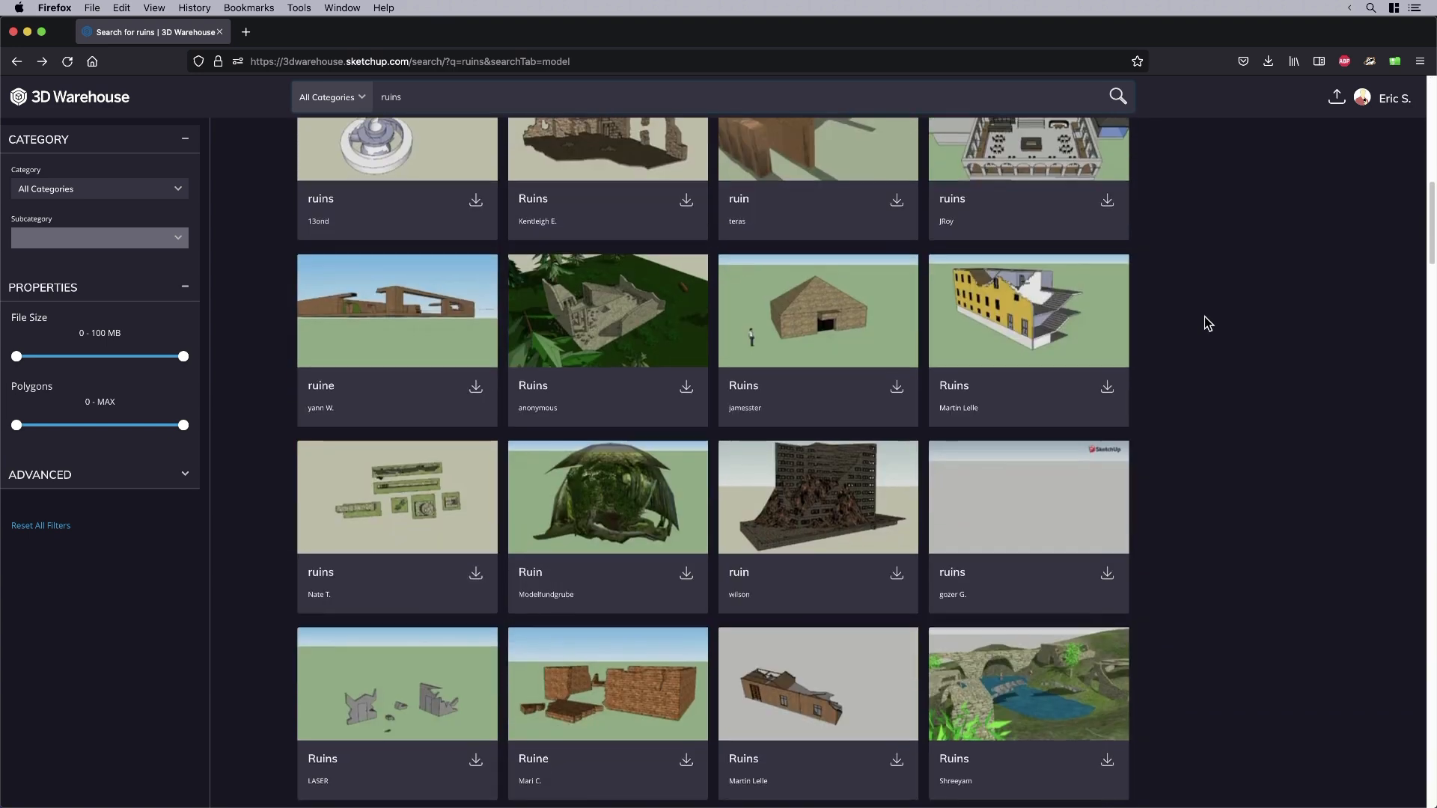
scroll("down", 3)
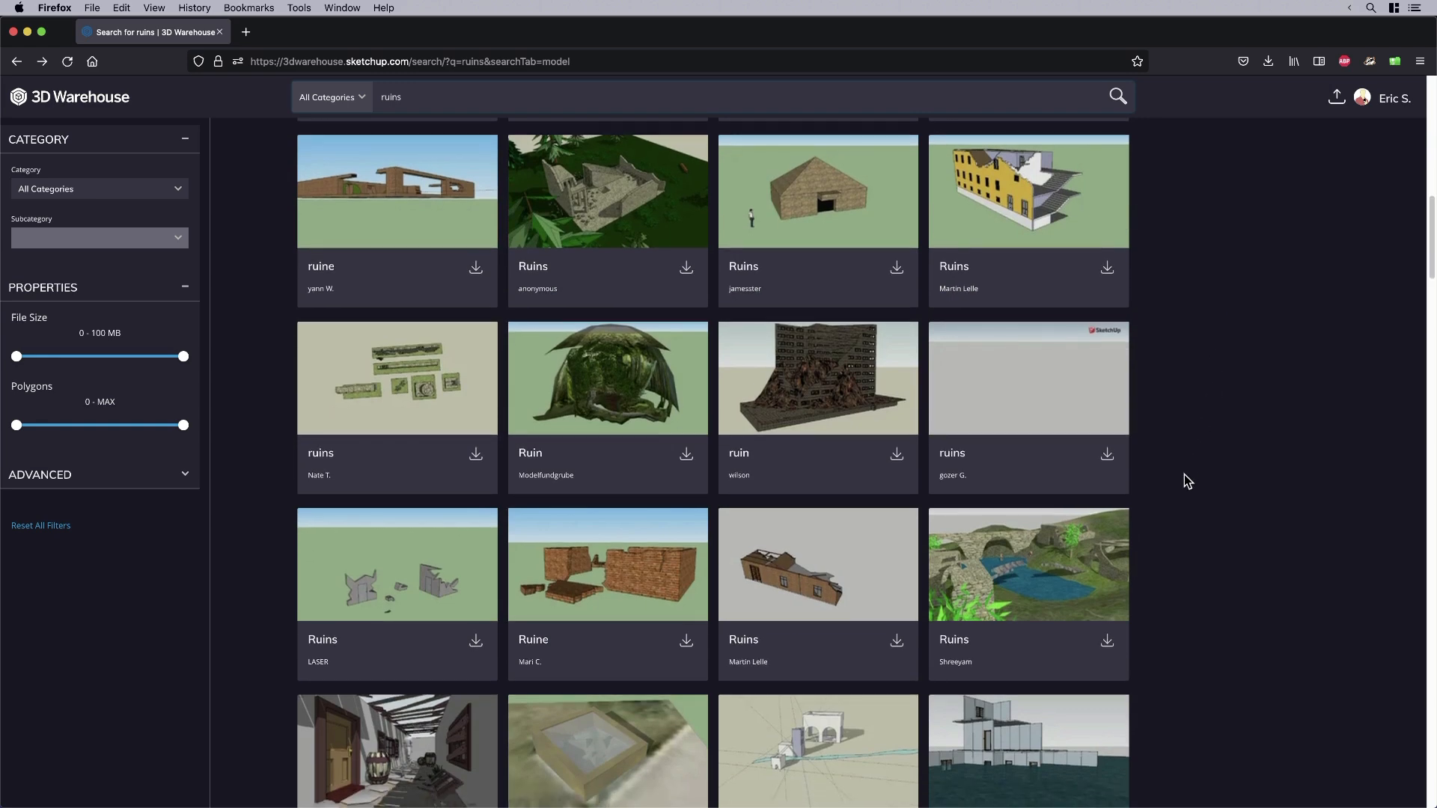
mouse_move(1040, 578)
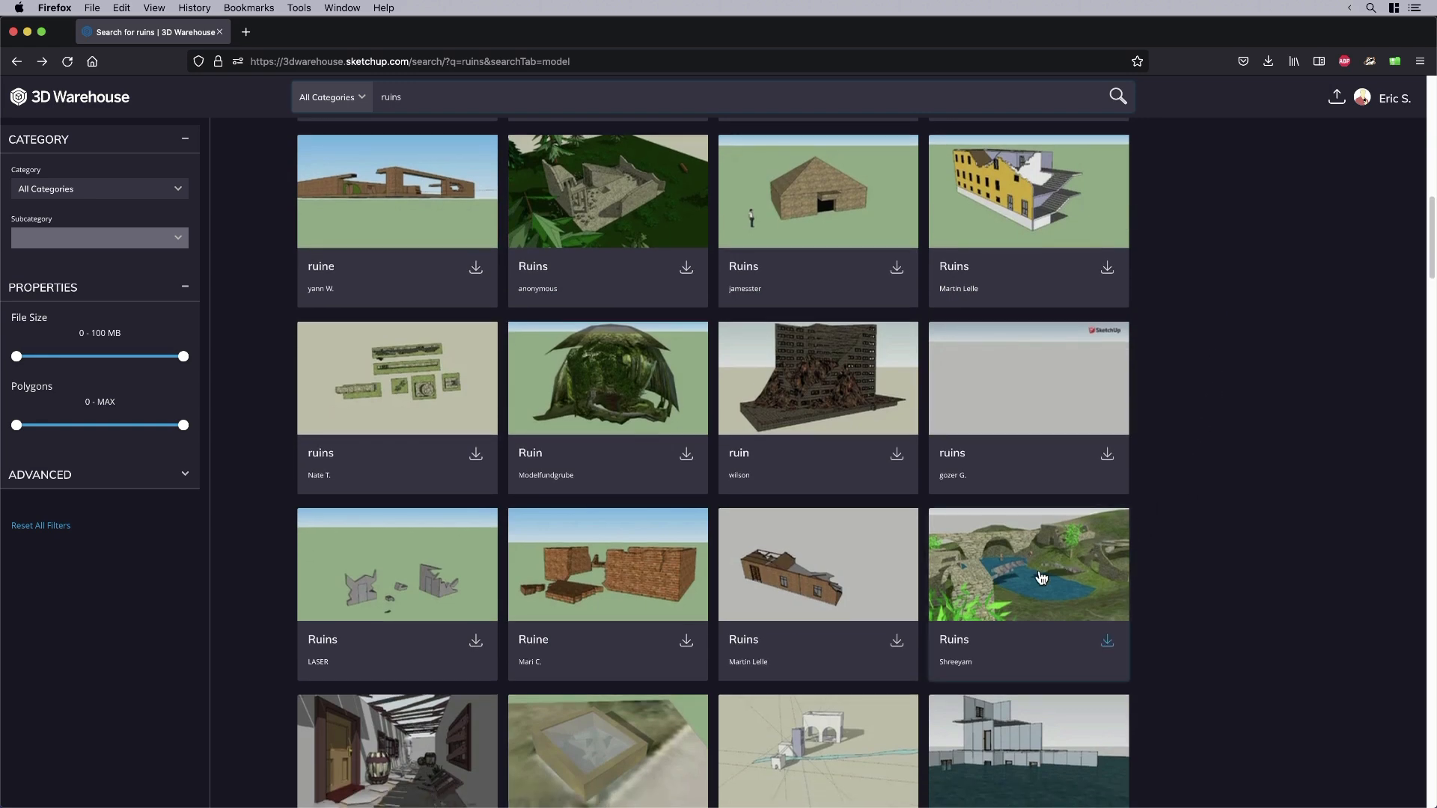
left_click(1029, 566)
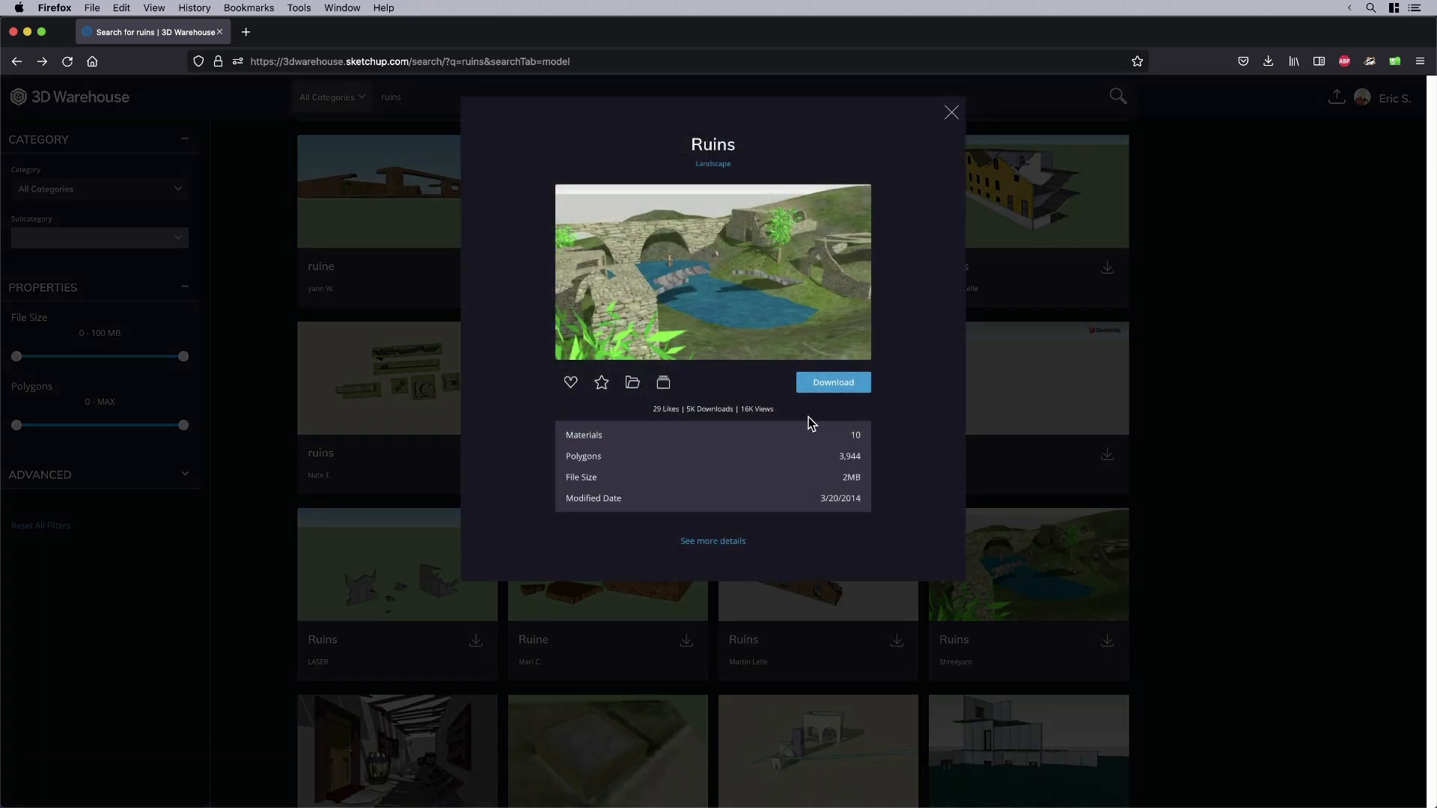
mouse_move(722, 544)
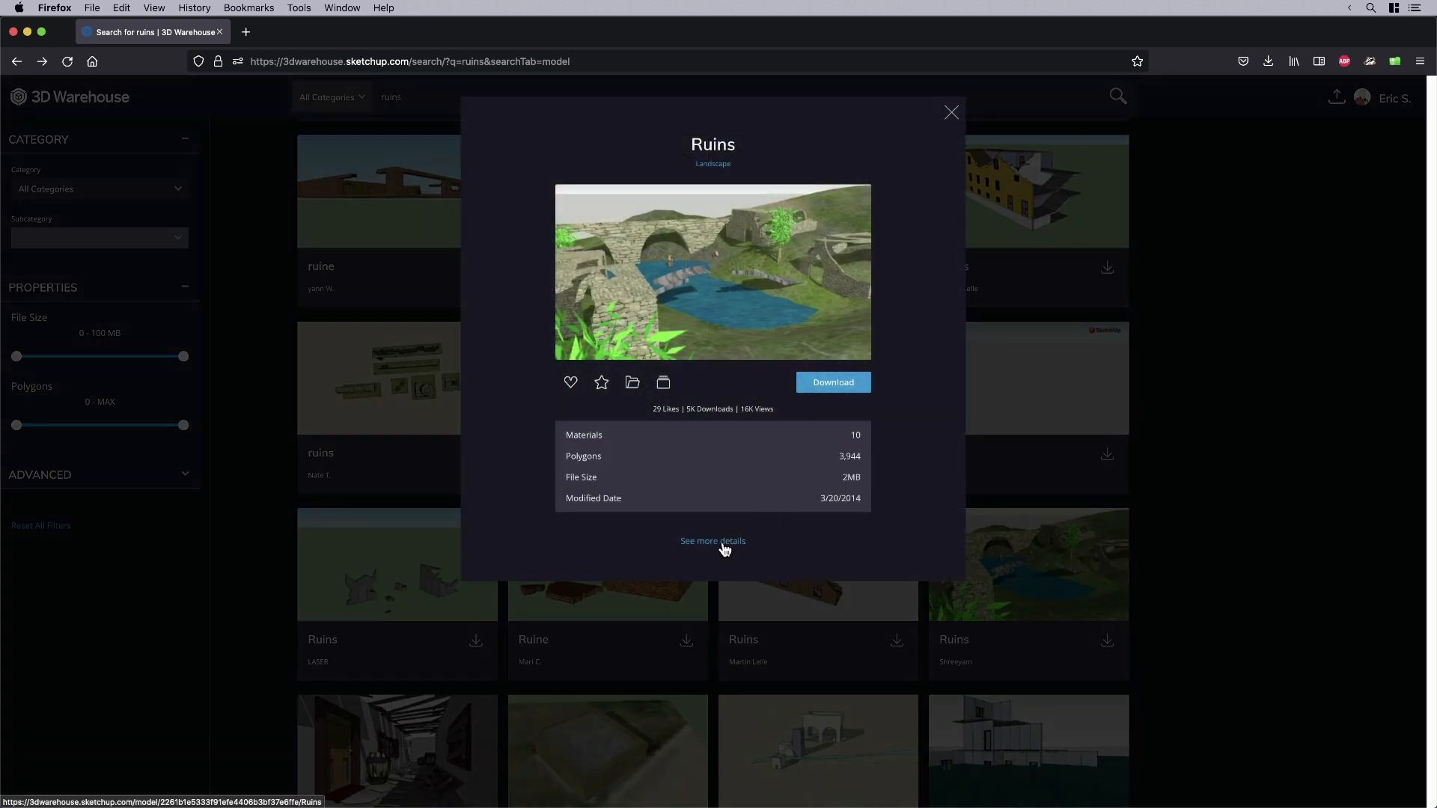
- Open the full 3D Warehouse details page for the Ruins model
left_click(712, 542)
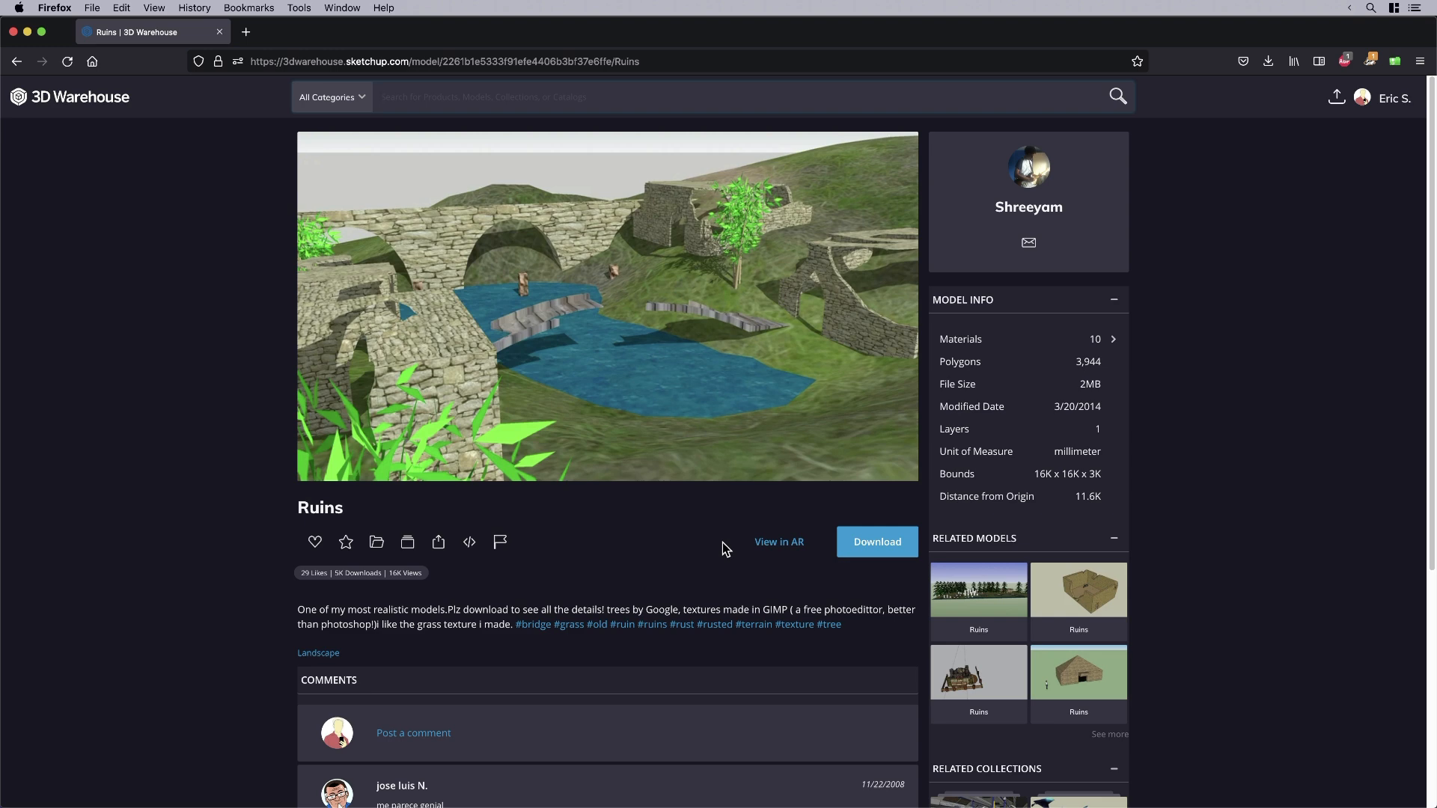
mouse_move(975, 327)
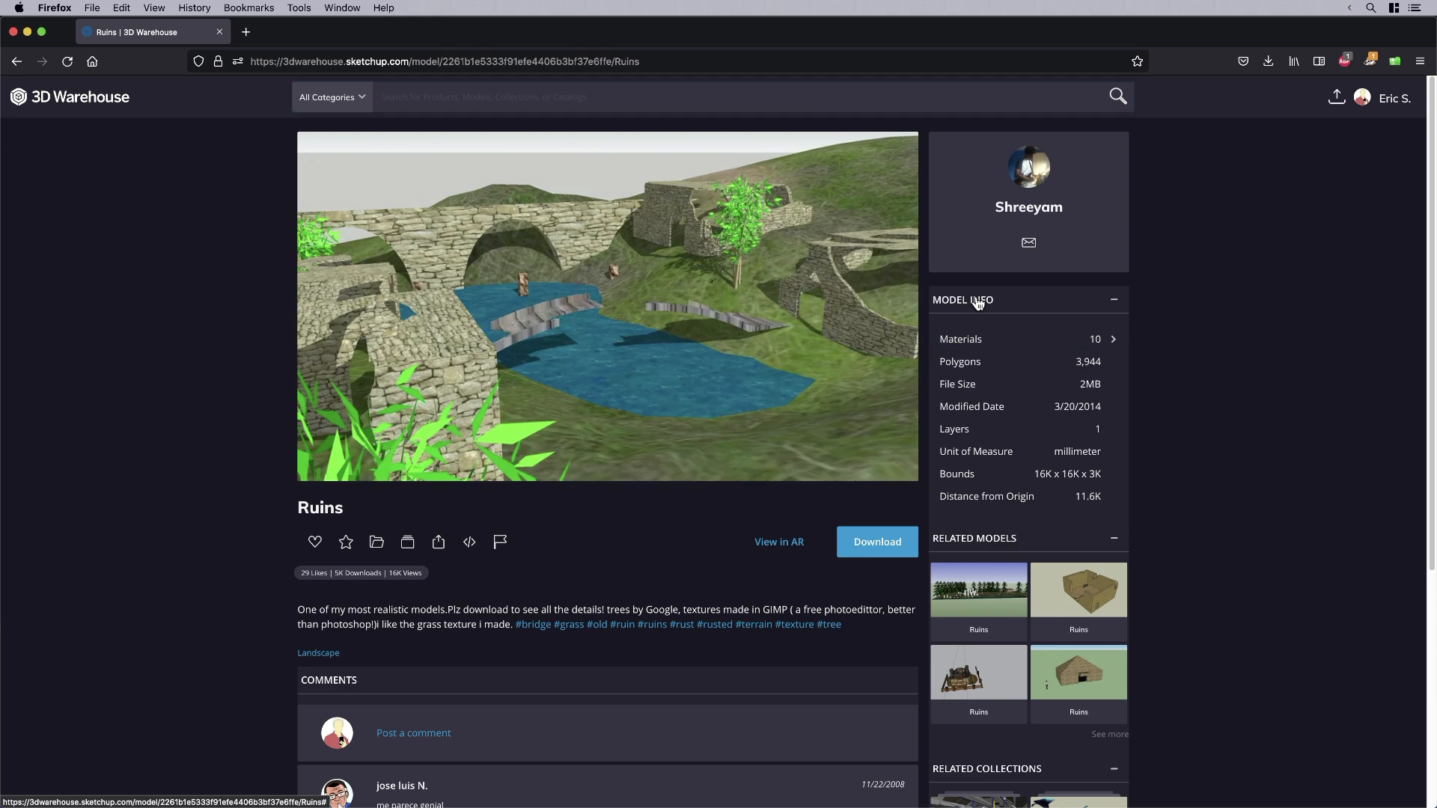
mouse_move(992, 326)
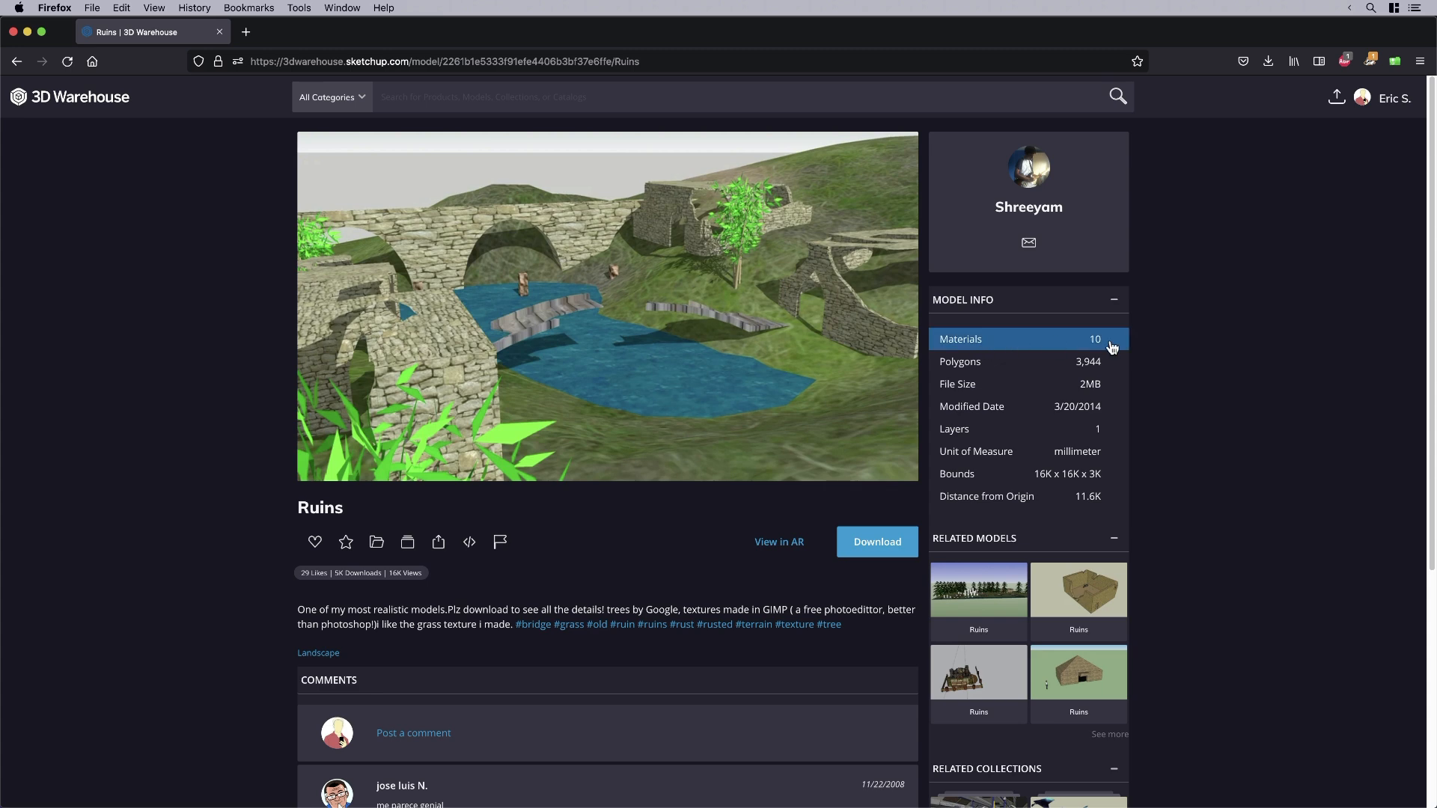
mouse_move(1118, 341)
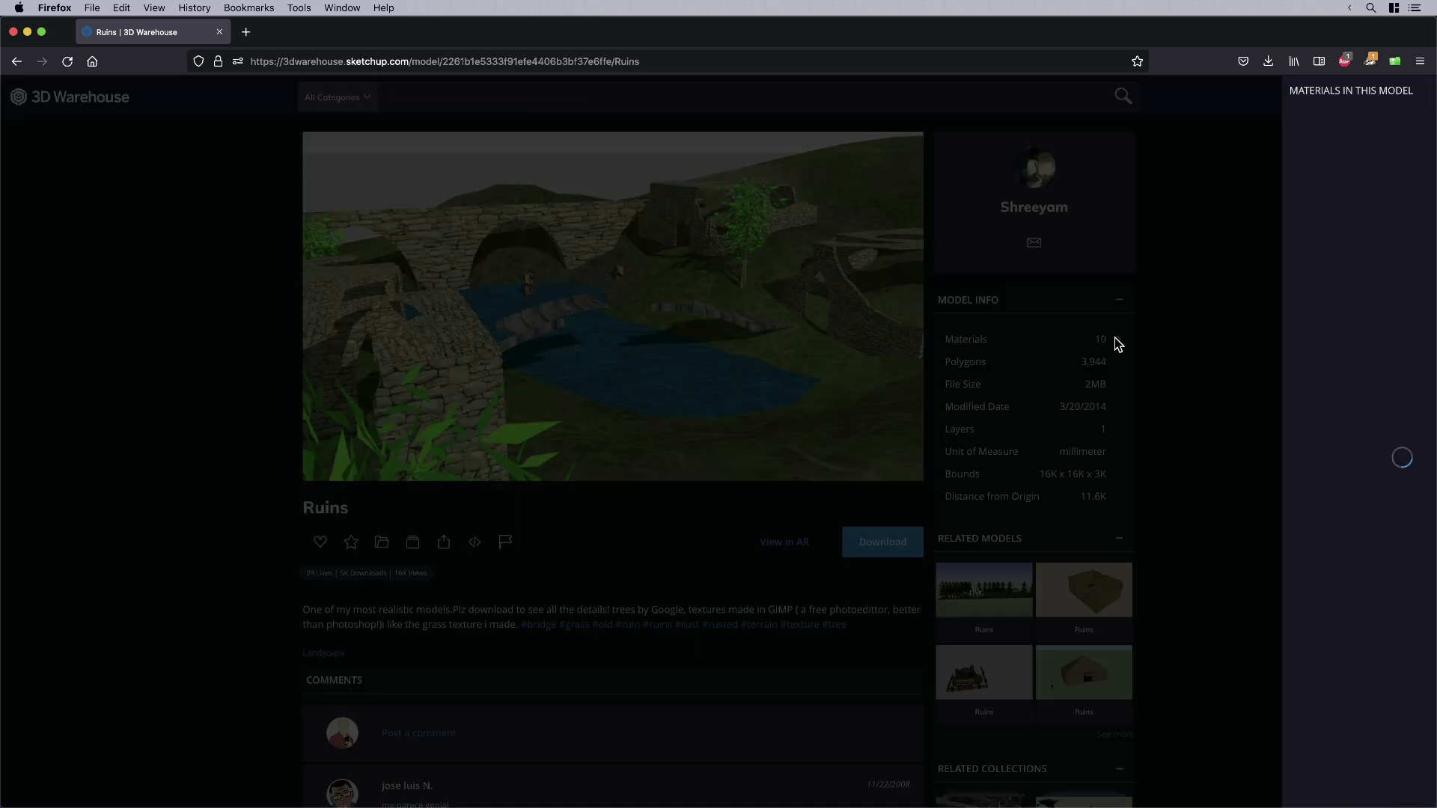
- Show the model's materials list and download material files including Stone_Blocks_Ashlar
left_click(1098, 339)
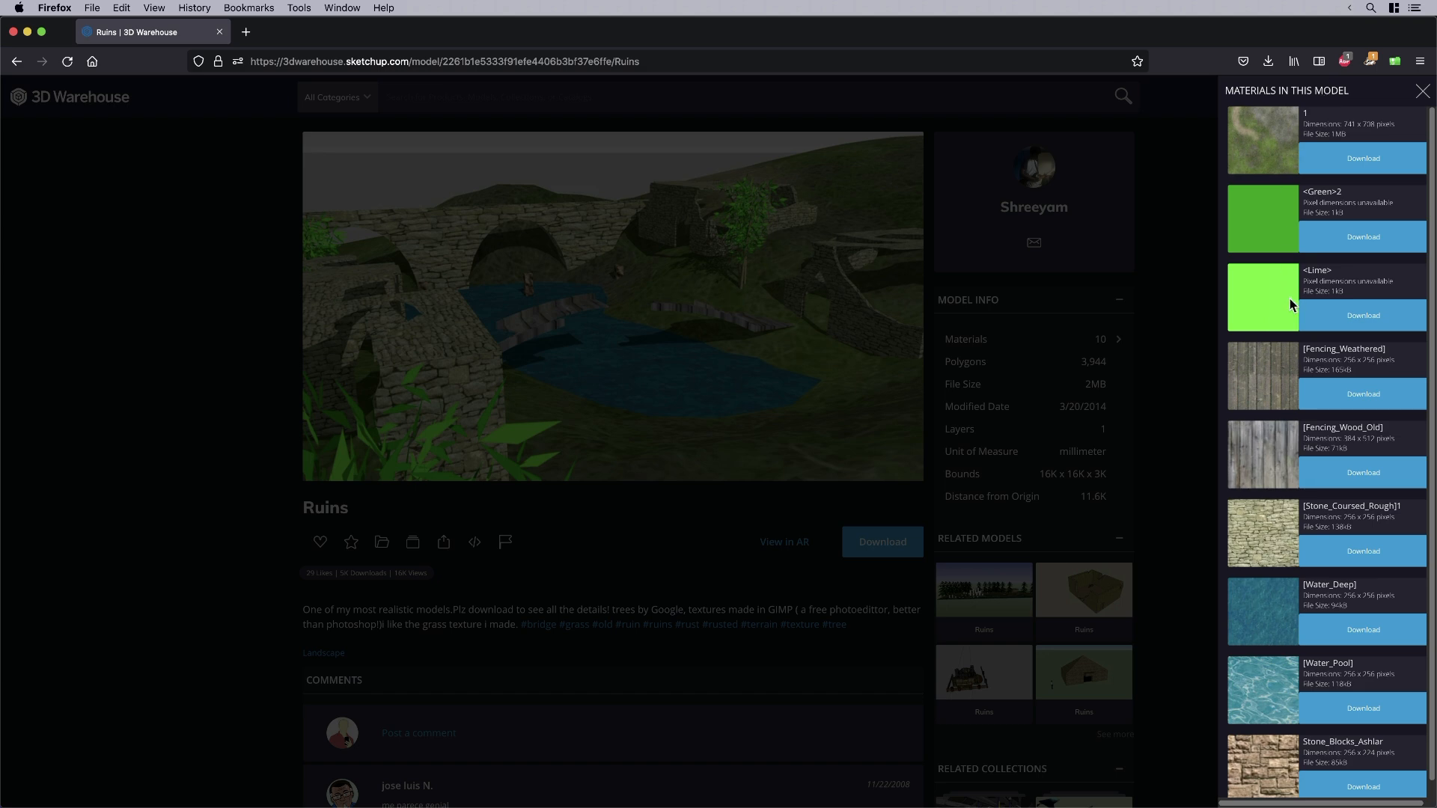
mouse_move(1286, 344)
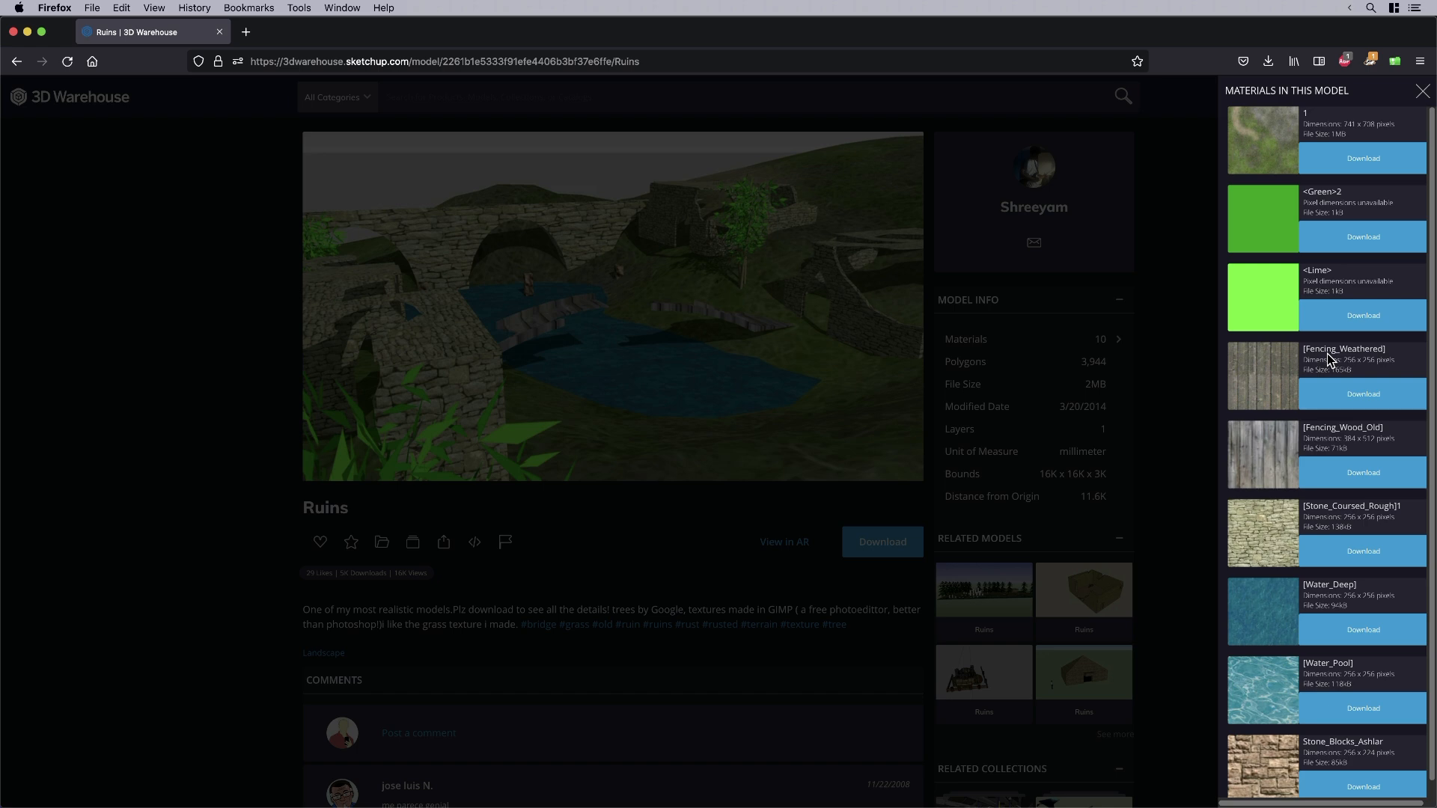
mouse_move(1343, 368)
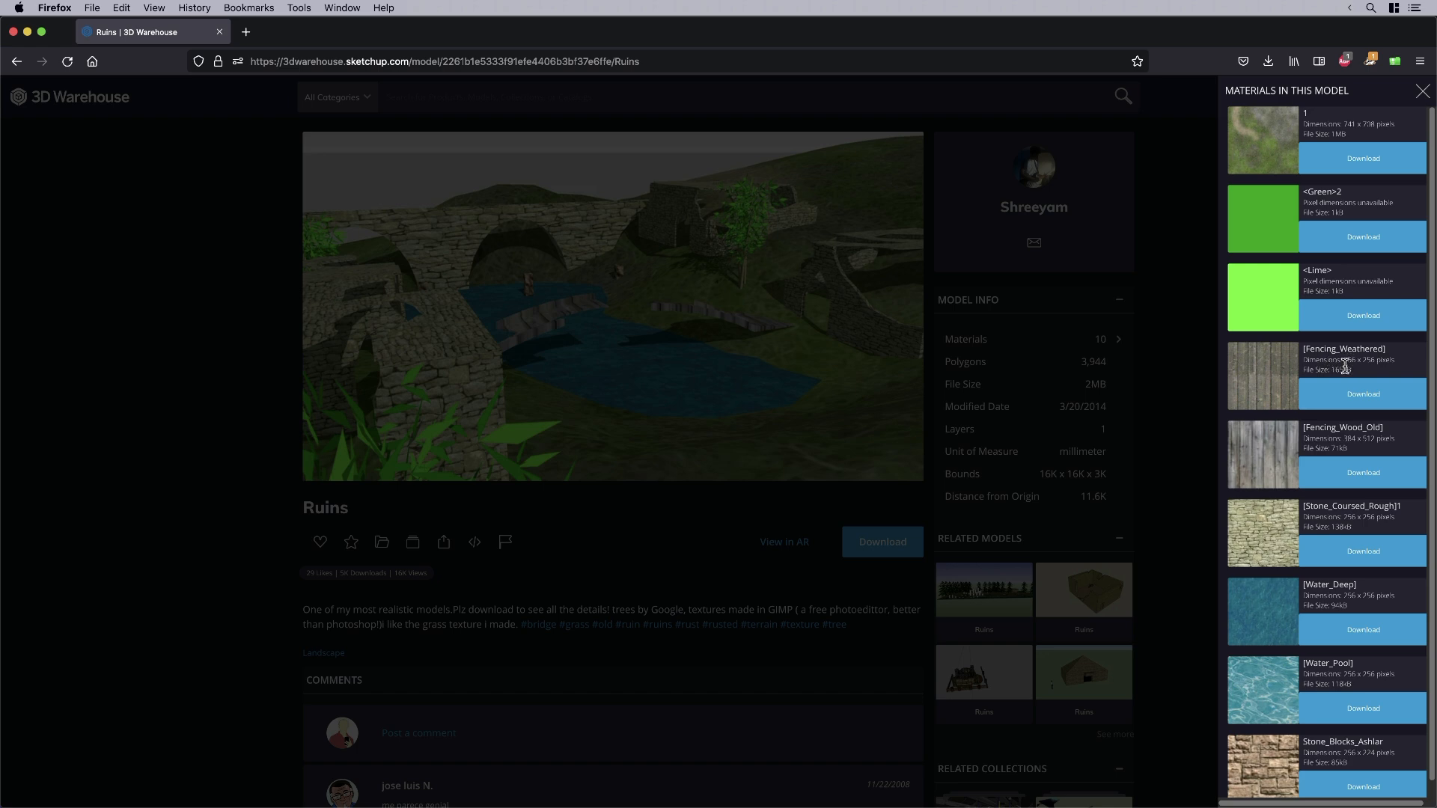
mouse_move(1353, 400)
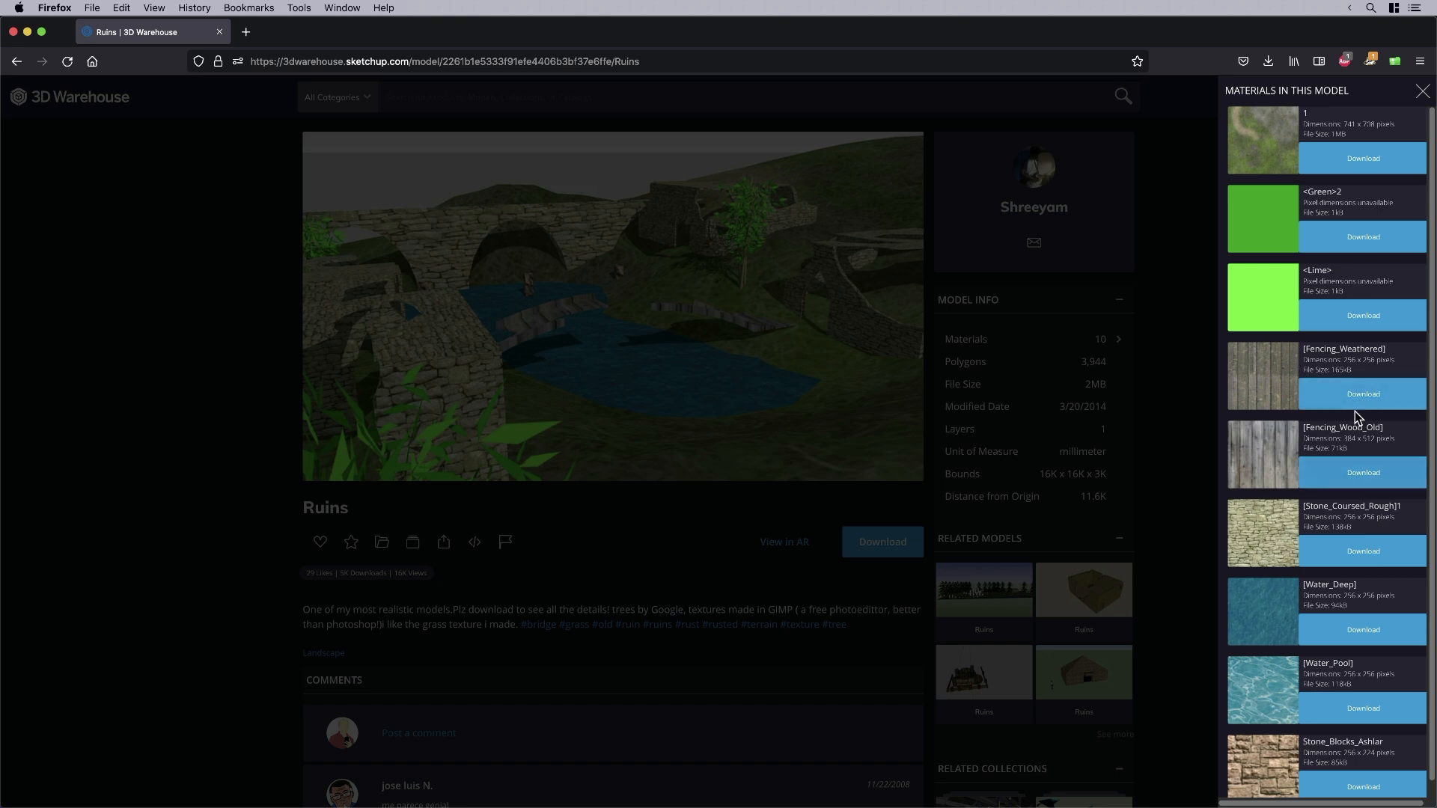
left_click(1362, 394)
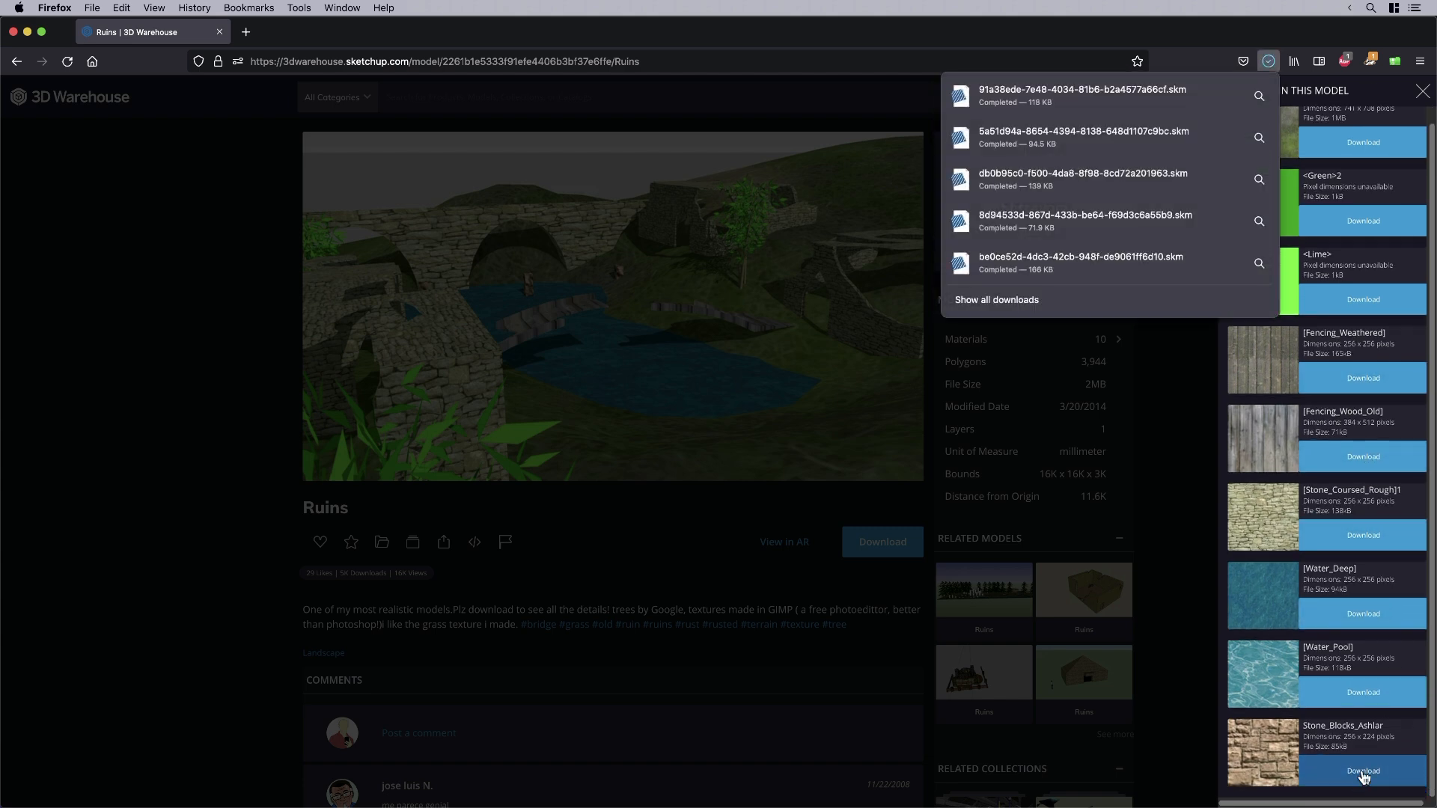
left_click(1363, 769)
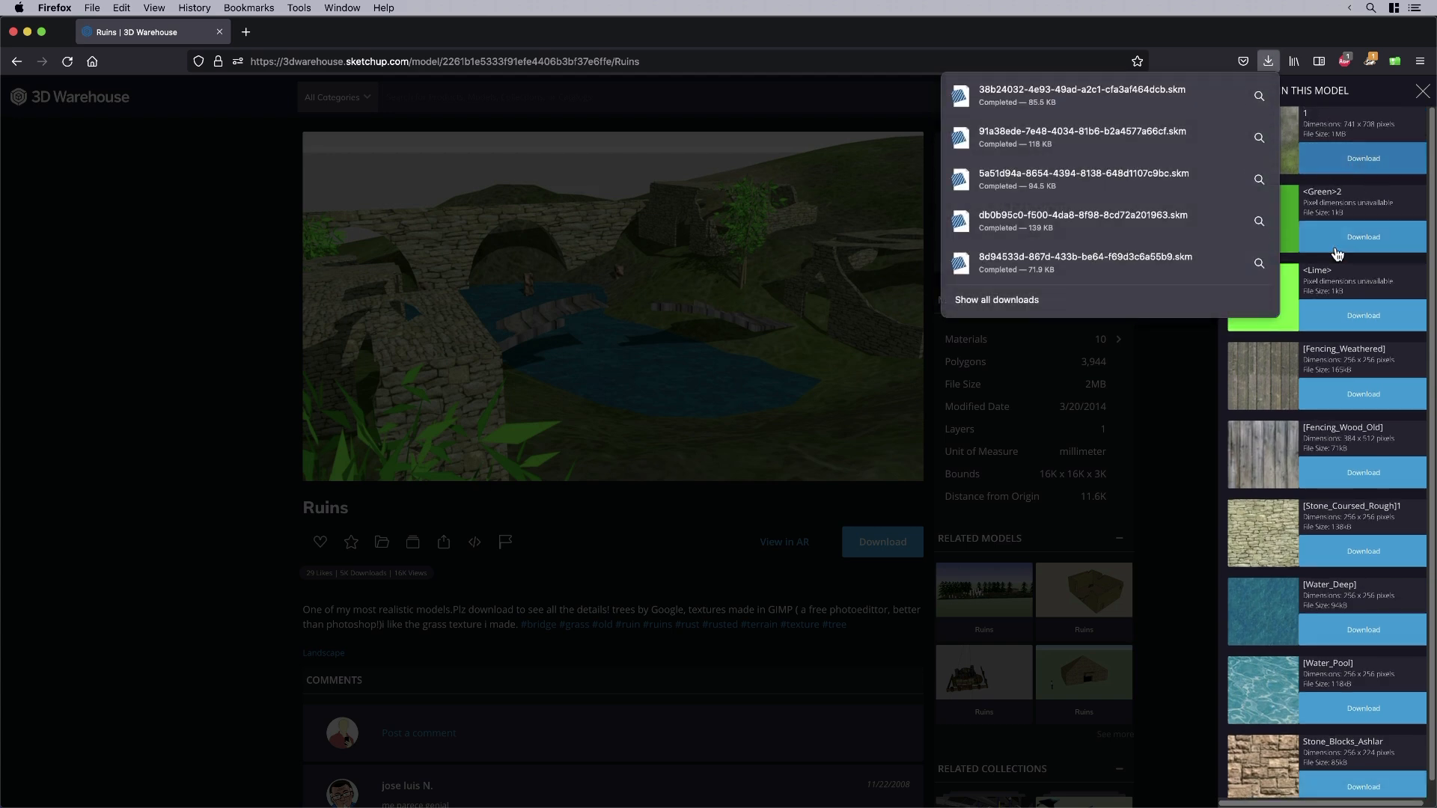
mouse_move(1320, 318)
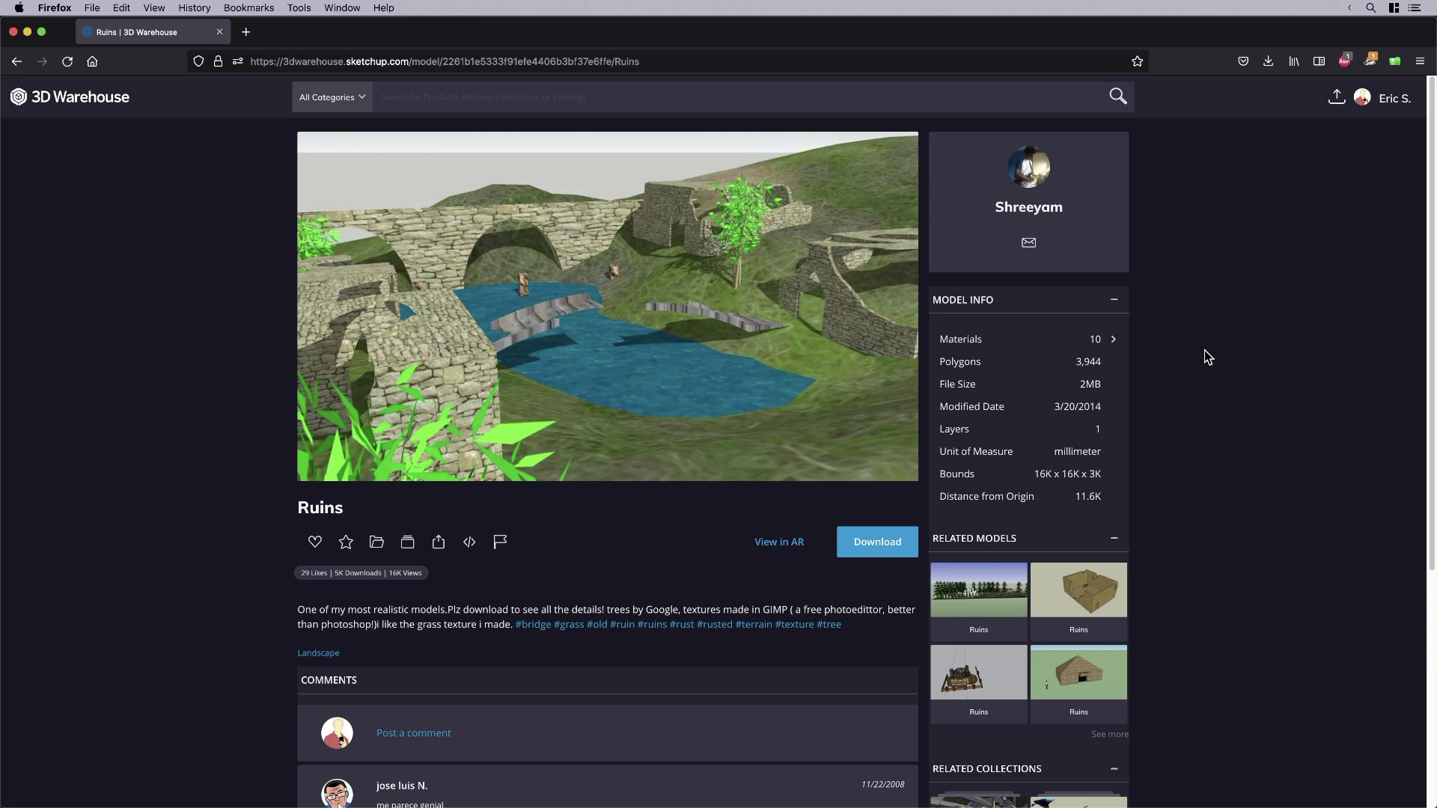
- Close the materials list and select the newest downloaded .skm file in Finder's Downloads
left_click(1112, 338)
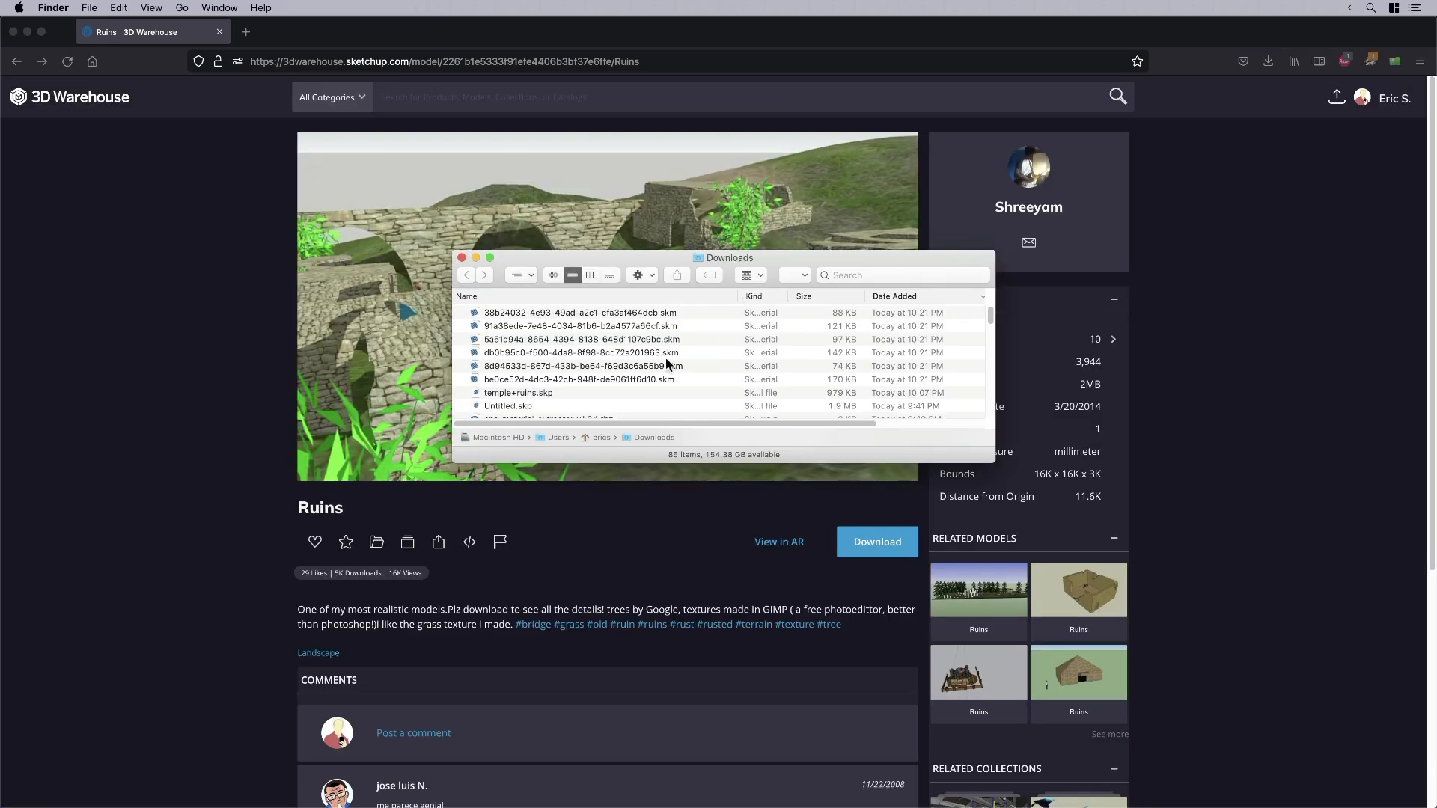
mouse_move(884, 386)
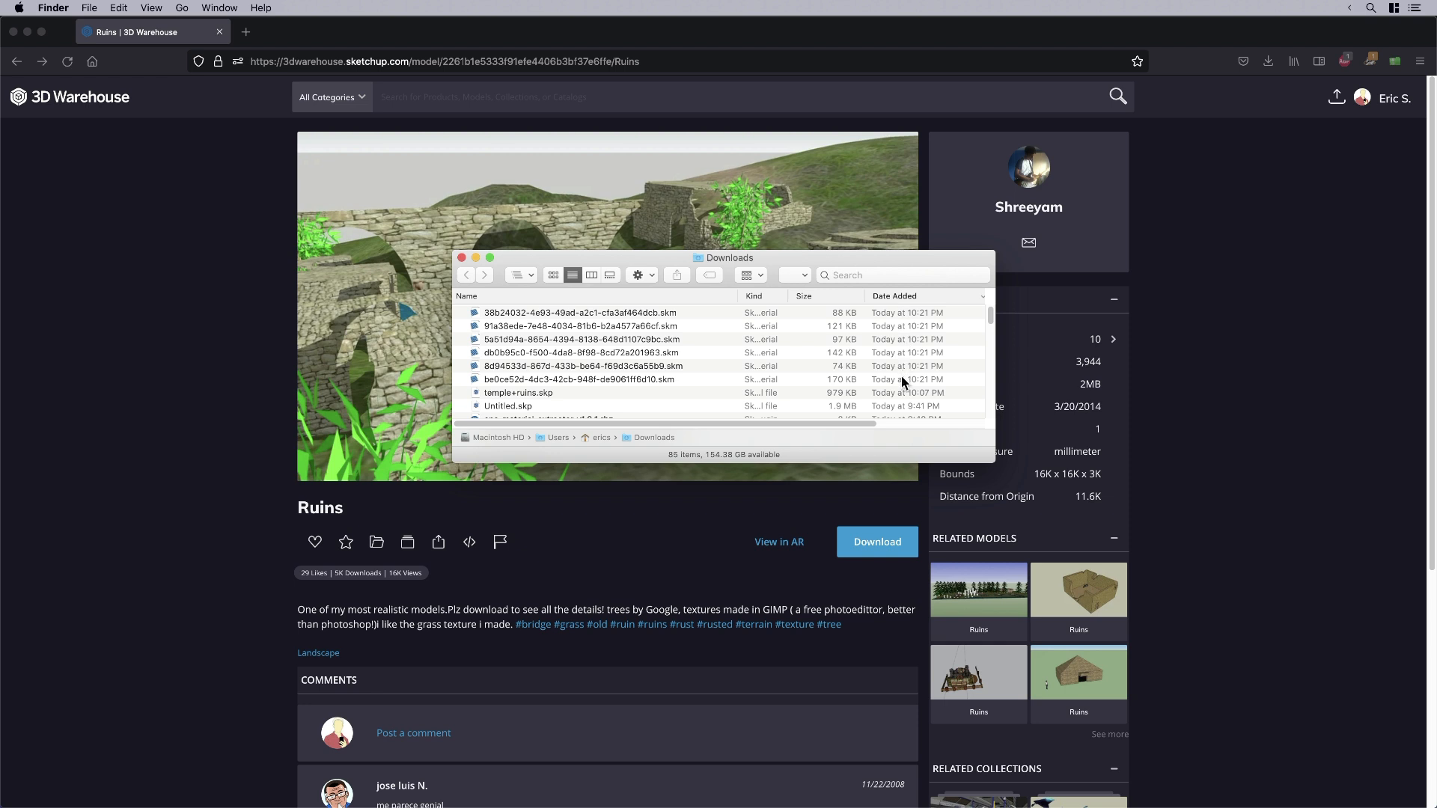
mouse_move(741, 297)
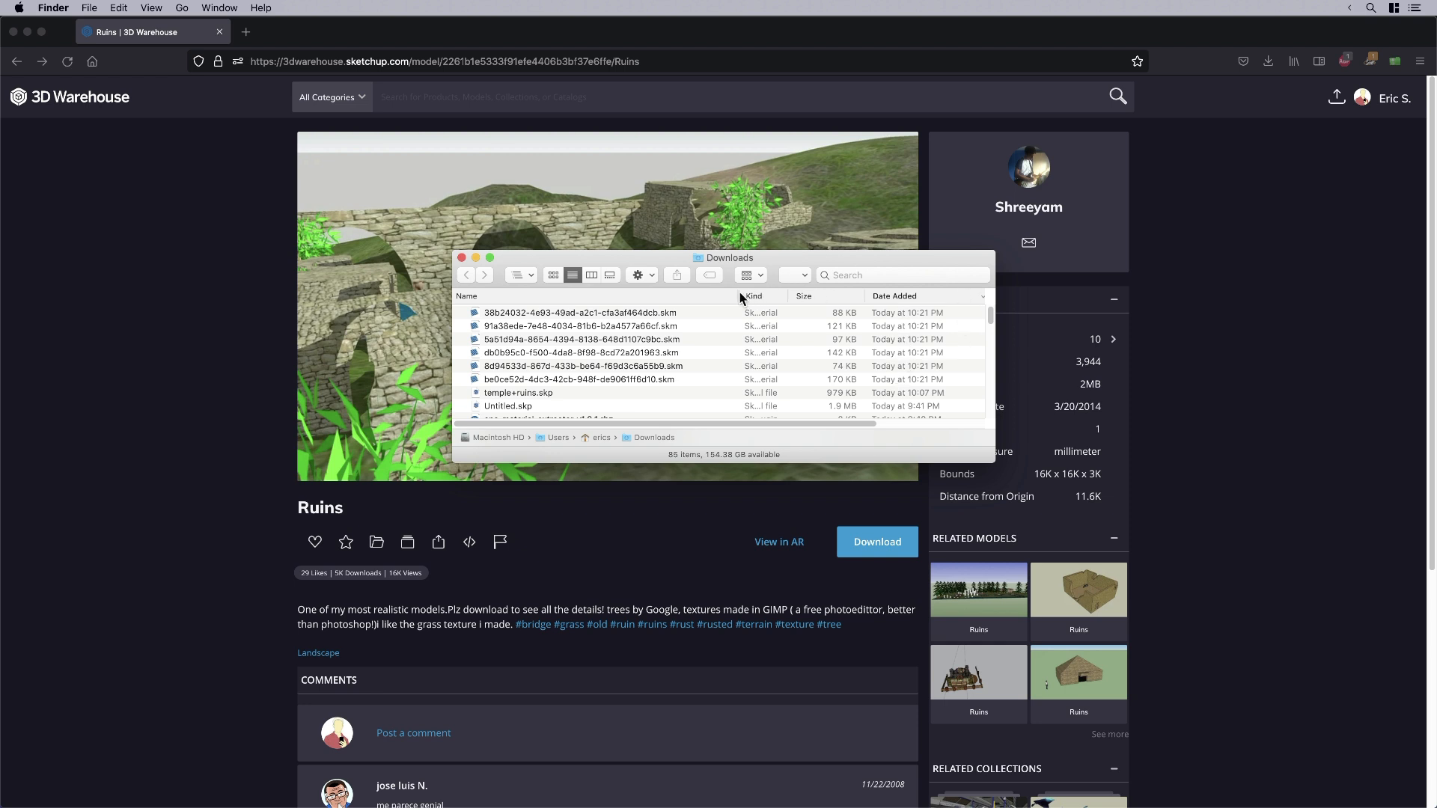
left_click(572, 311)
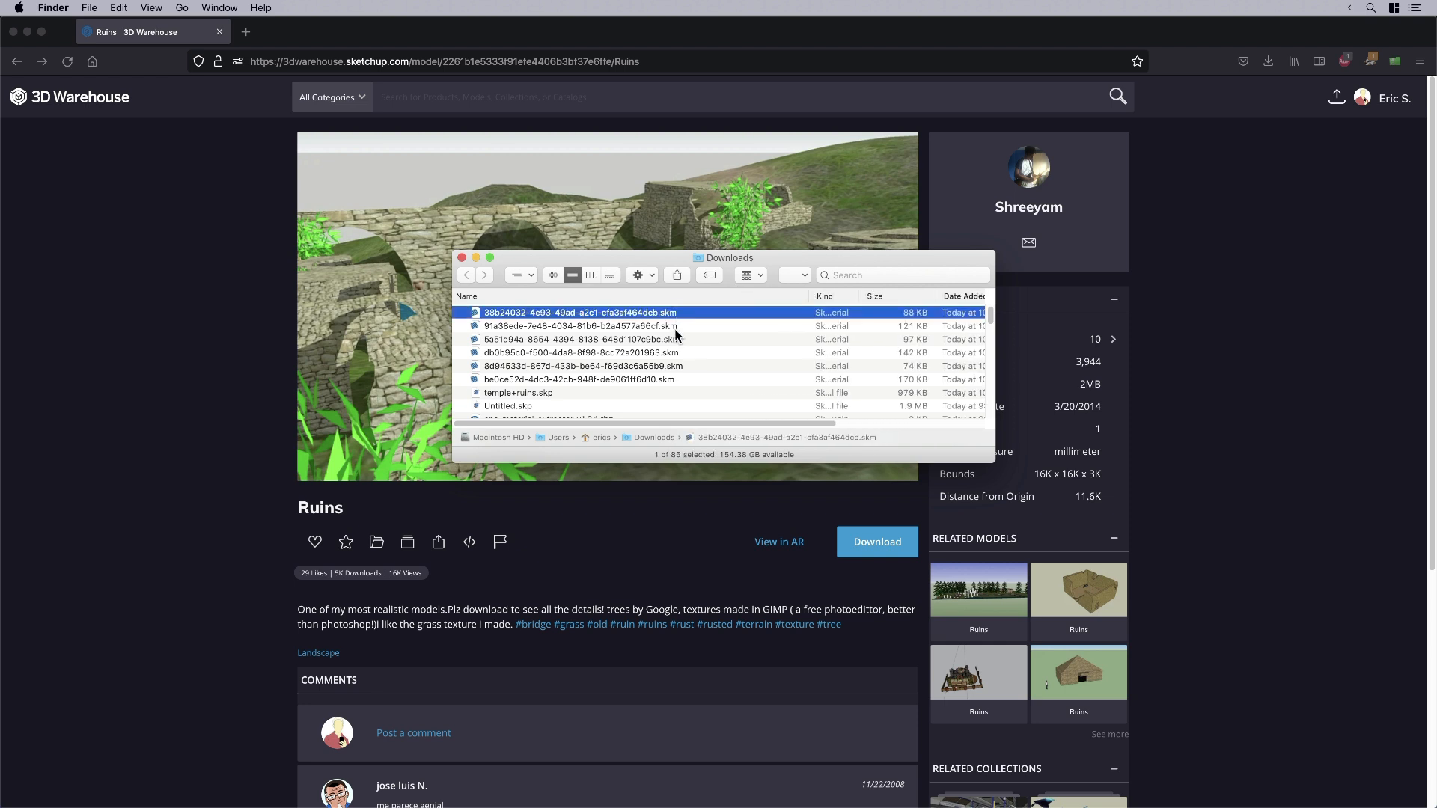
mouse_move(691, 356)
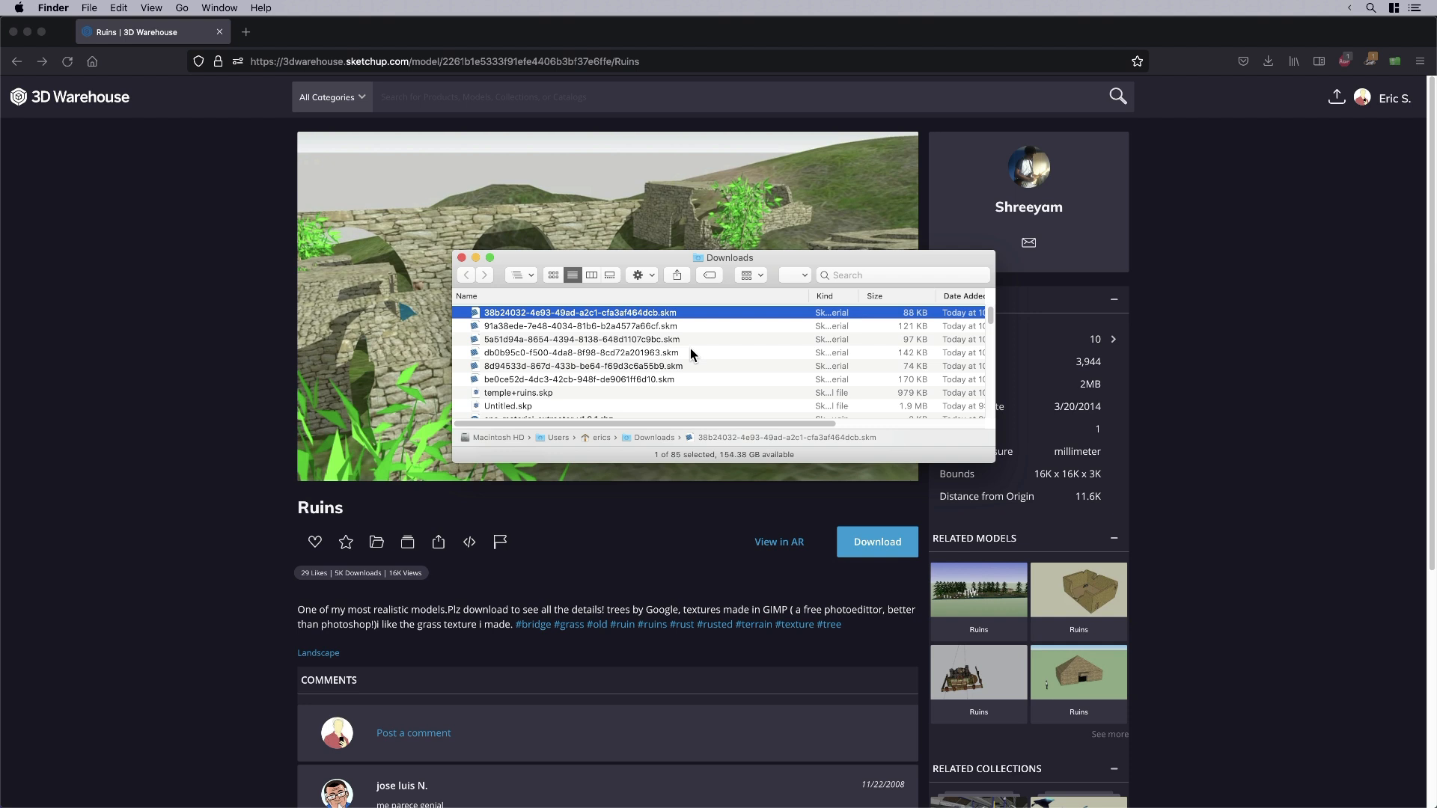
mouse_move(681, 370)
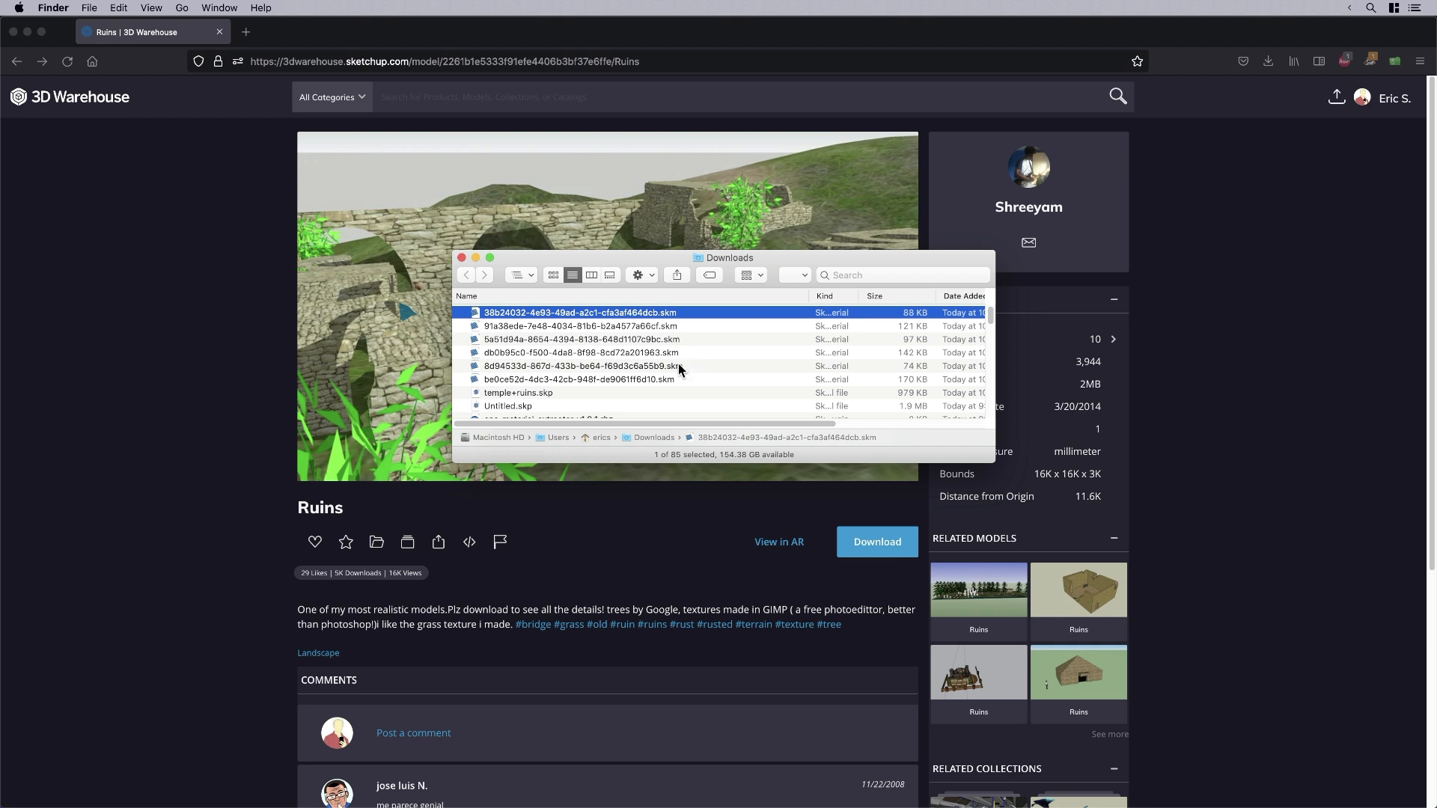
mouse_move(811, 285)
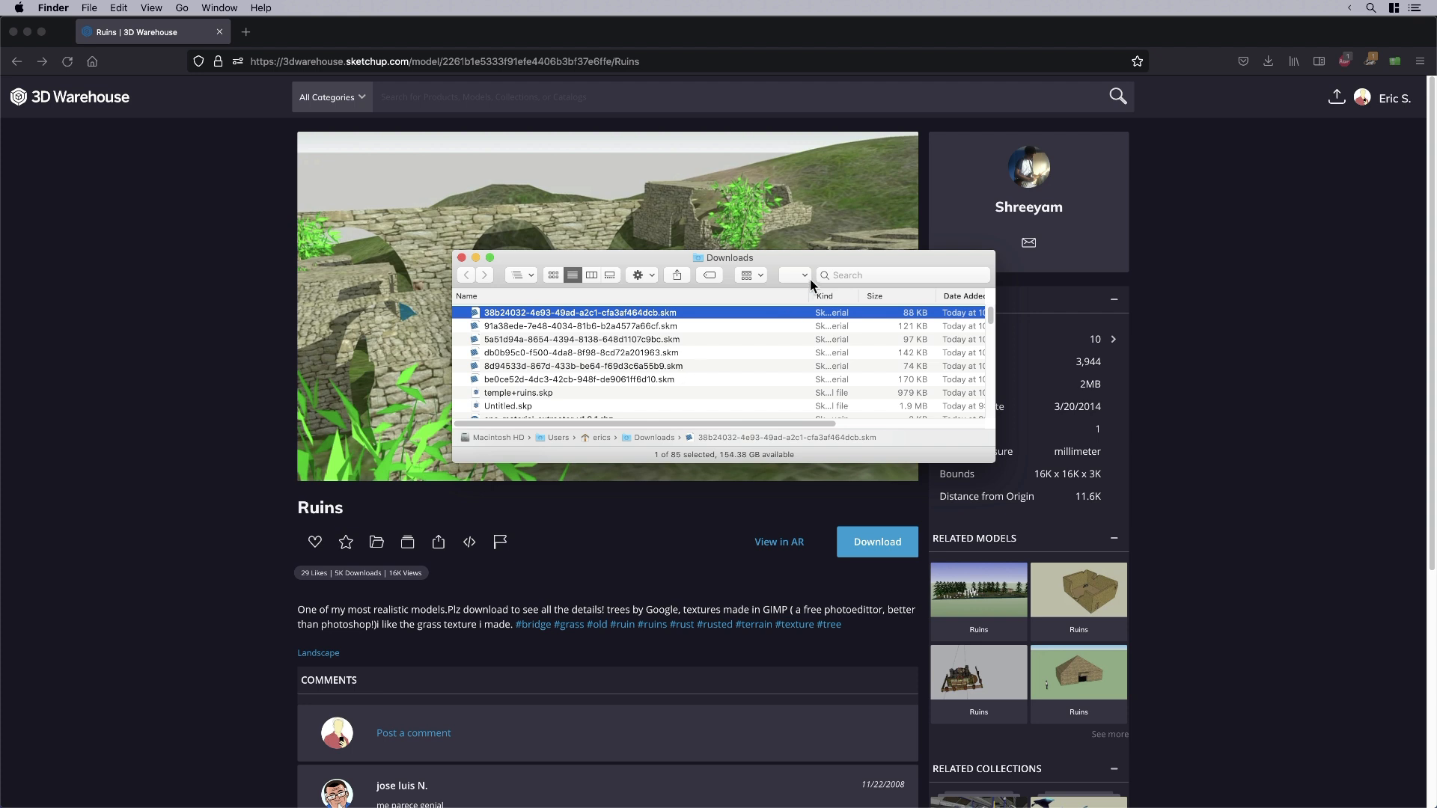
mouse_move(1371, 8)
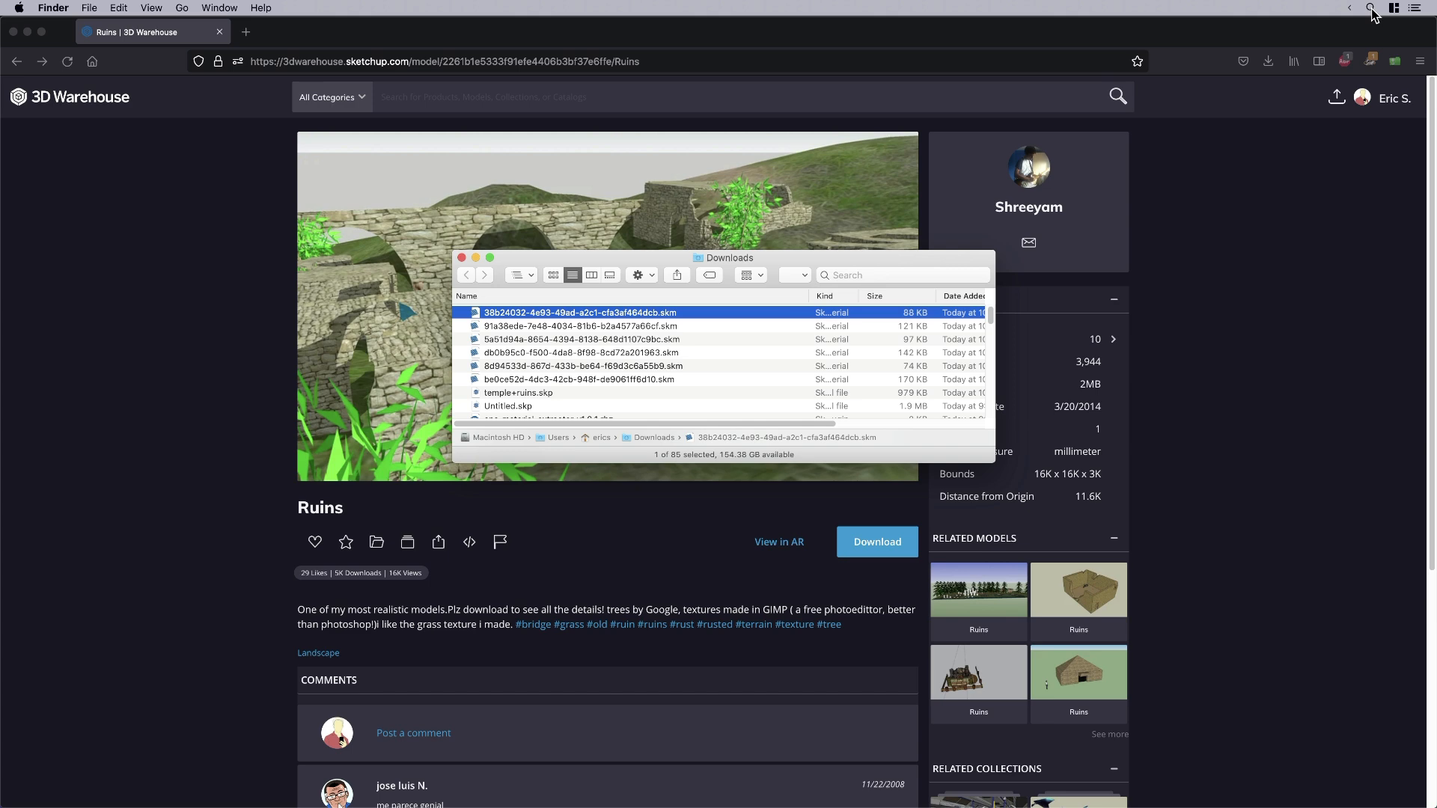
mouse_move(1245, 440)
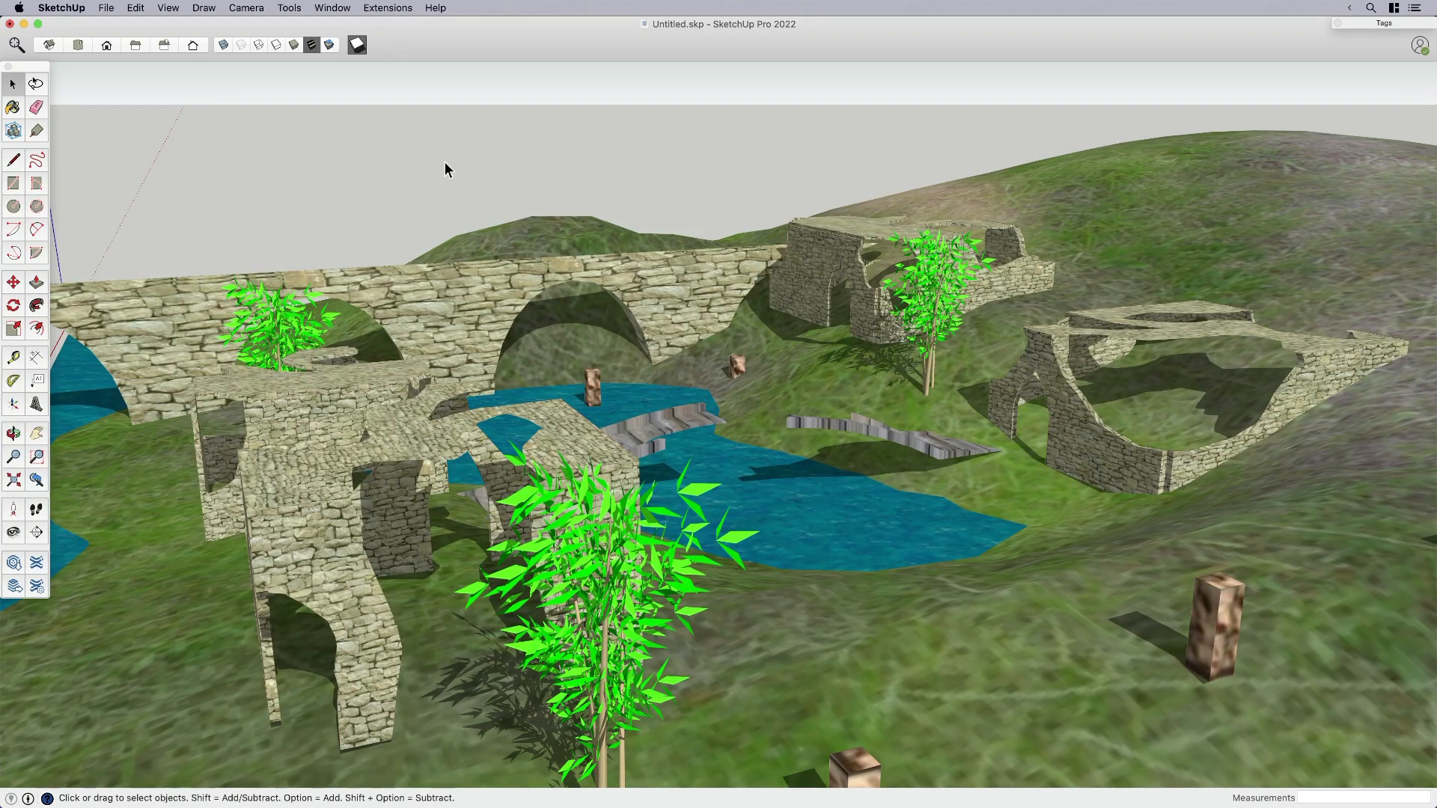
- With the Paint Bucket, browse the Metal then Water material collections in the Materials panel
left_click(1266, 445)
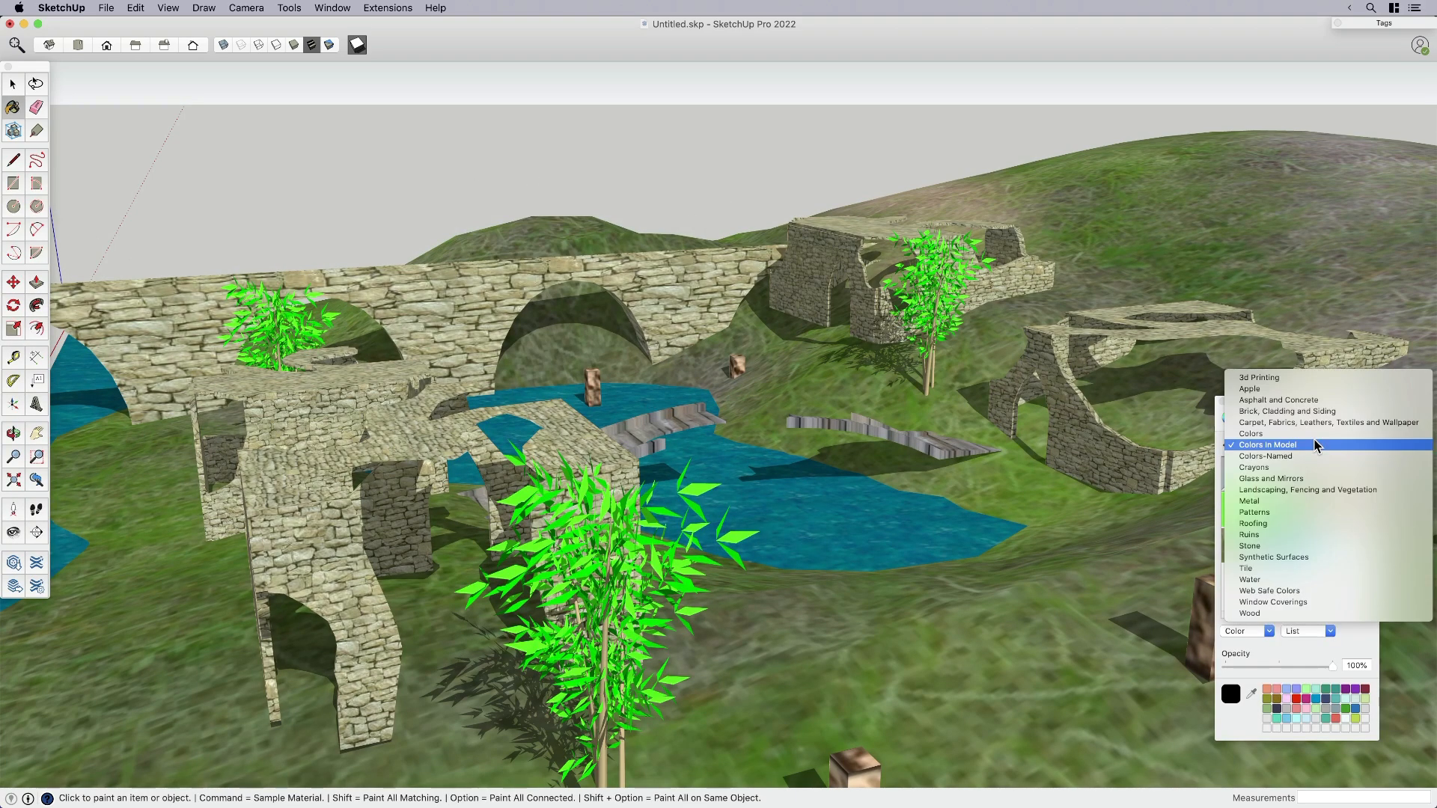
mouse_move(1308, 500)
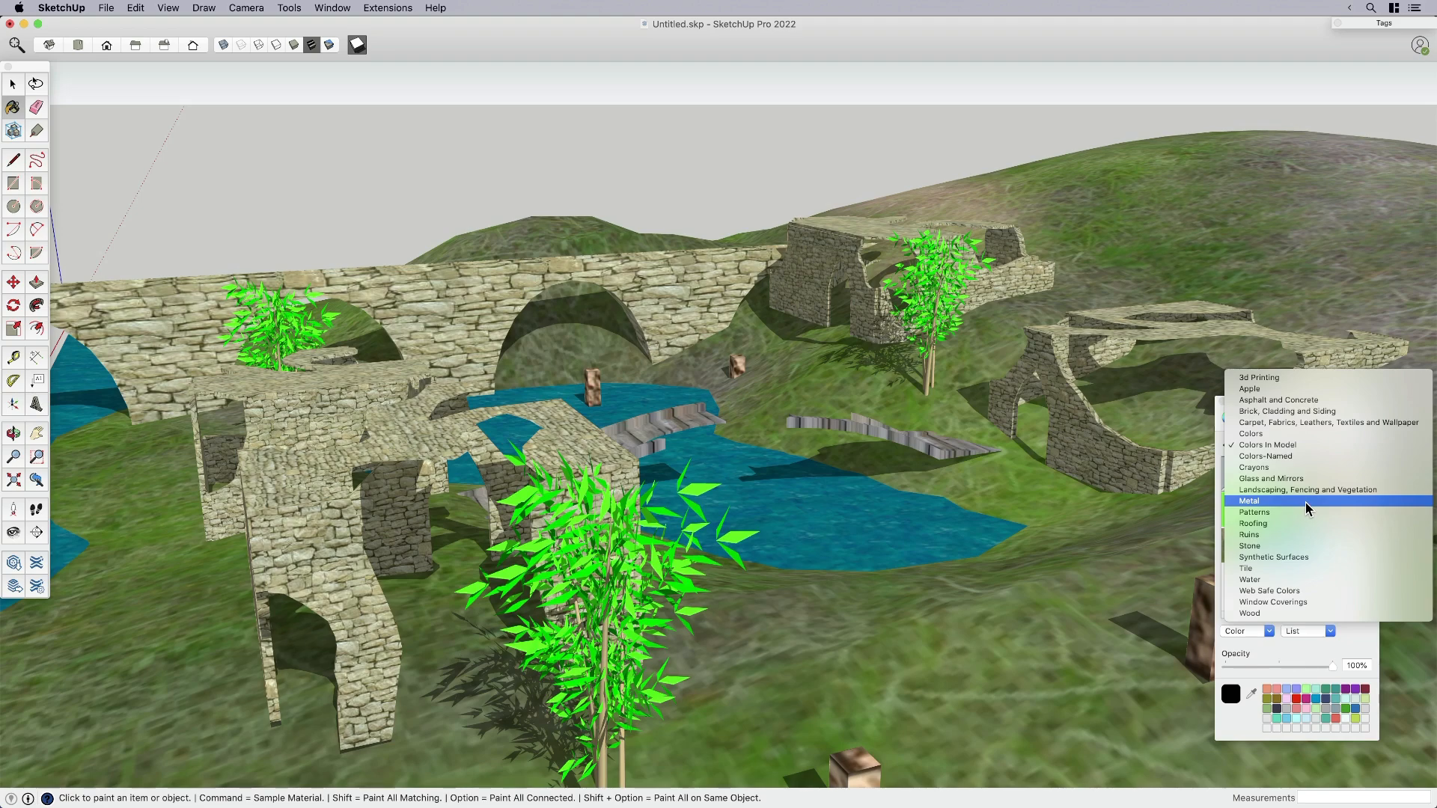
left_click(1248, 500)
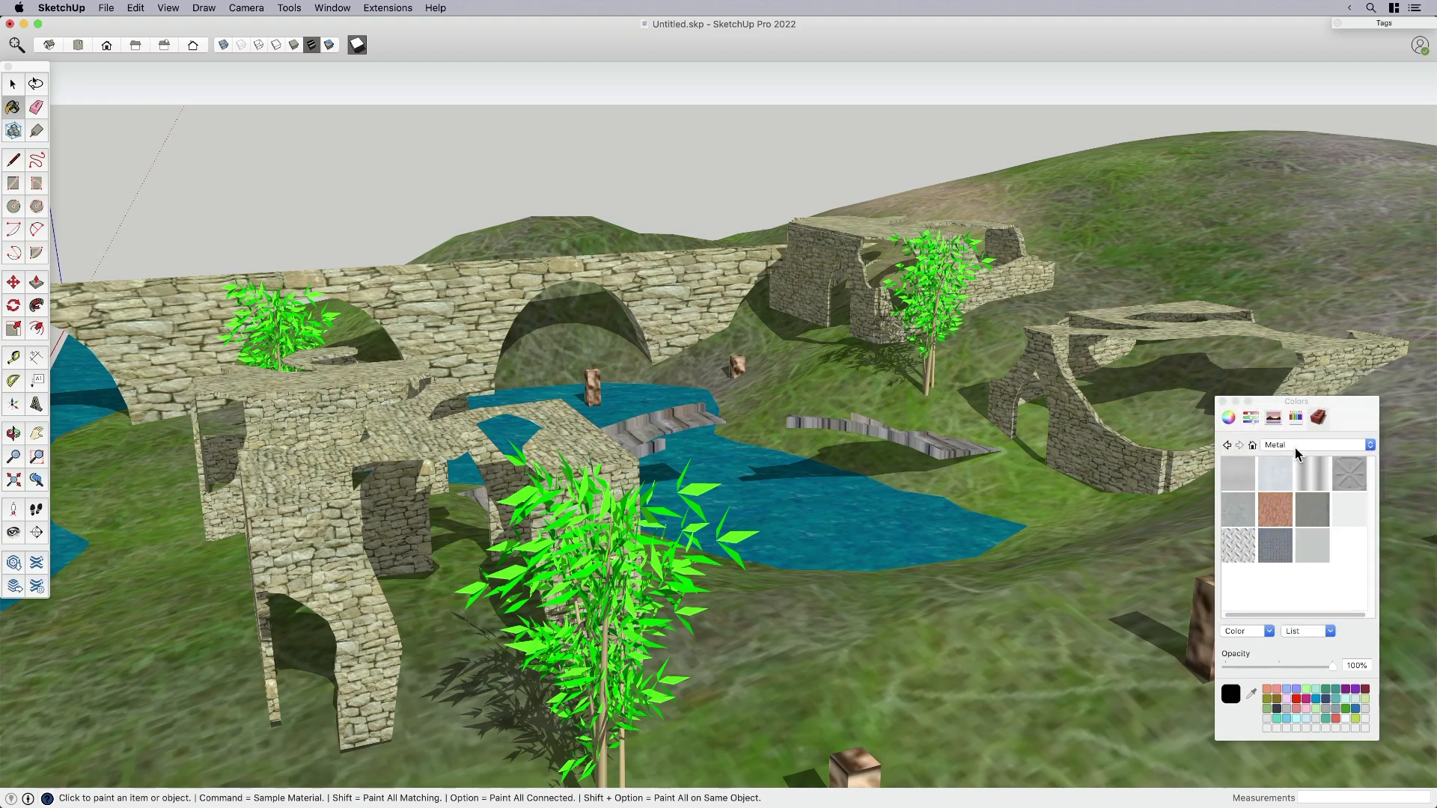
left_click(1368, 444)
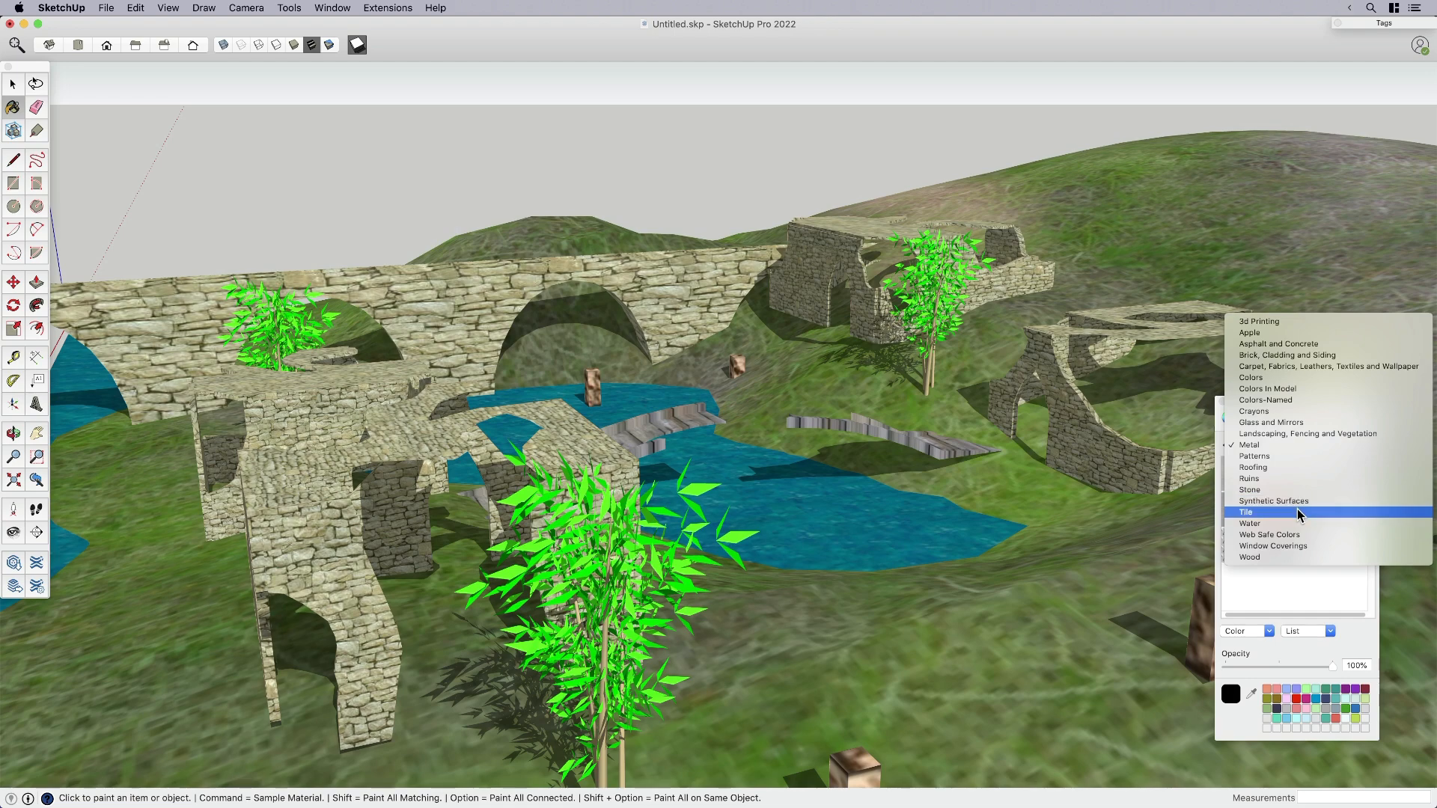
left_click(1250, 523)
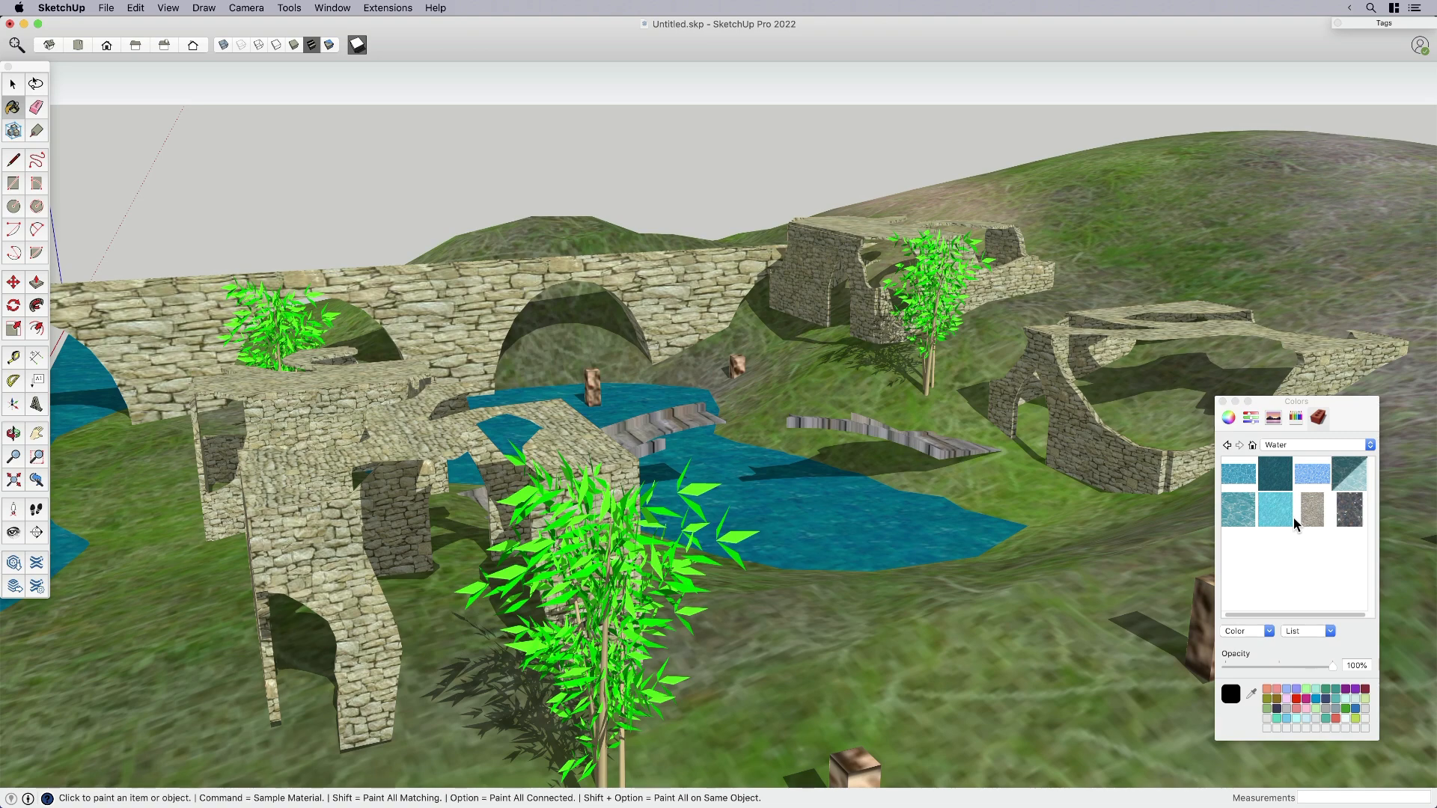
mouse_move(1294, 524)
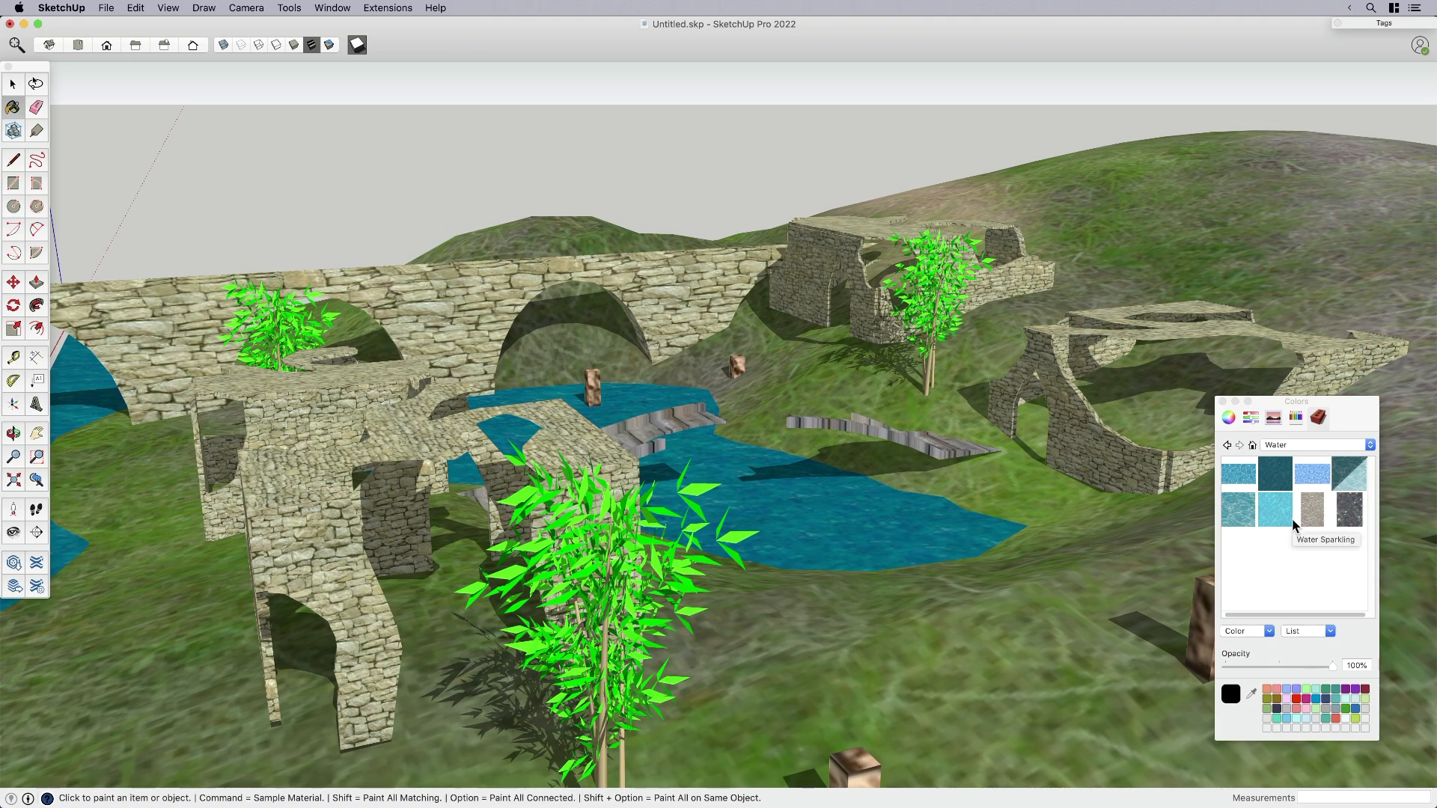
mouse_move(1303, 554)
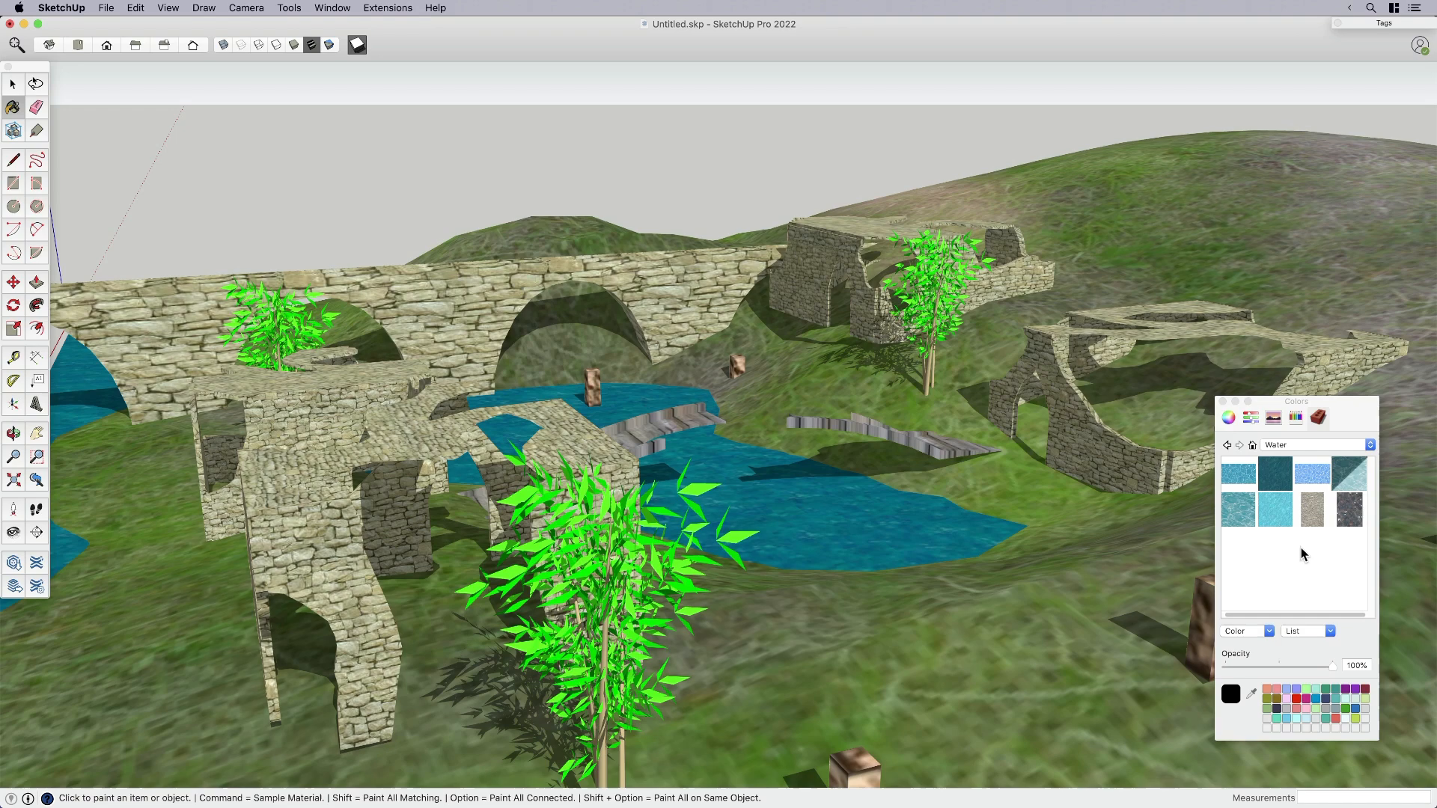
left_click(1367, 445)
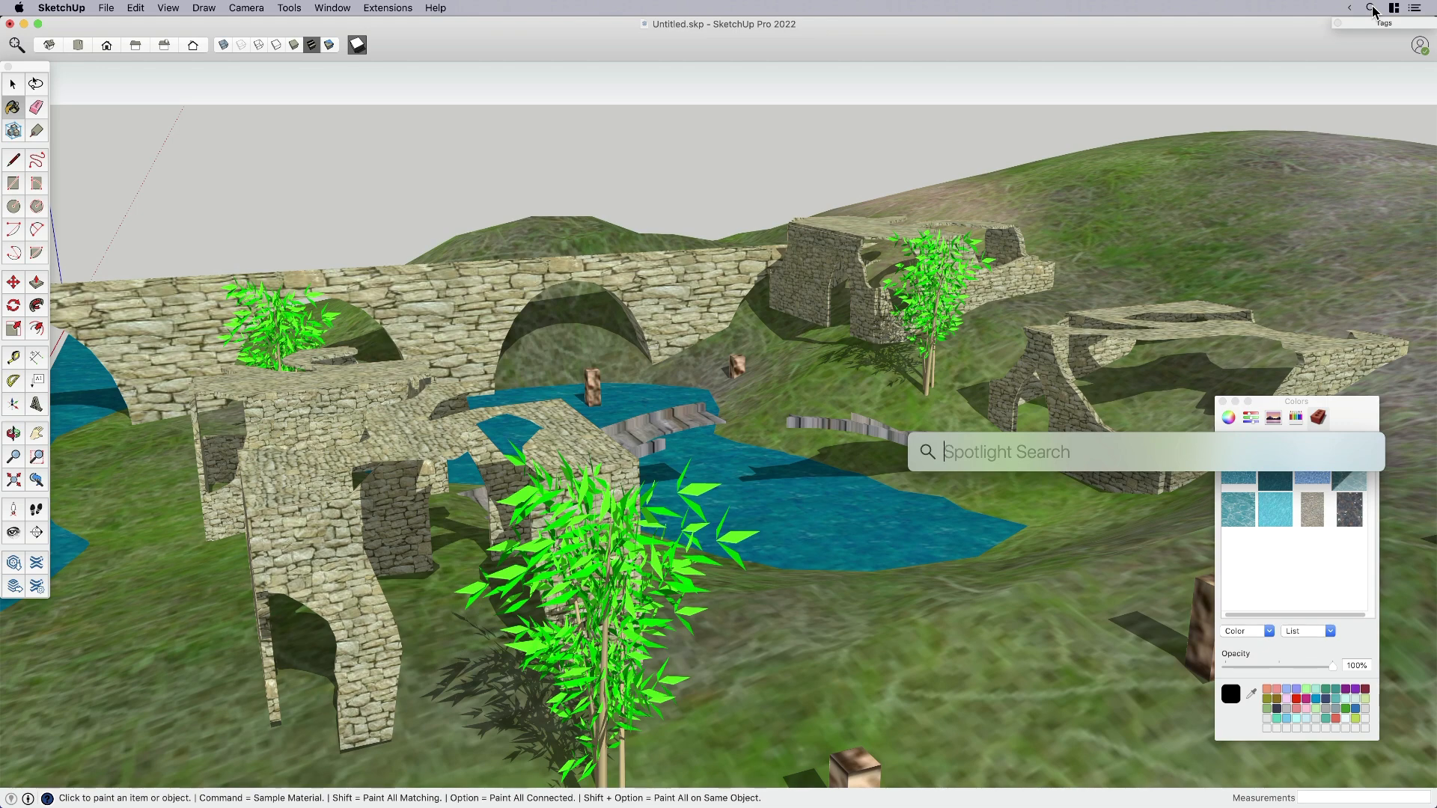
- Search Spotlight for .skm, show all results in Finder and preview 0008_LavenderBlush.skm
type(".skm")
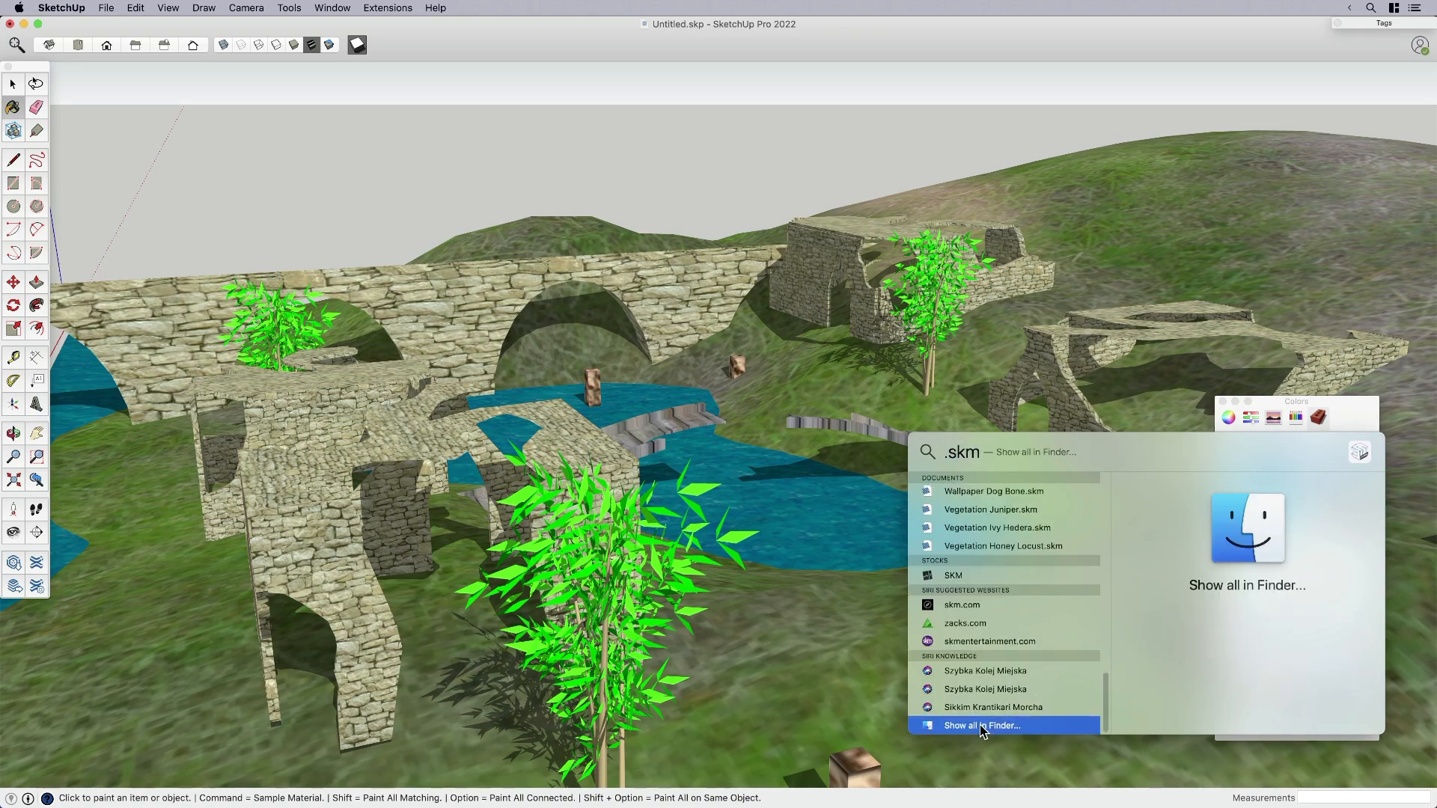
left_click(980, 724)
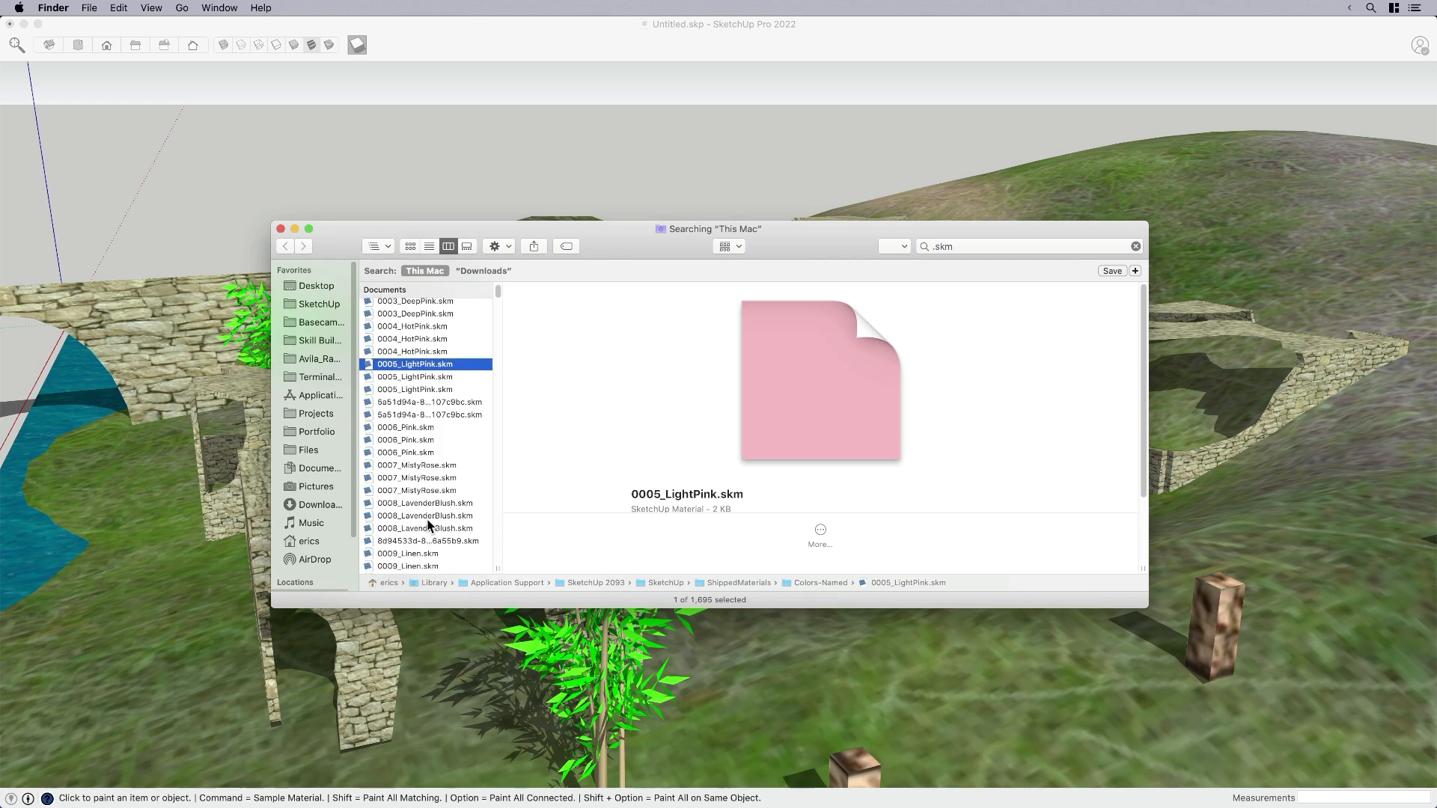
left_click(423, 515)
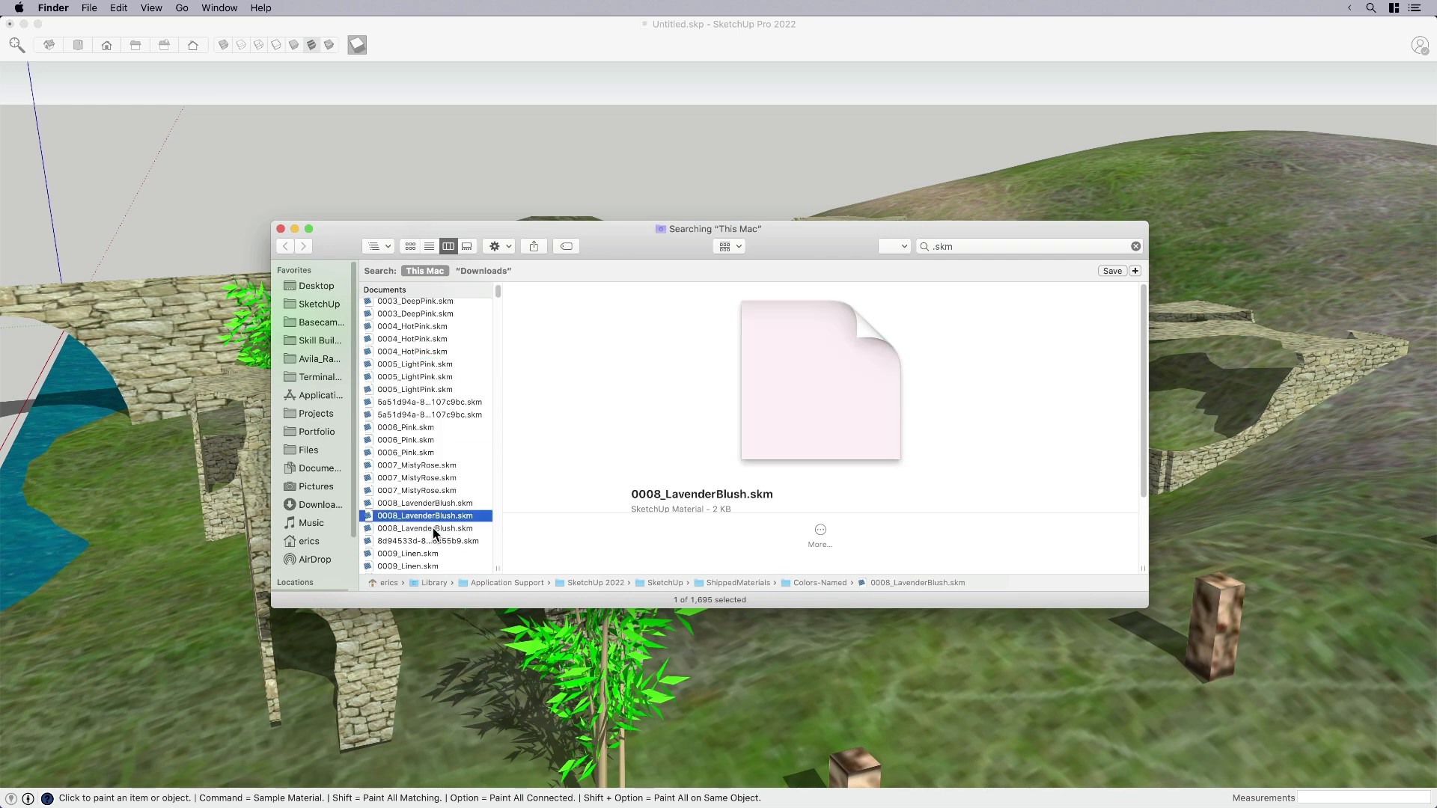
mouse_move(545, 589)
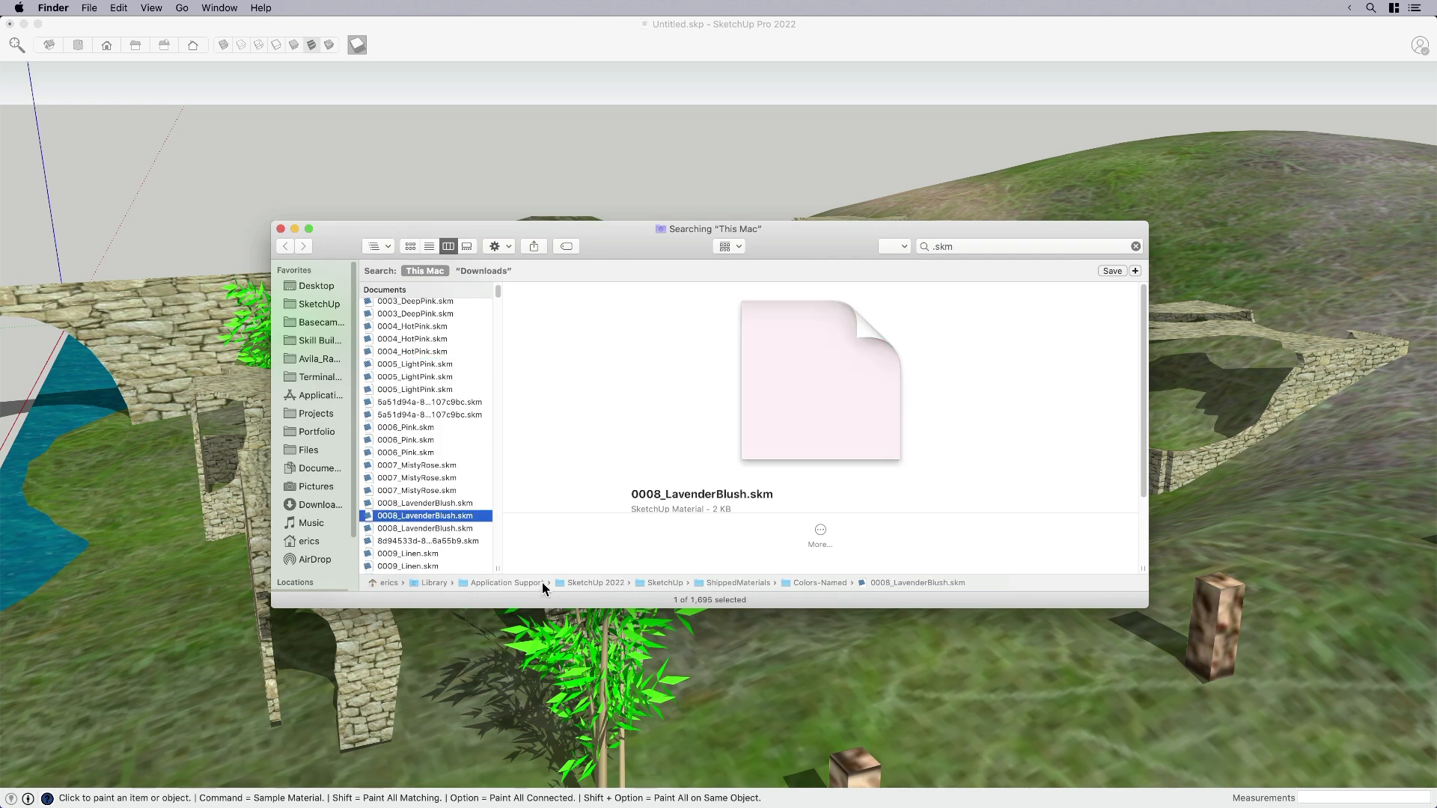
mouse_move(500, 586)
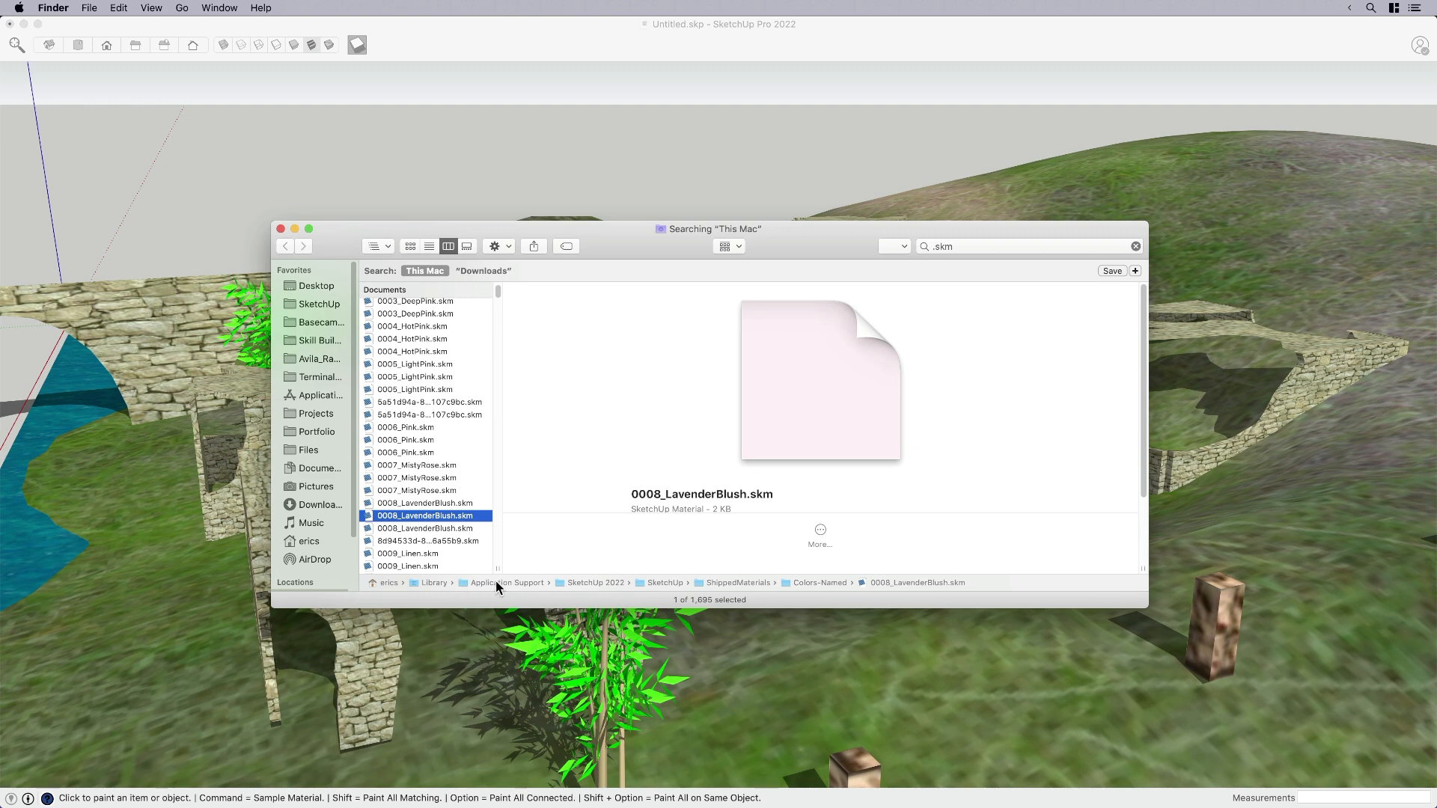
mouse_move(709, 589)
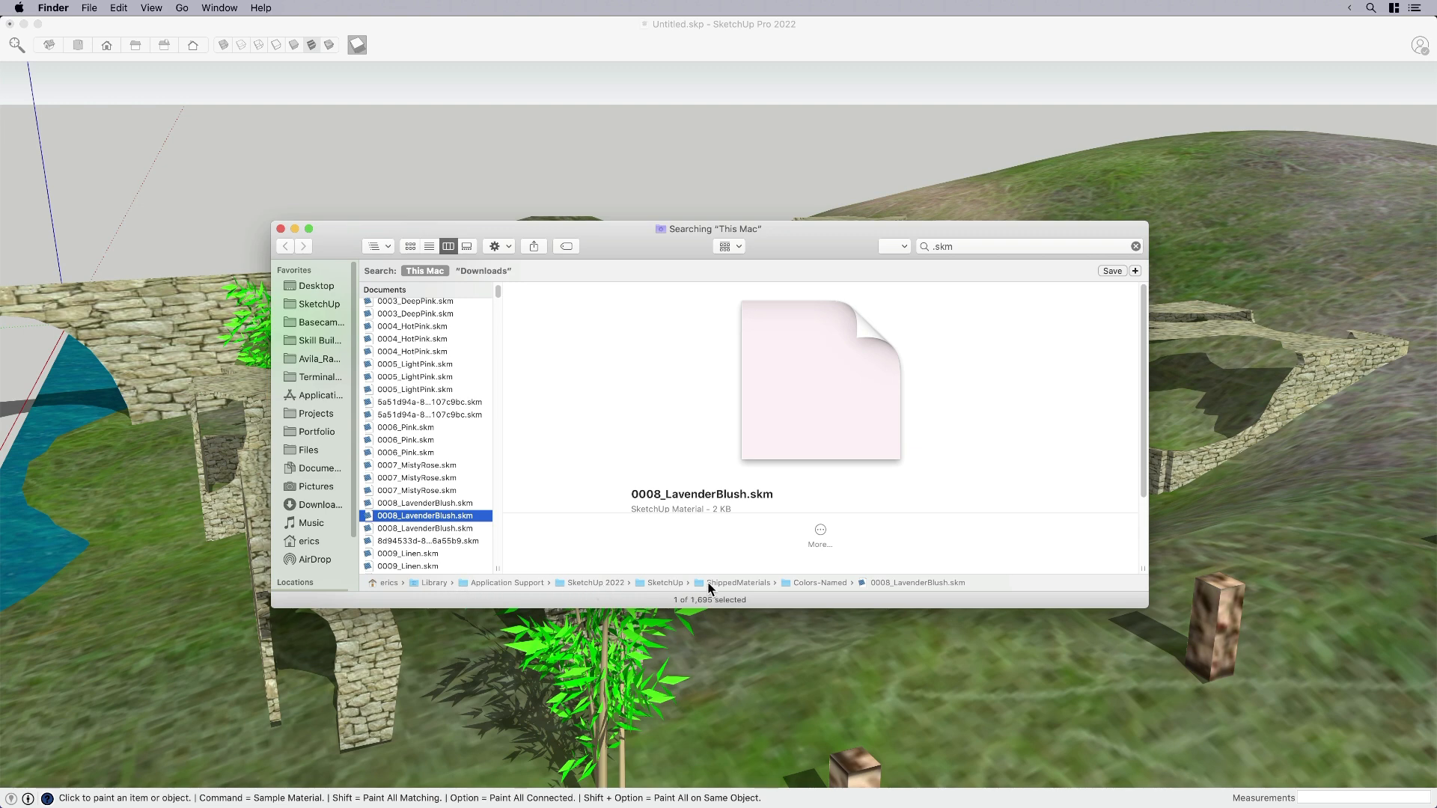
mouse_move(671, 587)
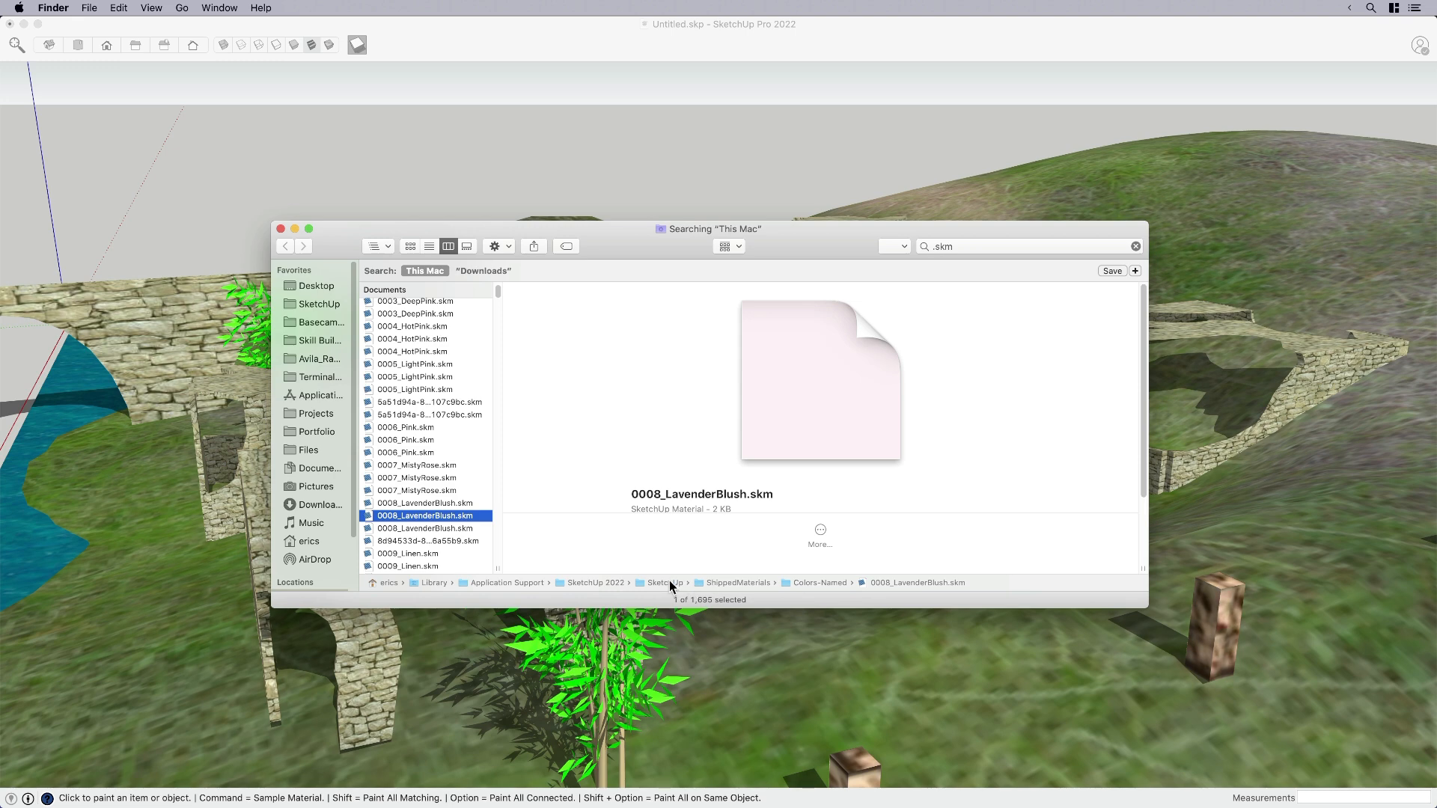
mouse_move(667, 588)
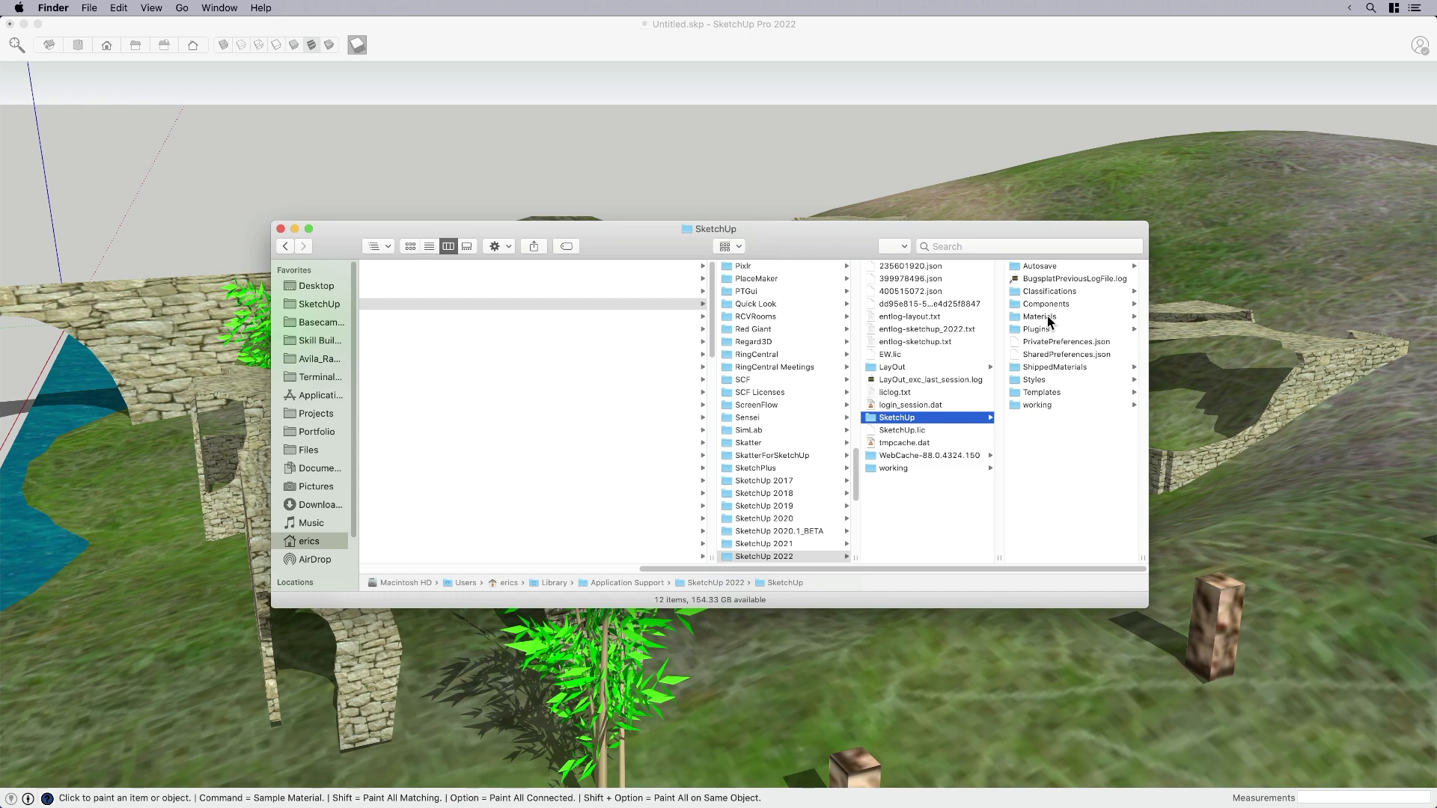
- Open the Ruins folder inside SketchUp 2022's Materials support folder
left_click(1039, 318)
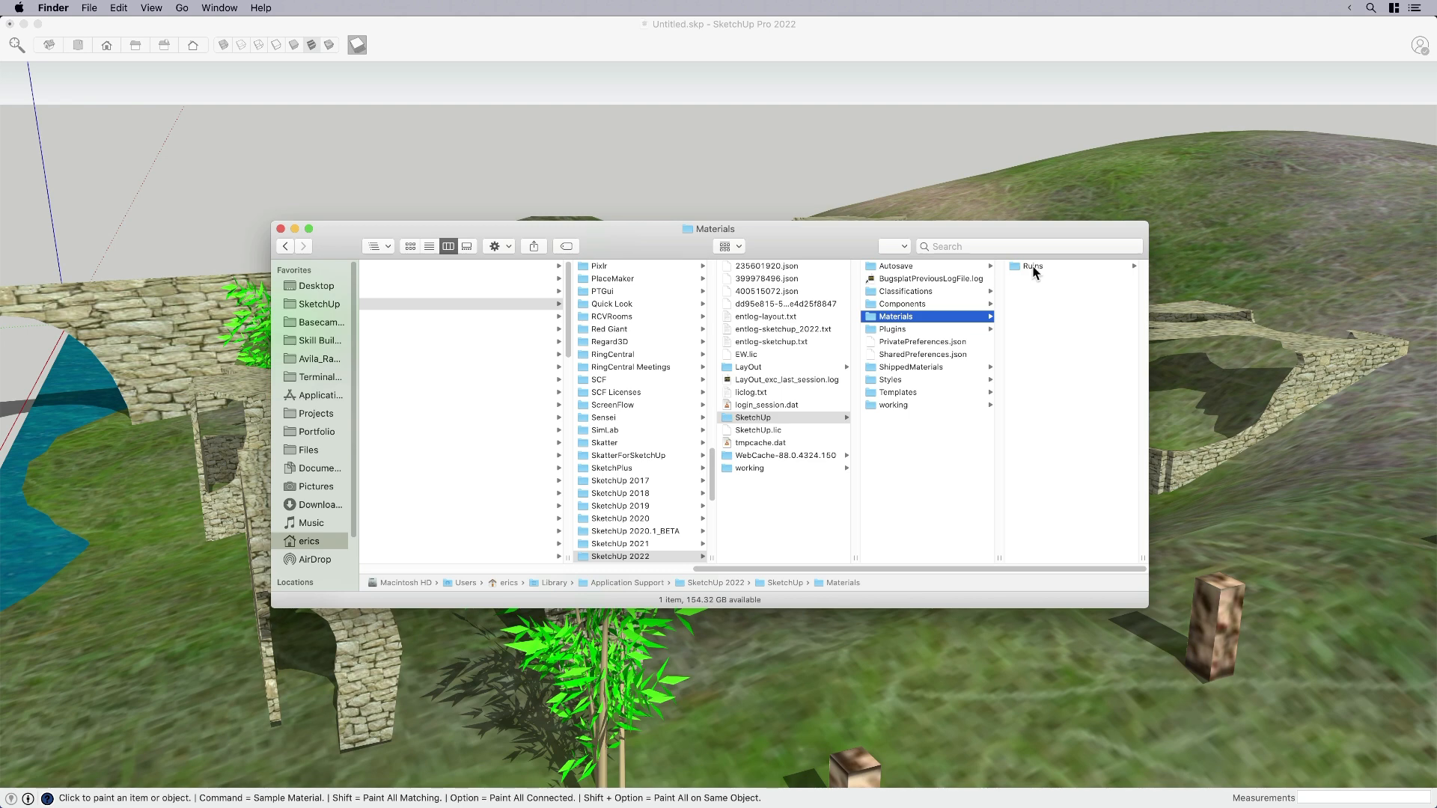
left_click(1031, 266)
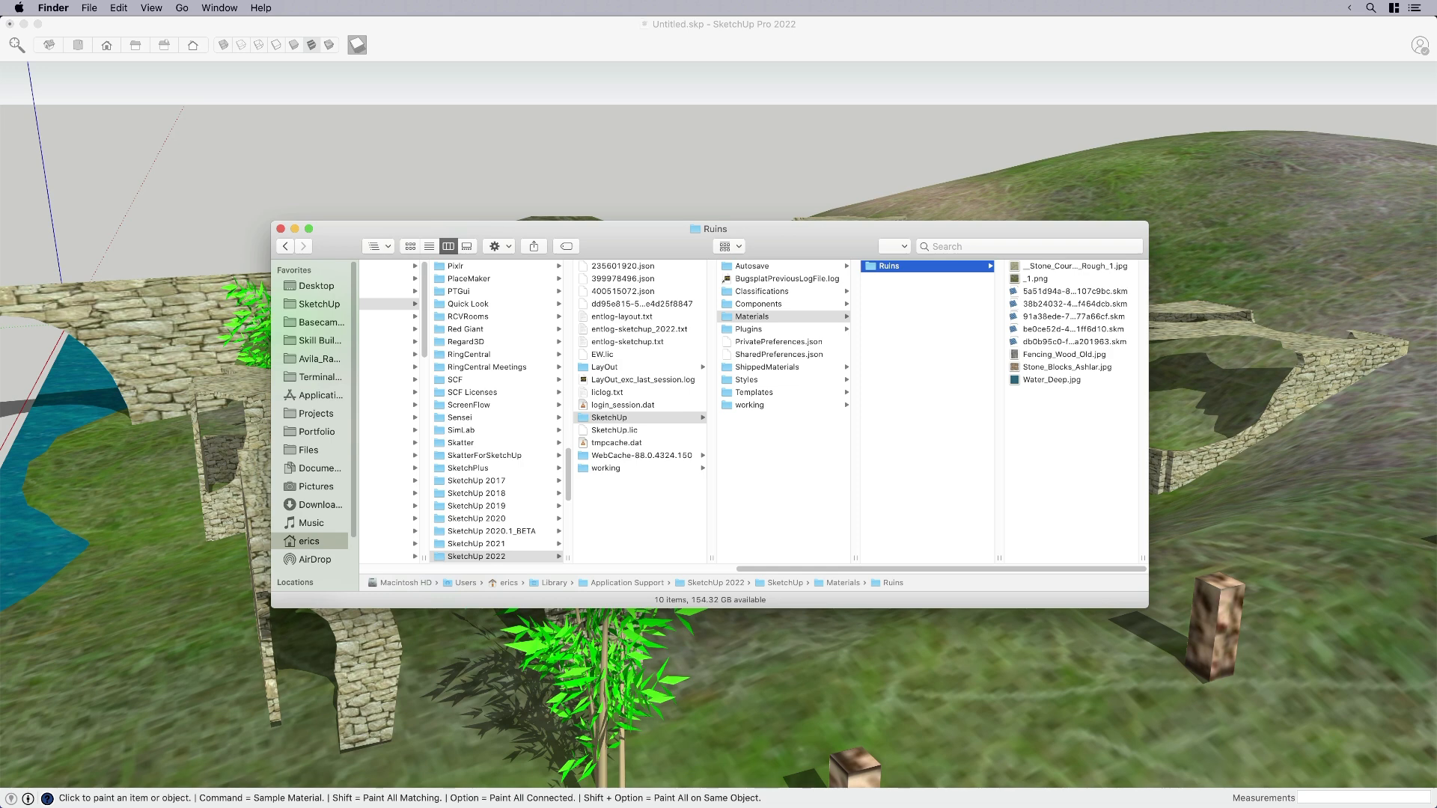
mouse_move(1133, 543)
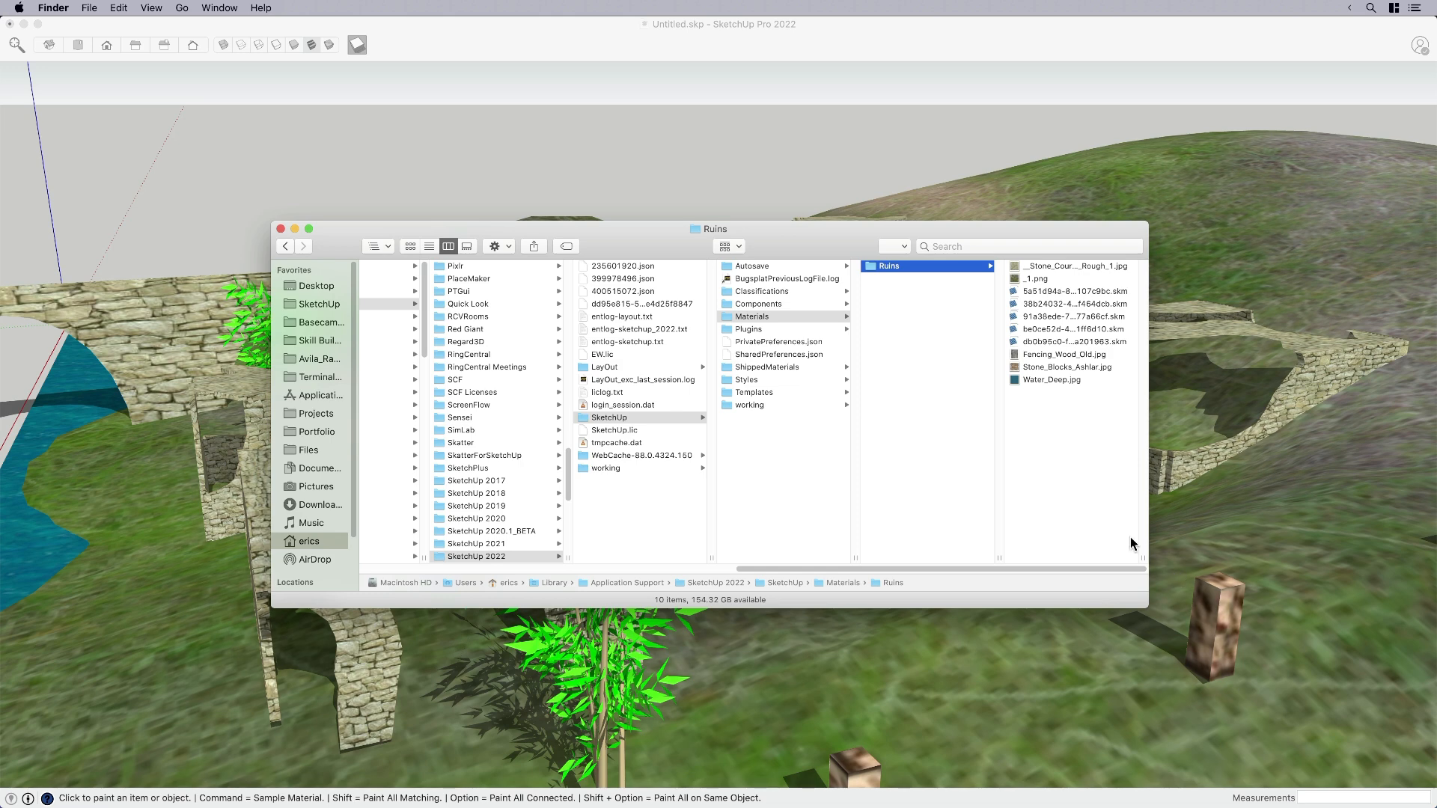
mouse_move(1078, 503)
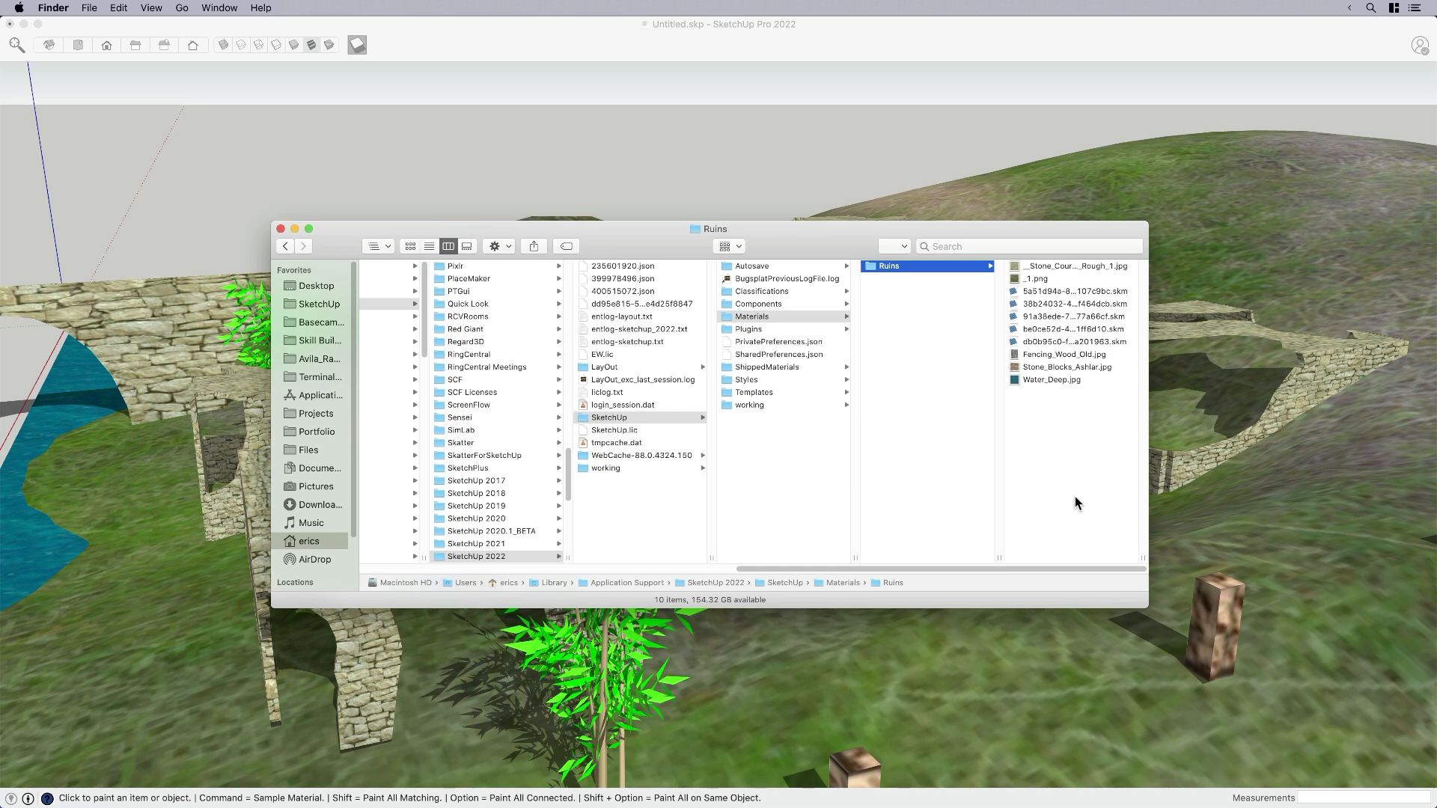
- Move the JPG and PNG texture images to Trash, leaving only the five .skm files
left_click(1050, 380)
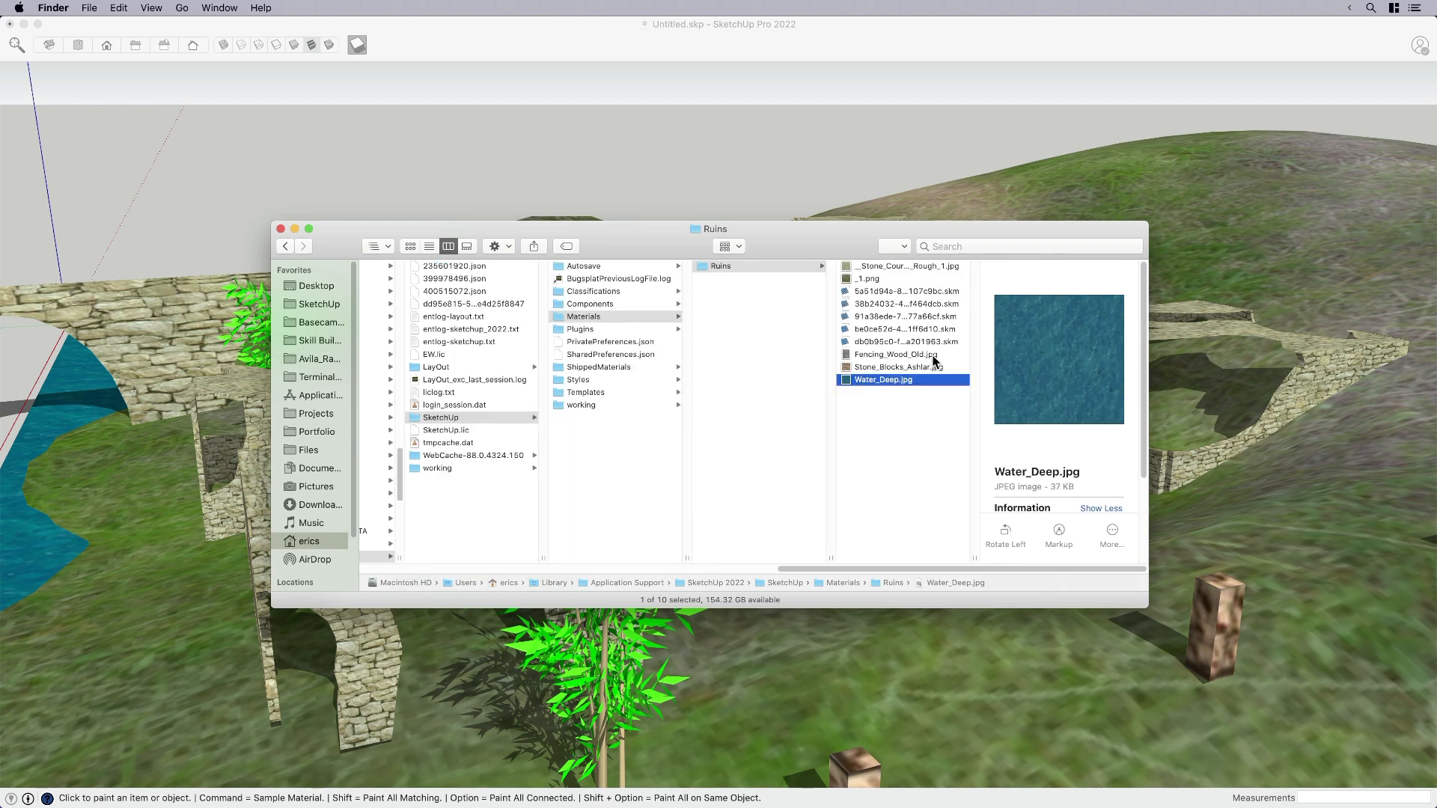
left_click(895, 353)
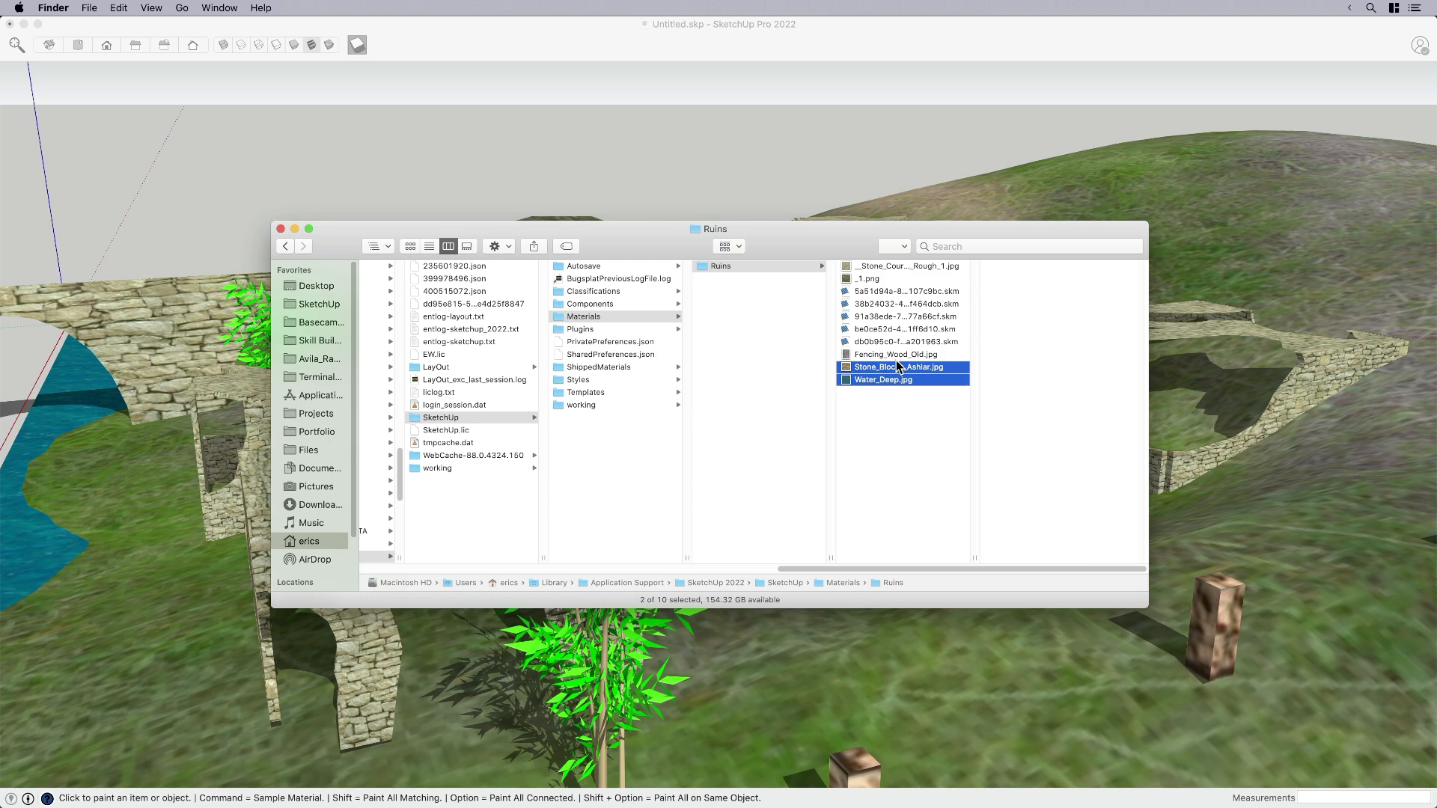
right_click(895, 353)
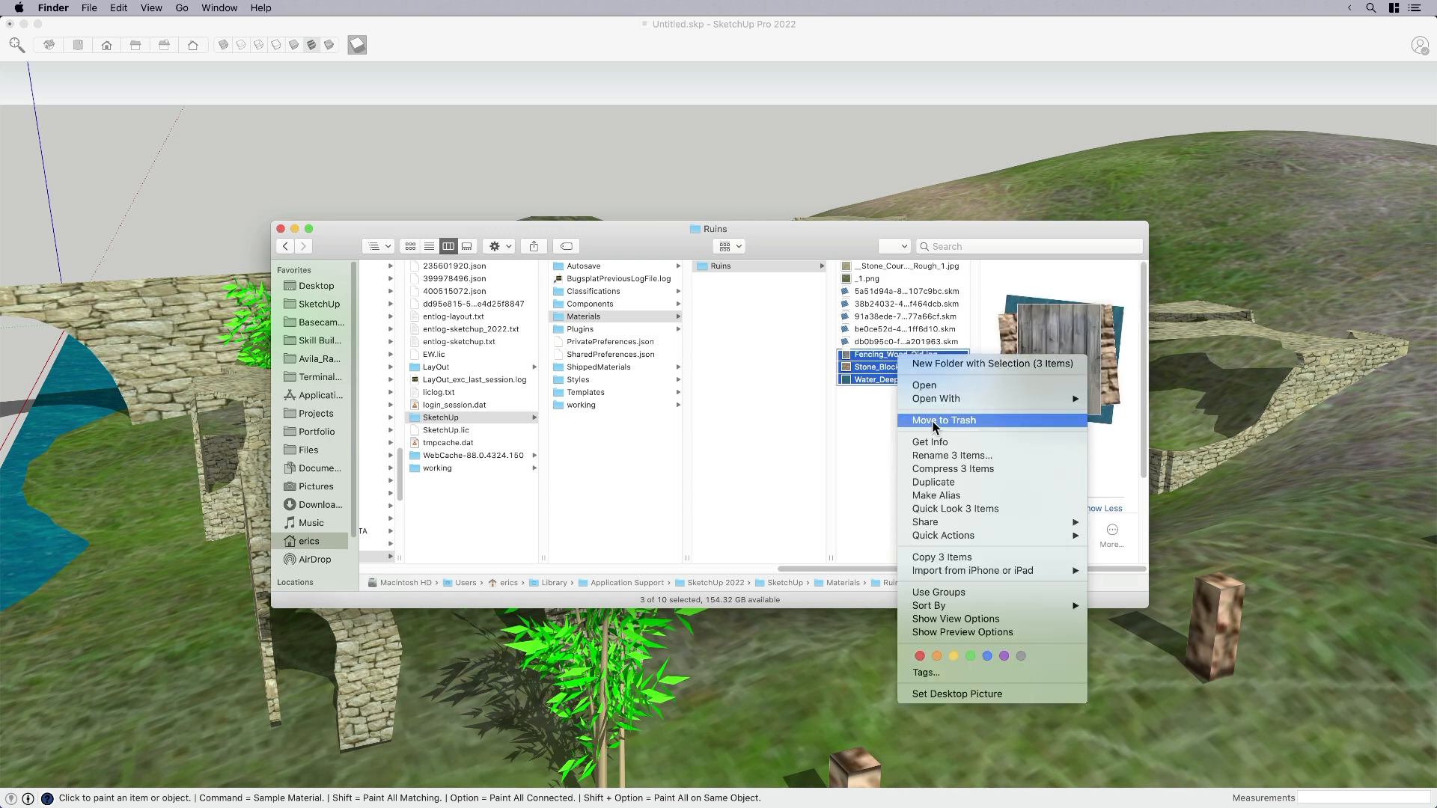
left_click(943, 419)
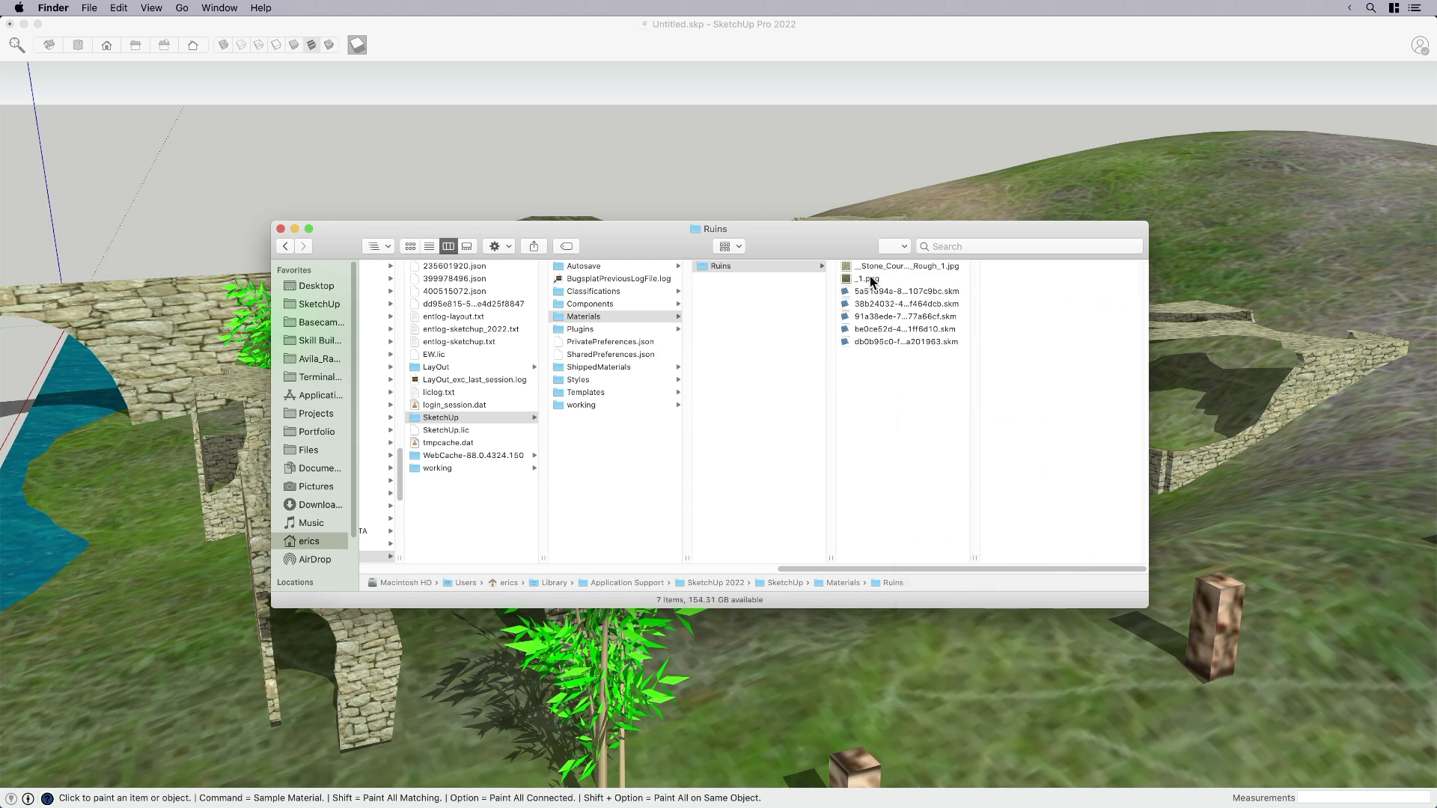
right_click(873, 278)
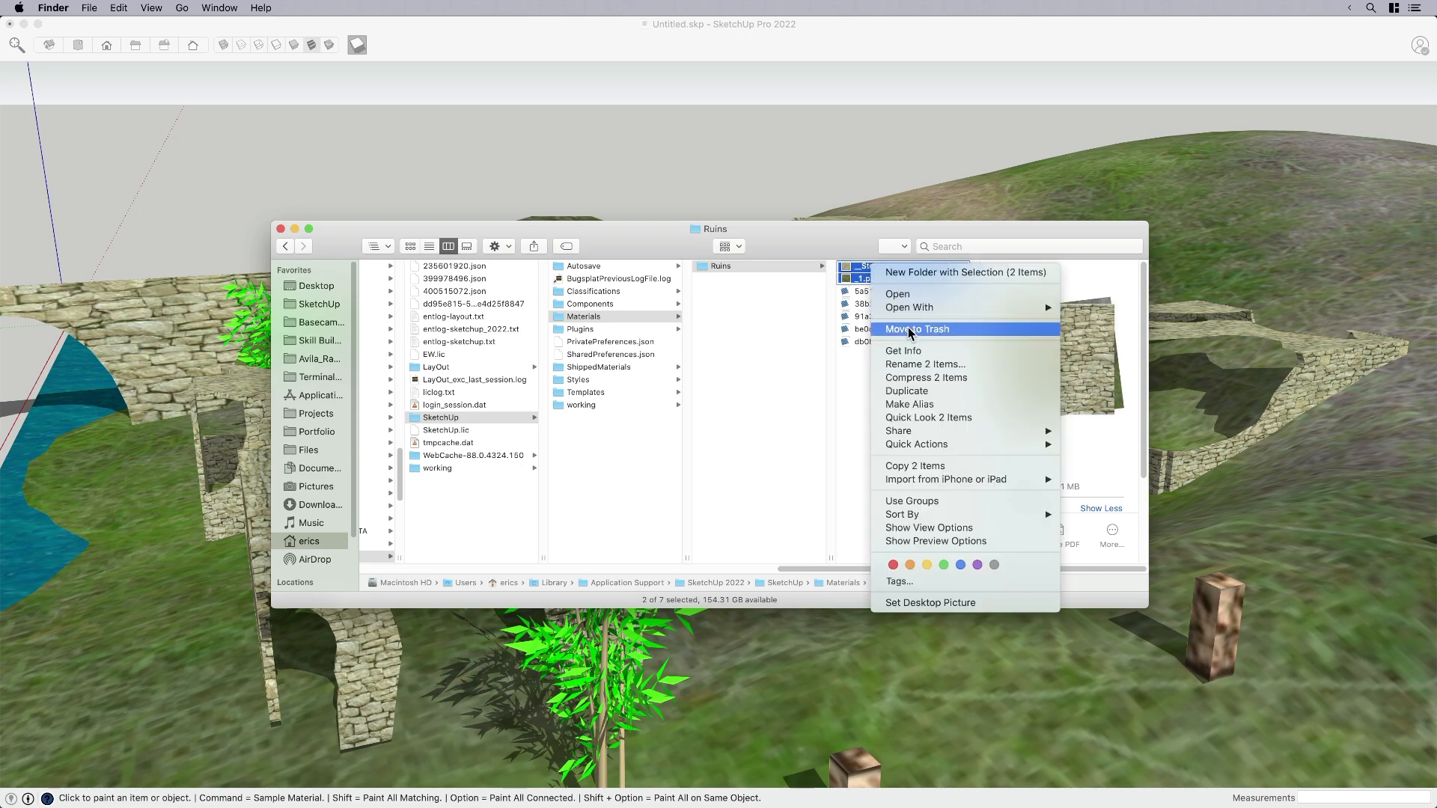
left_click(916, 328)
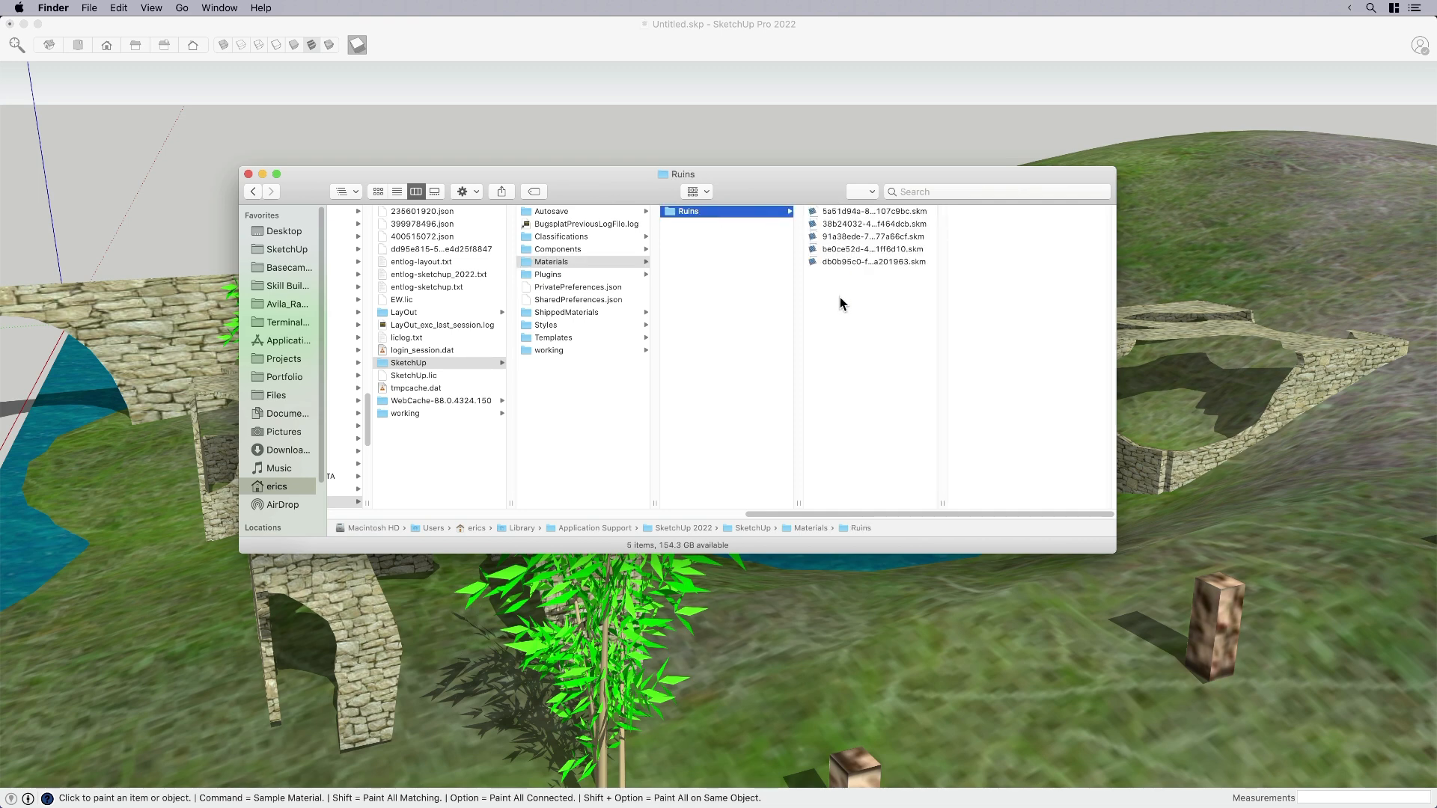
mouse_move(692, 247)
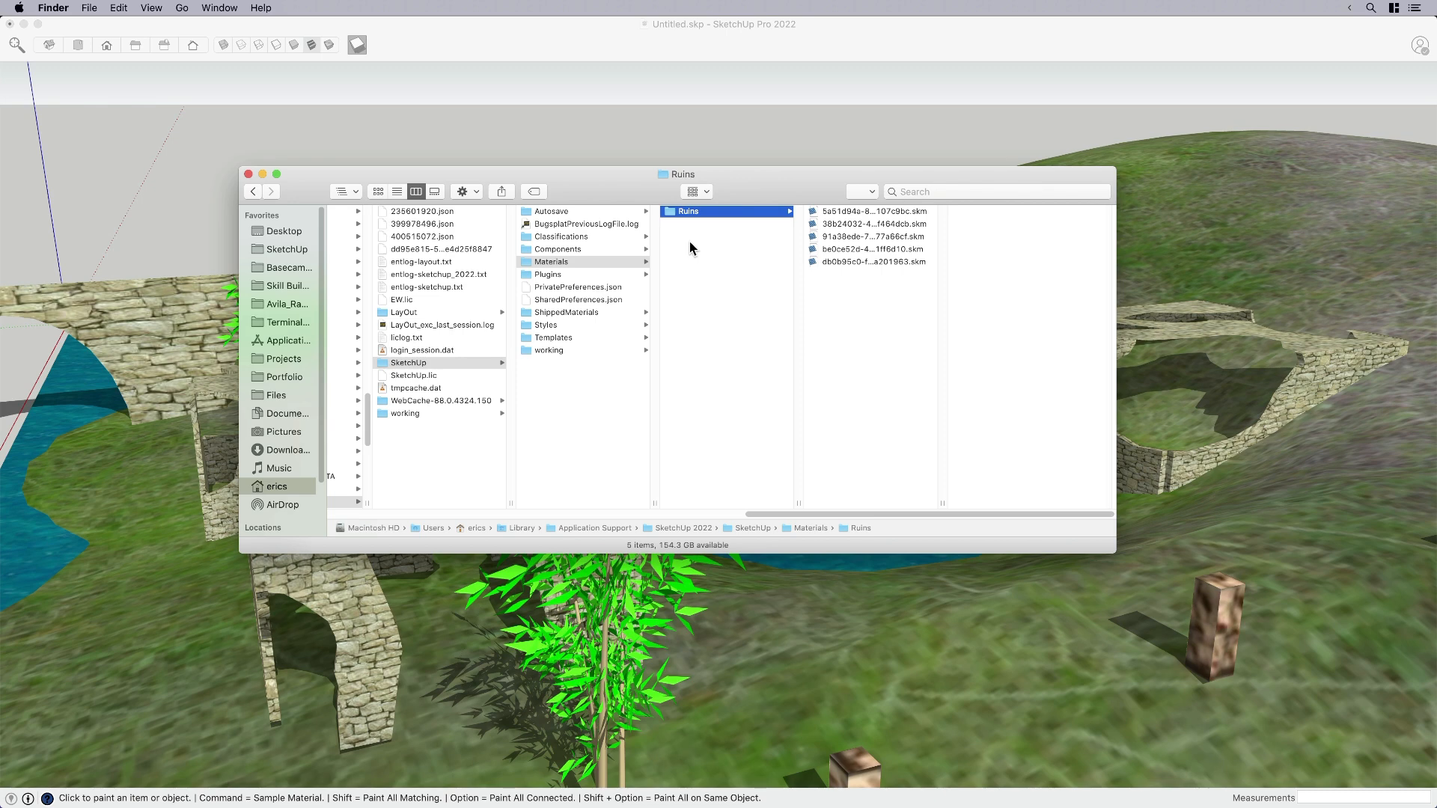
mouse_move(702, 130)
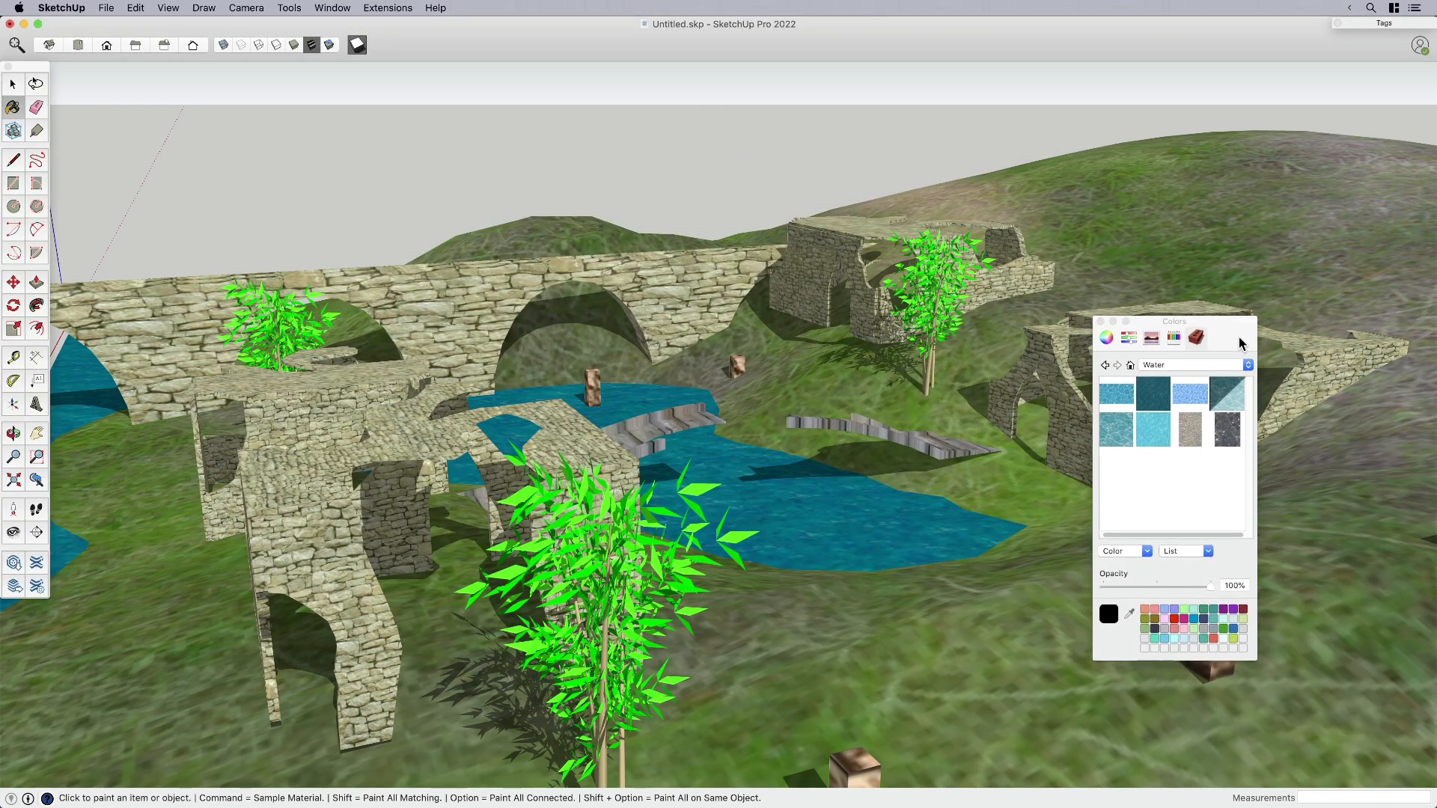
- Switch the Materials panel to the Ruins collection and move it clear of the model
left_click(1248, 363)
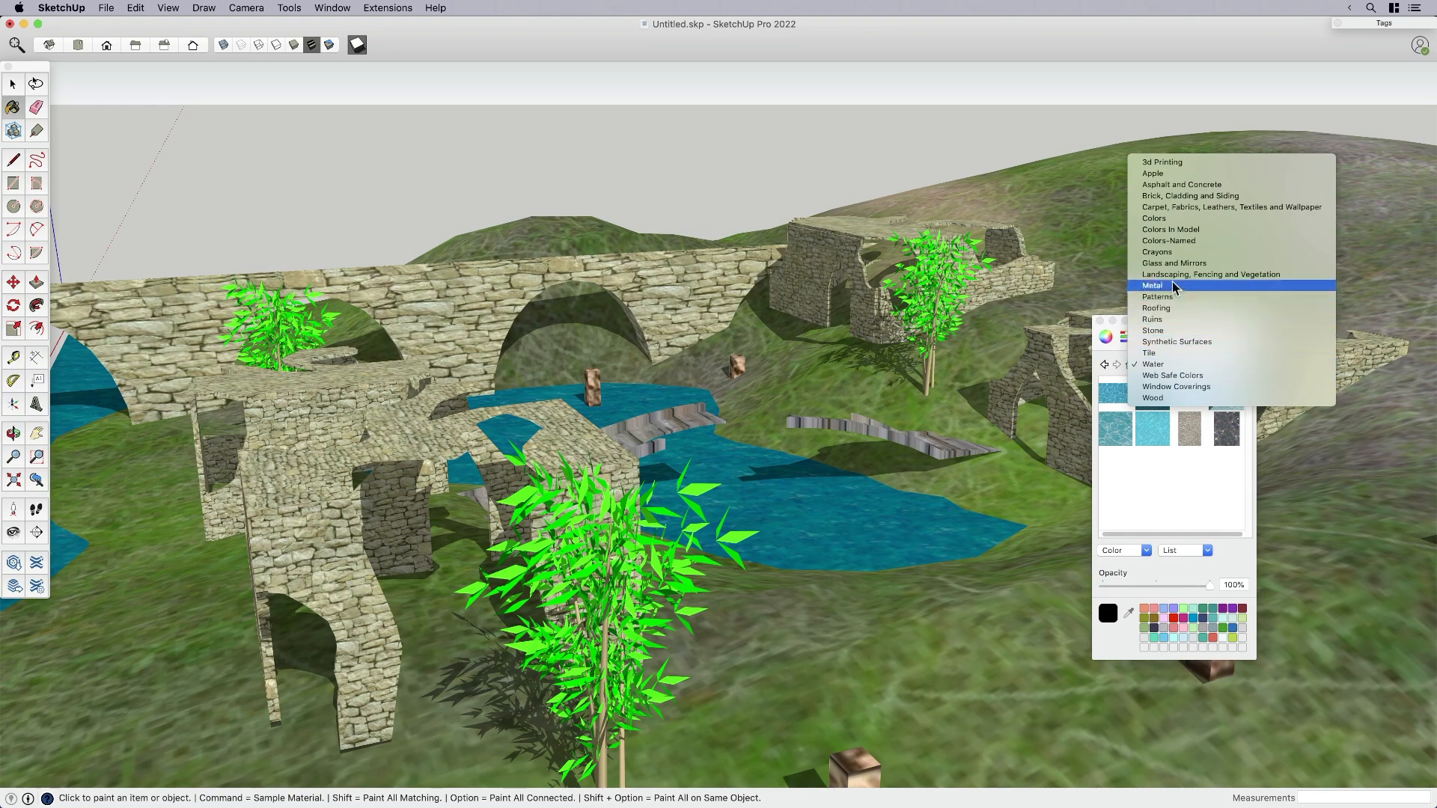
mouse_move(1179, 296)
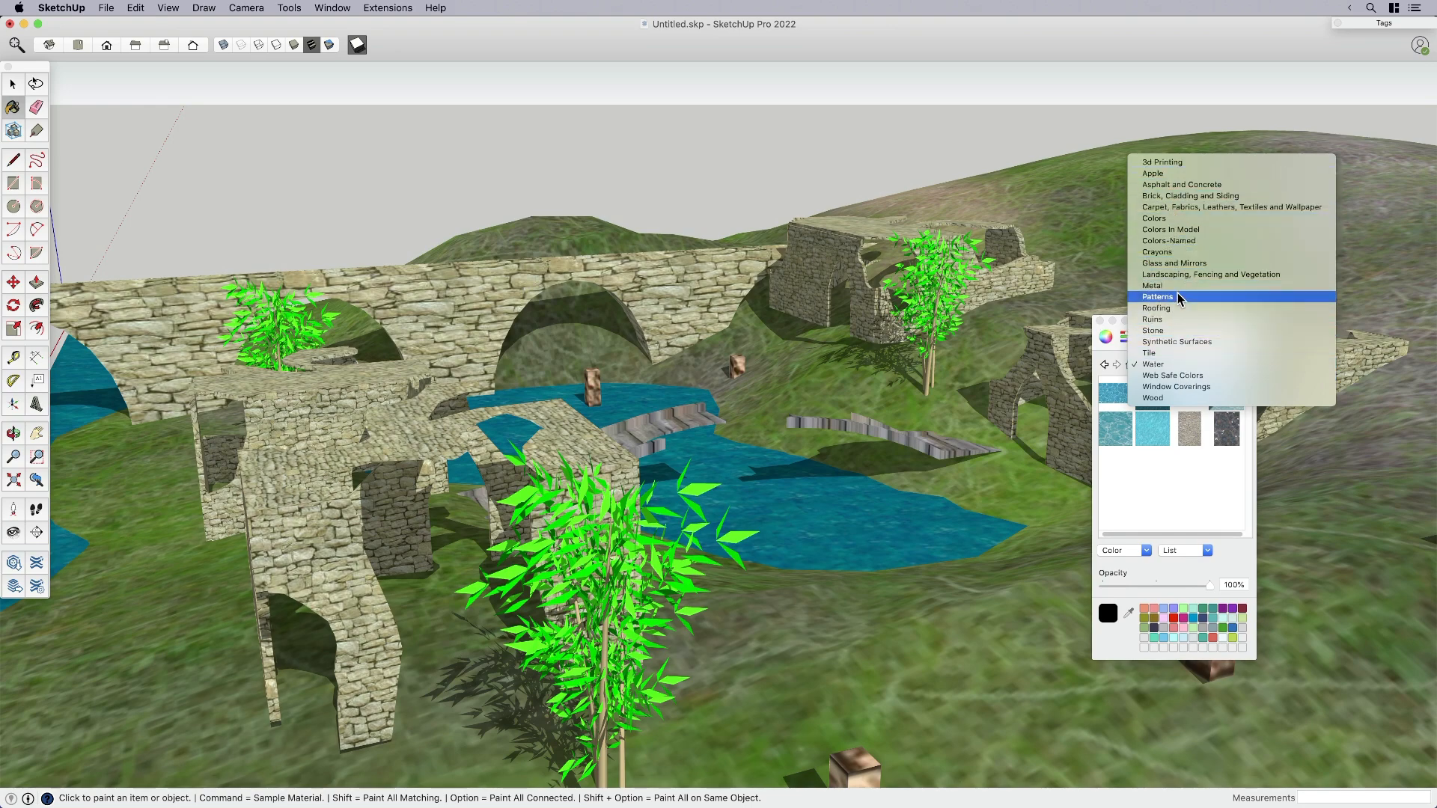
mouse_move(1177, 319)
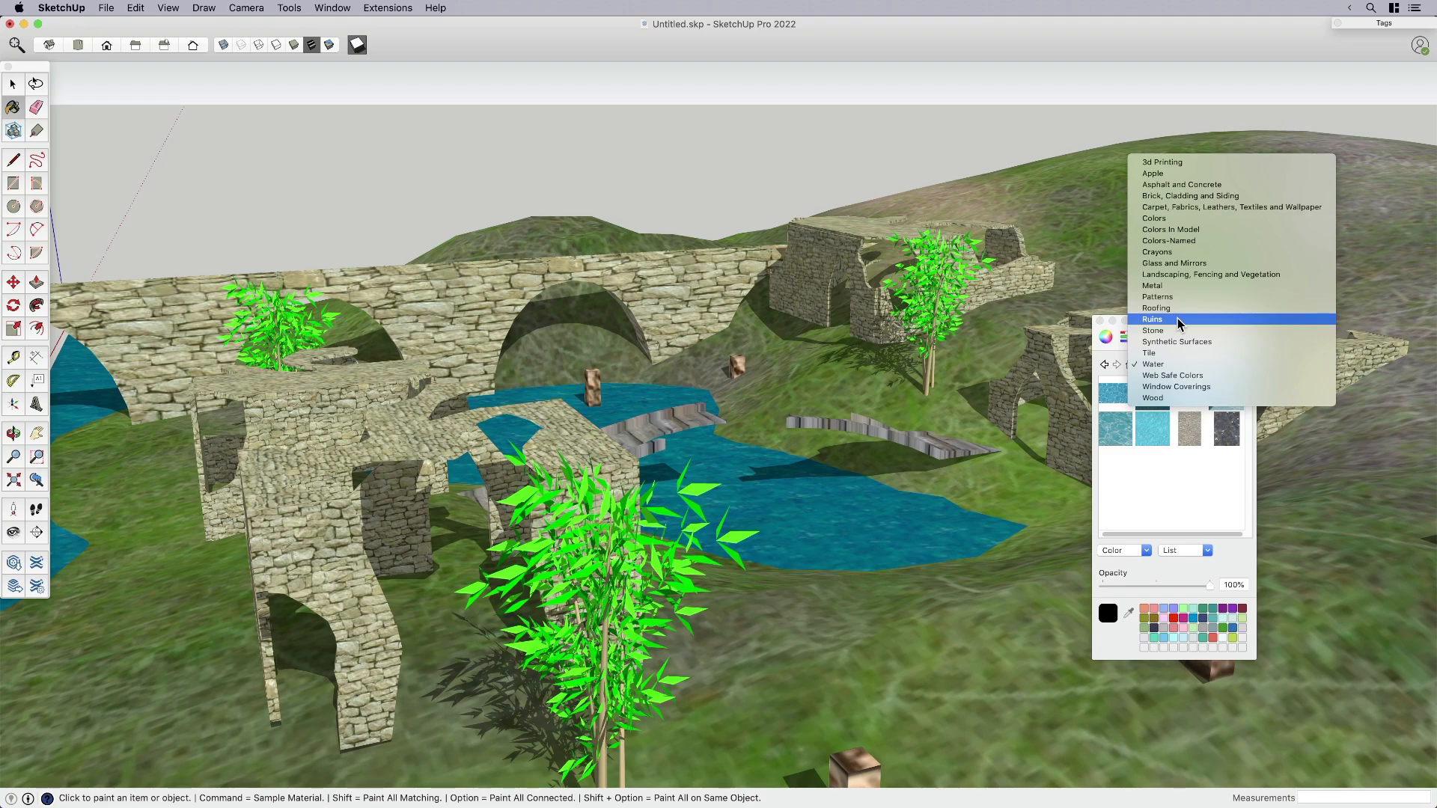
left_click(1152, 319)
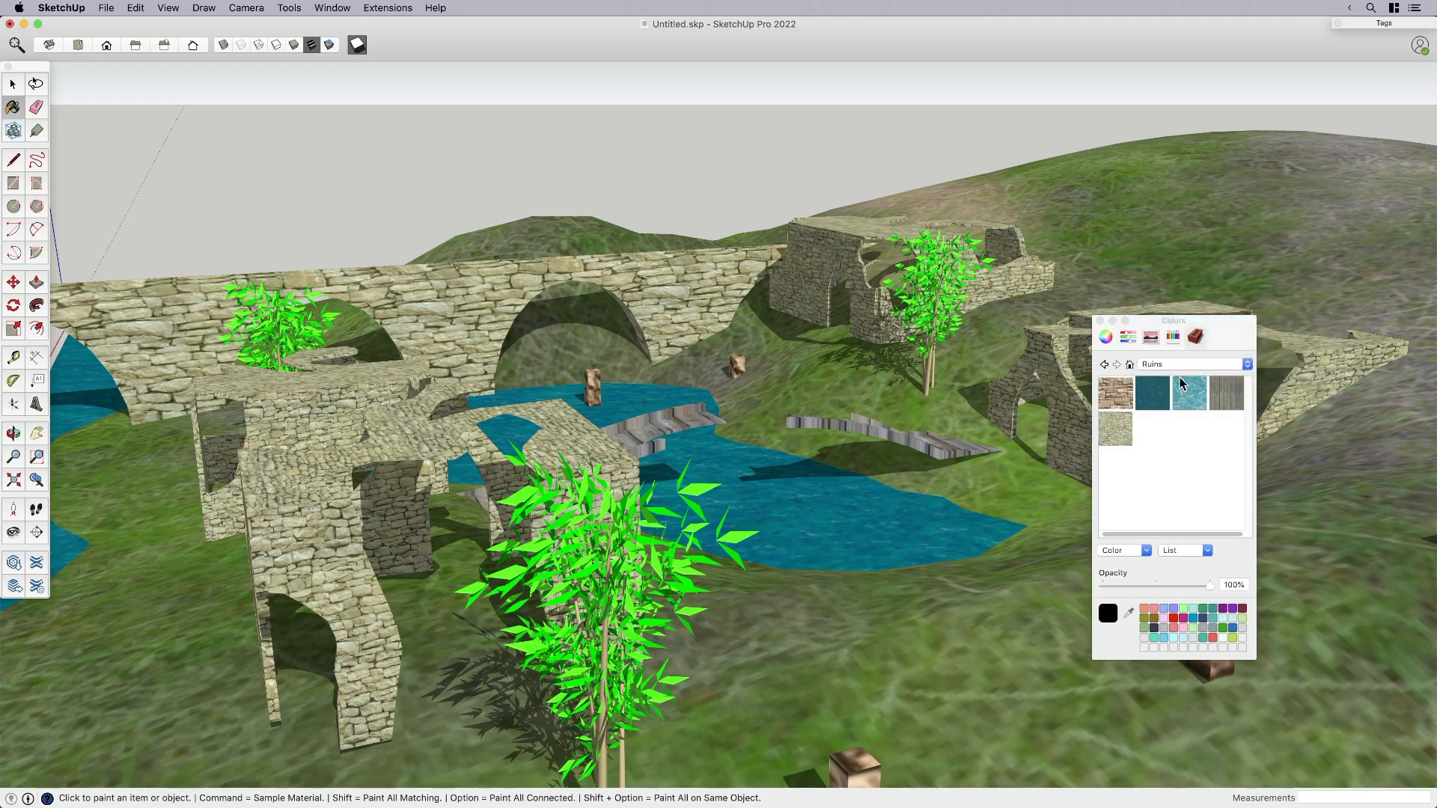
mouse_move(1227, 422)
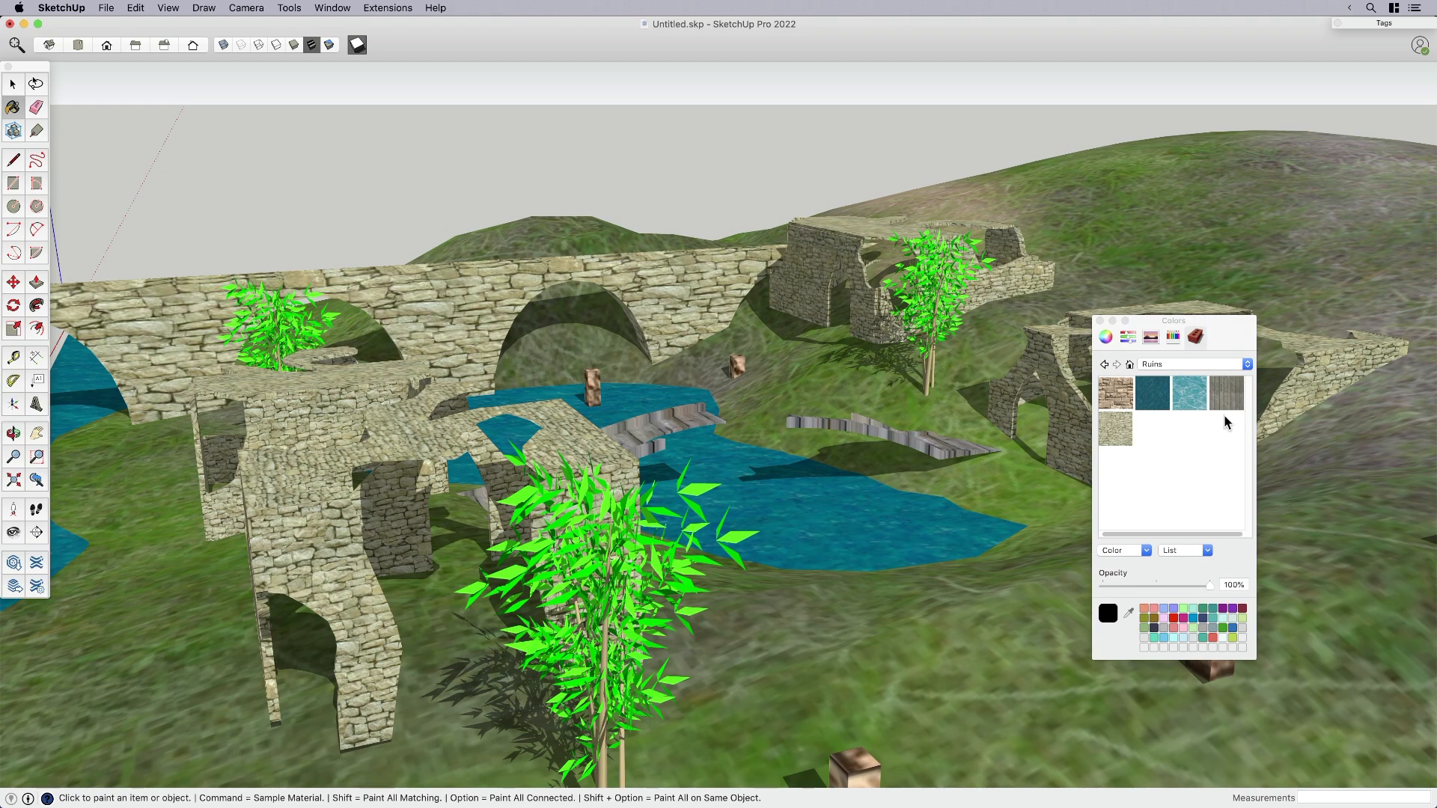
mouse_move(1115, 431)
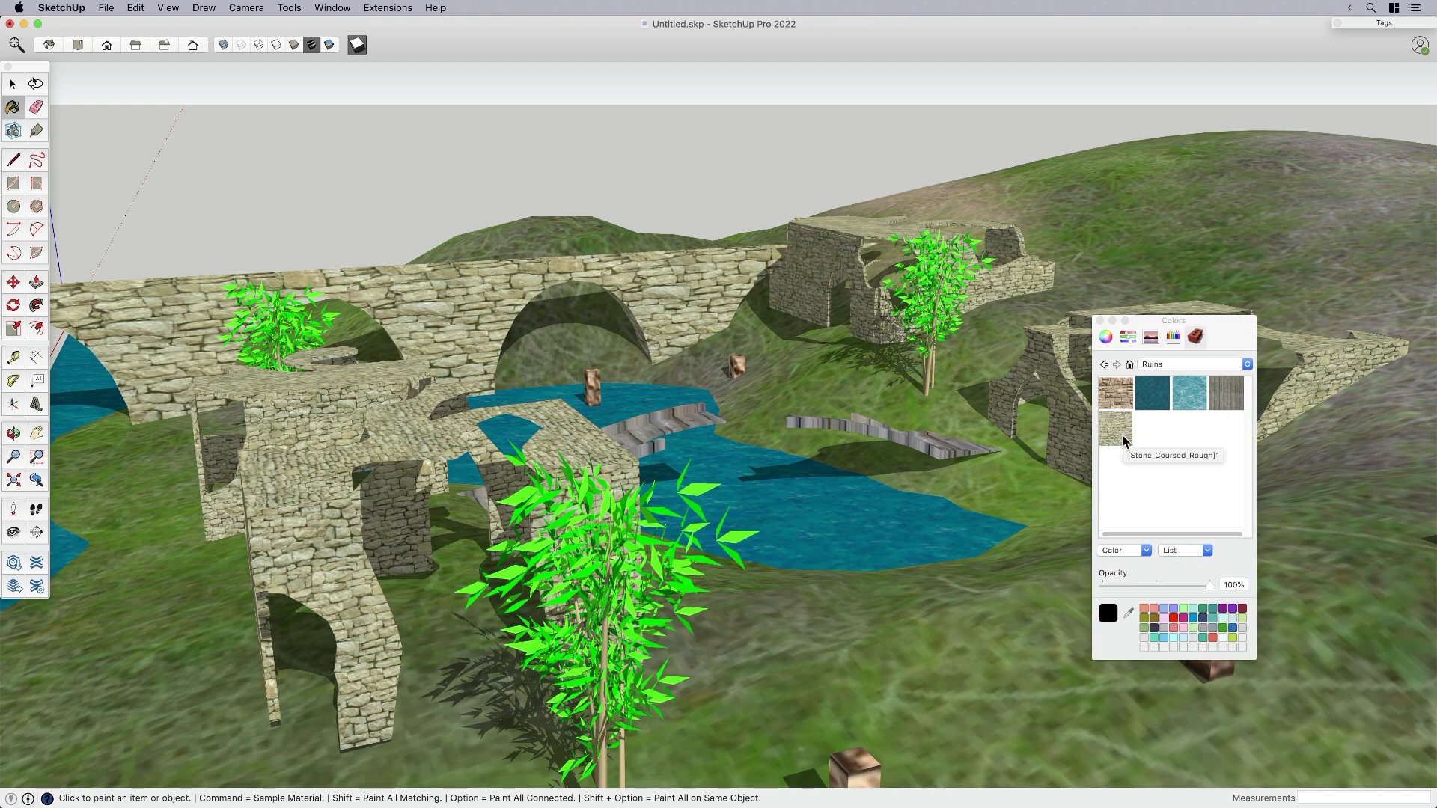
mouse_move(1115, 392)
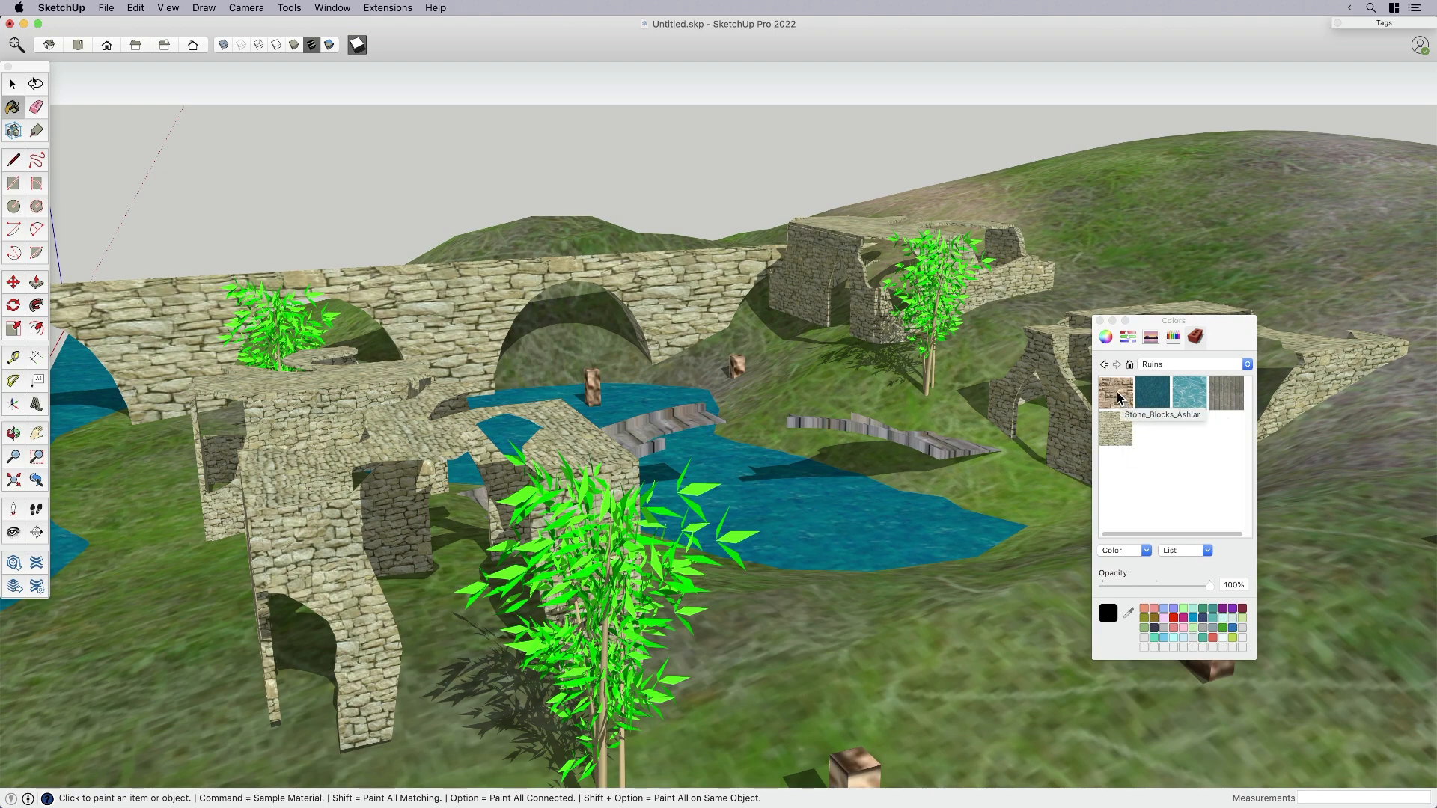
mouse_move(1138, 430)
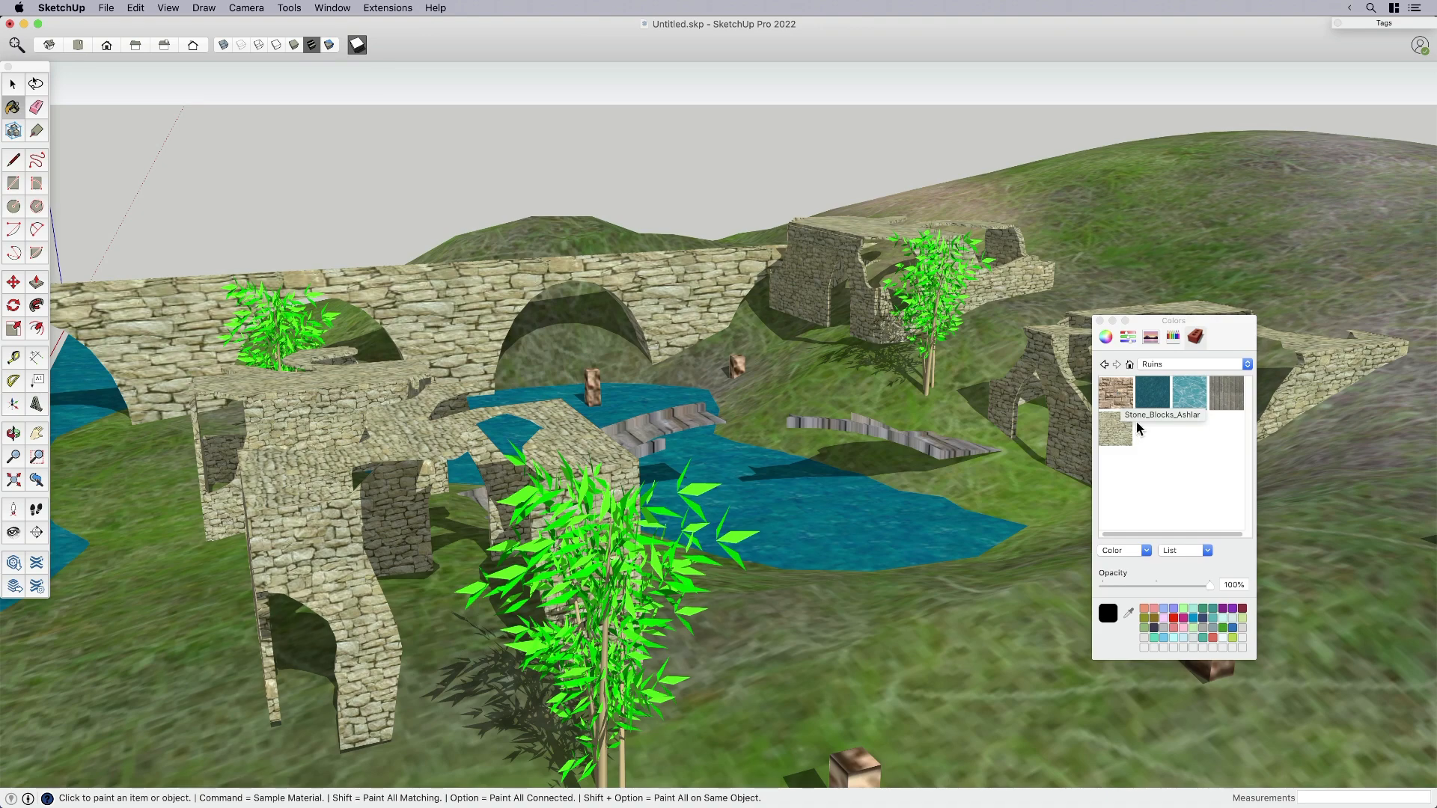
left_click_drag(1174, 321, 1290, 388)
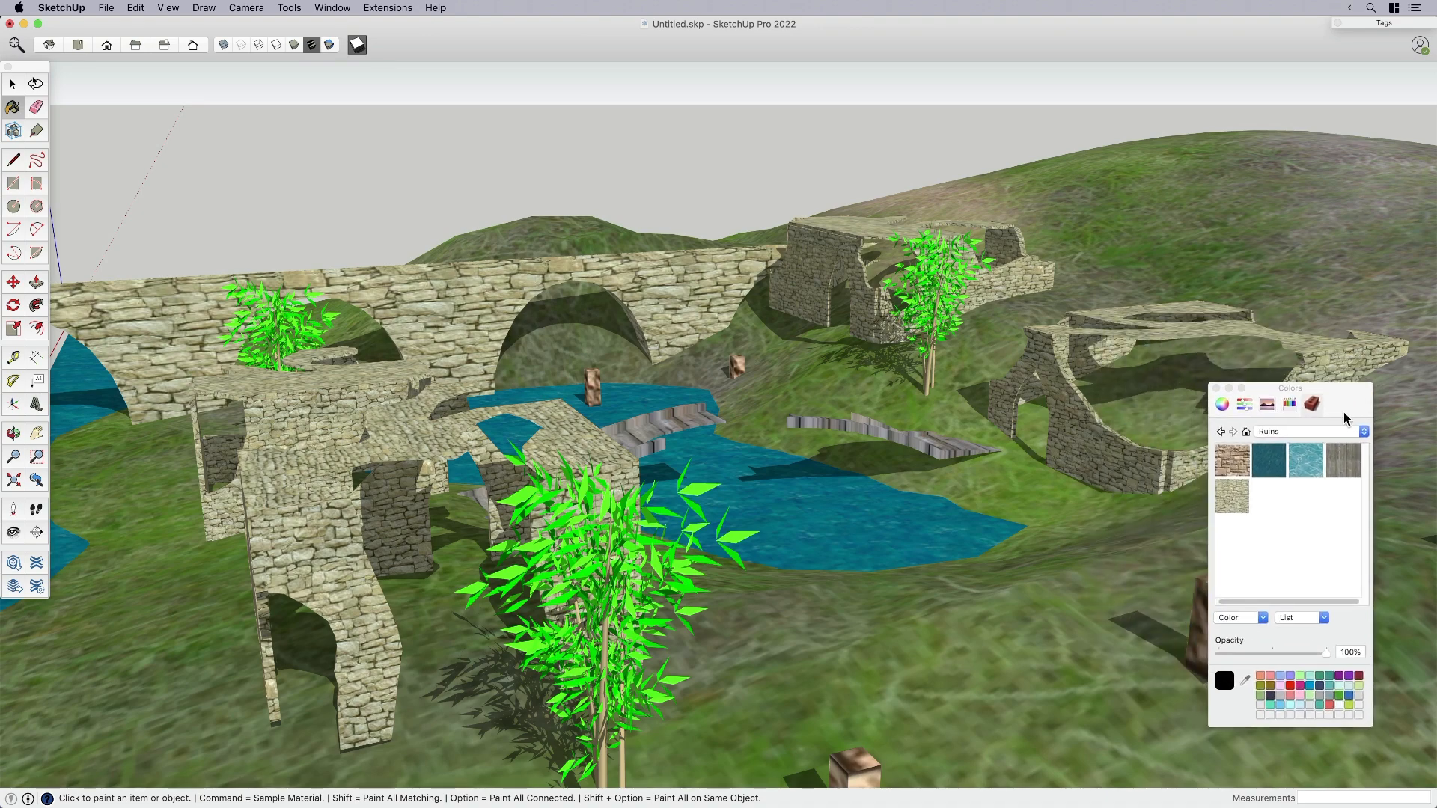
left_click(12, 82)
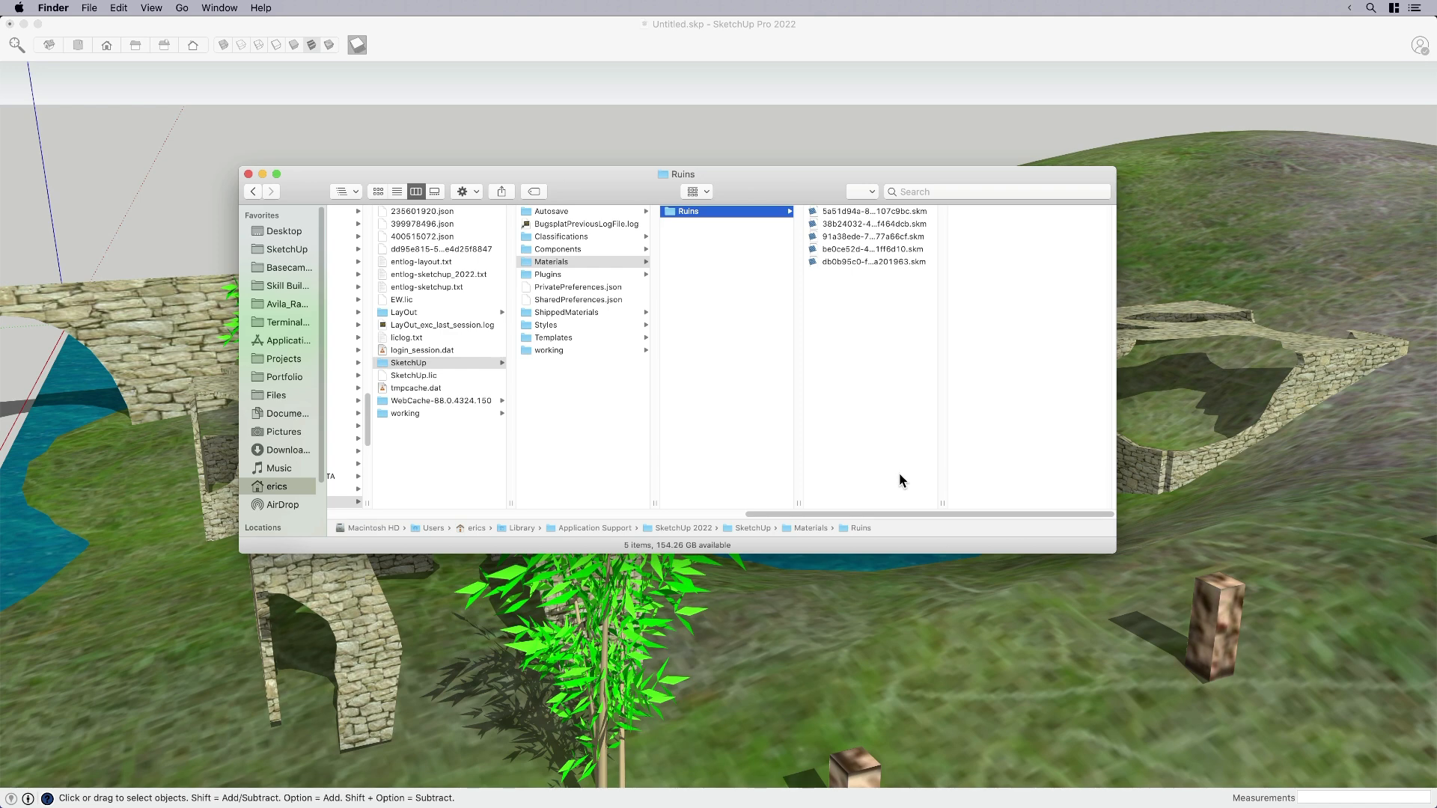
mouse_move(491, 577)
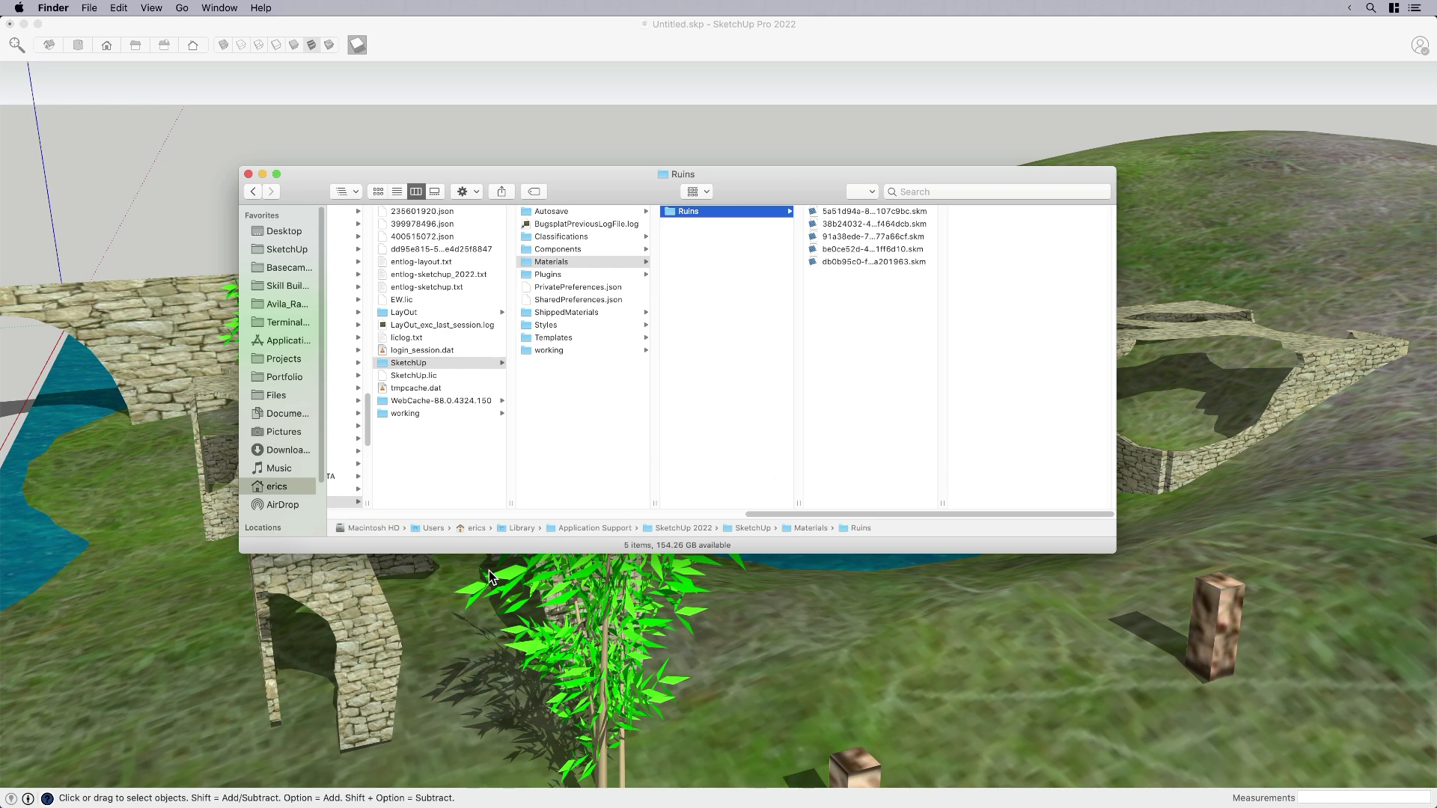
mouse_move(496, 563)
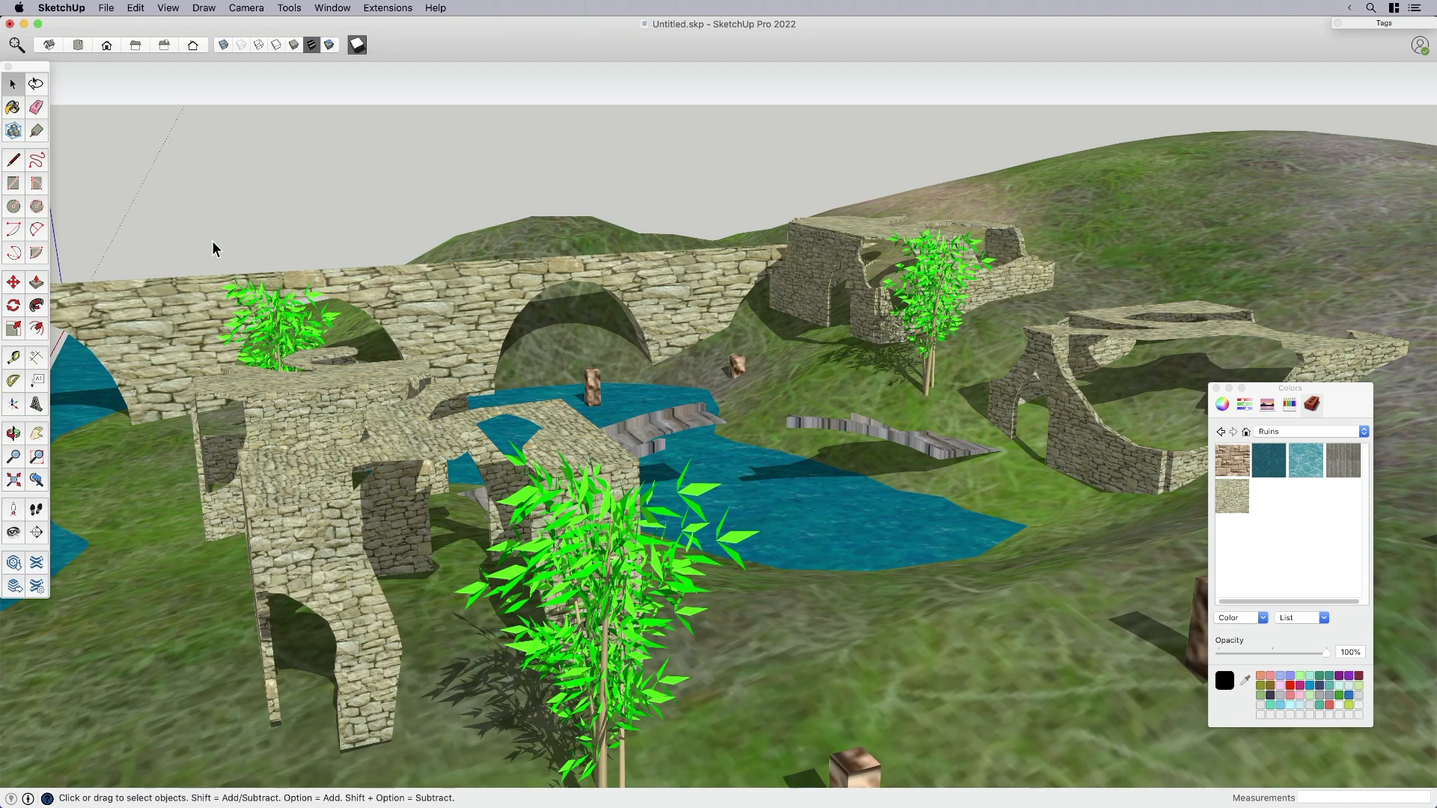
mouse_move(1285, 427)
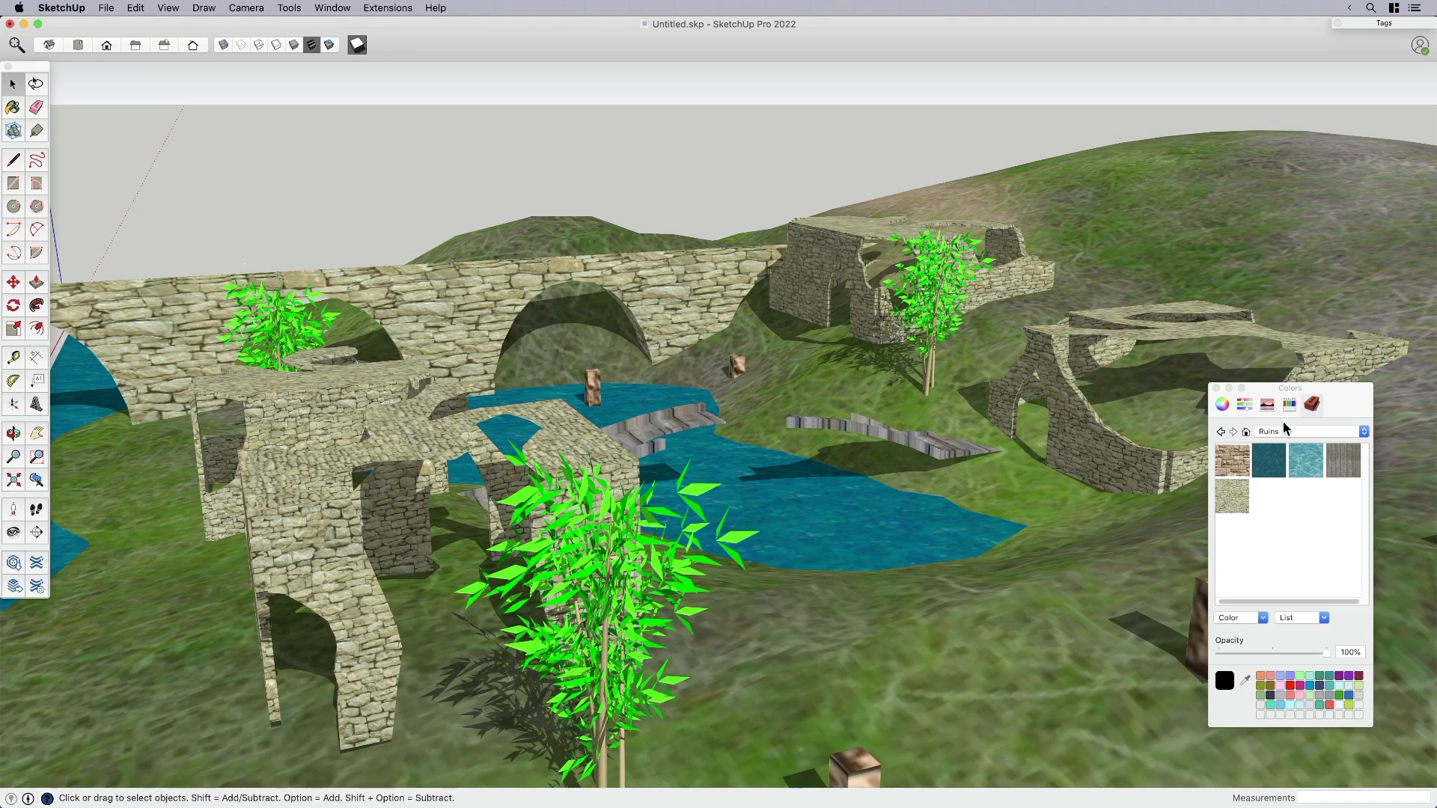
left_click(1362, 431)
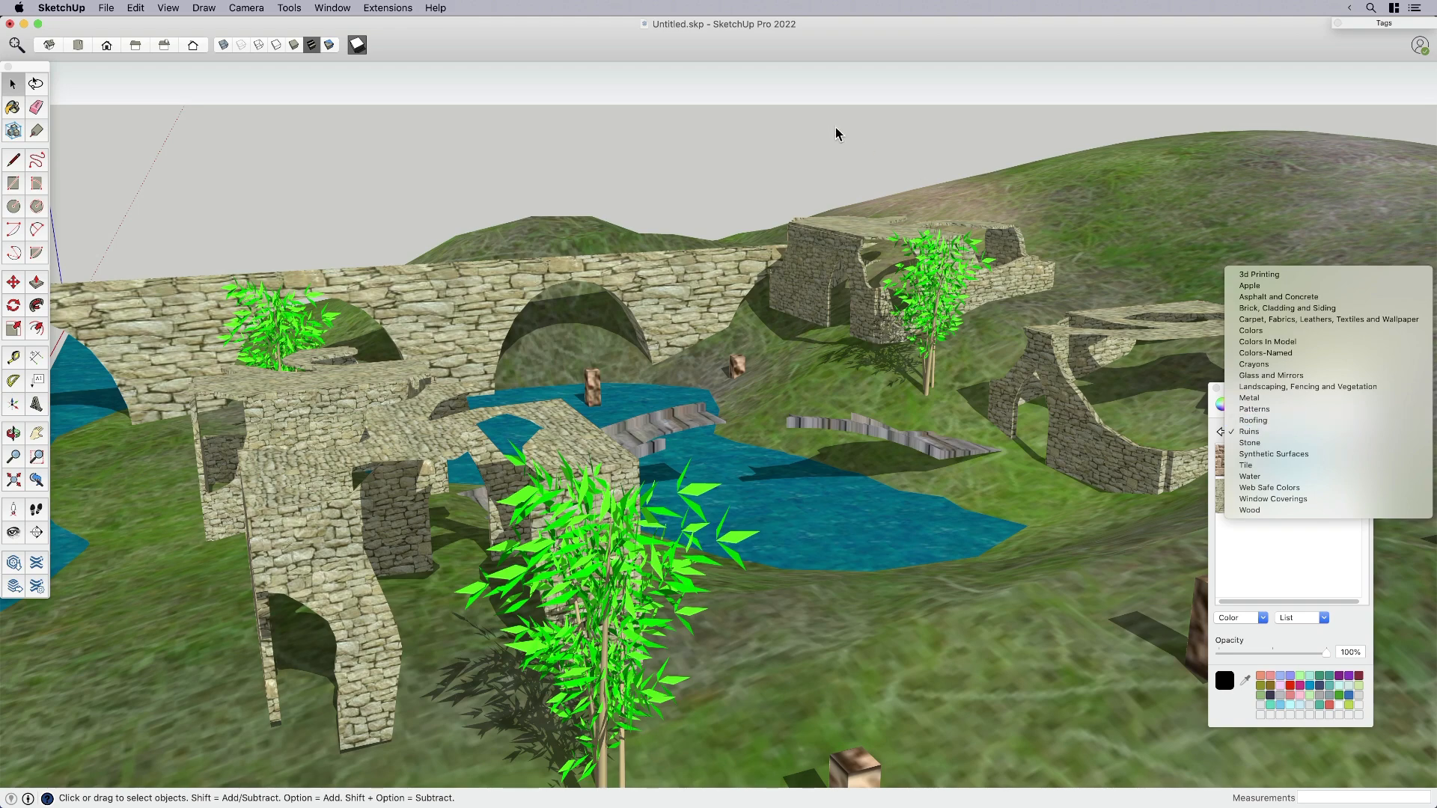
mouse_move(829, 130)
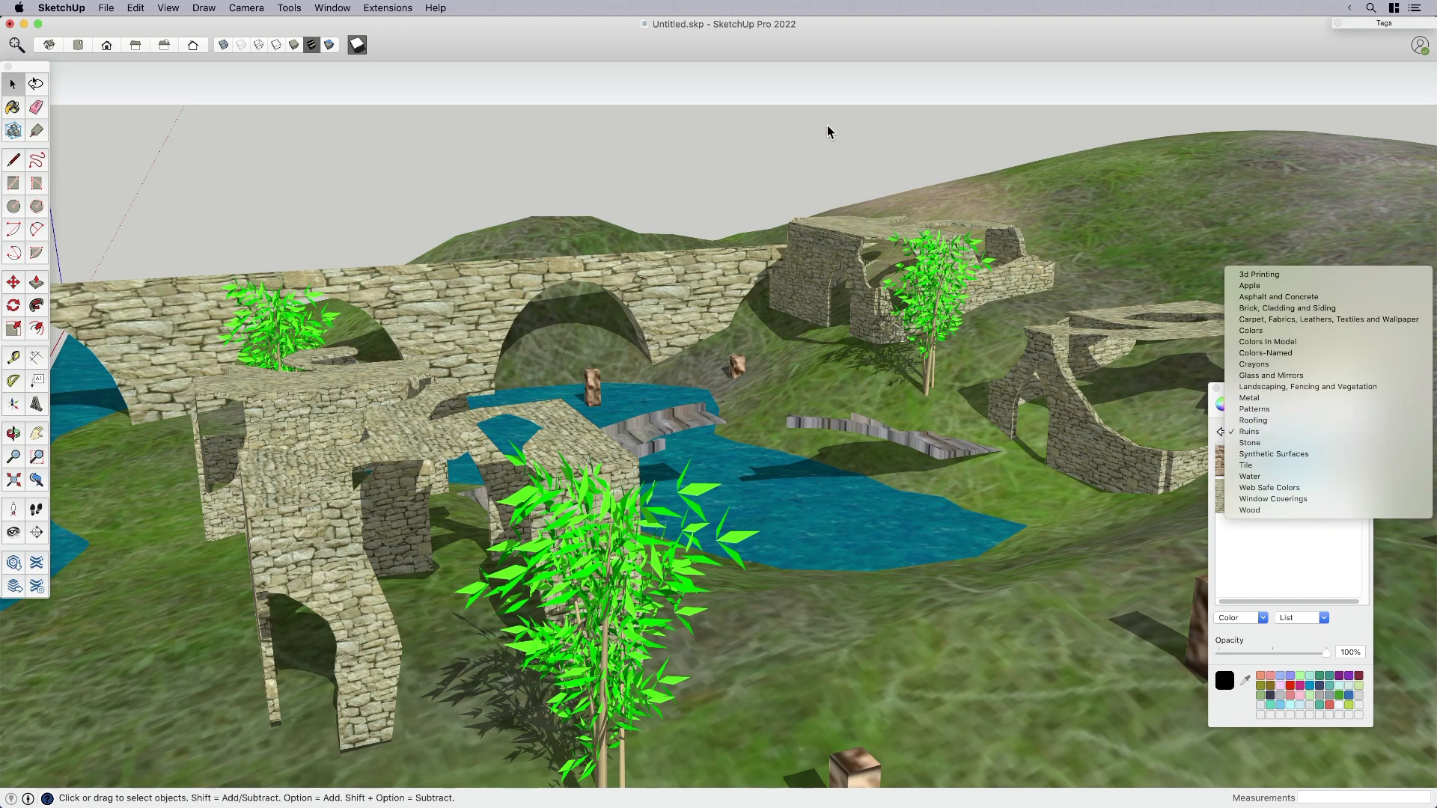
left_click(1250, 431)
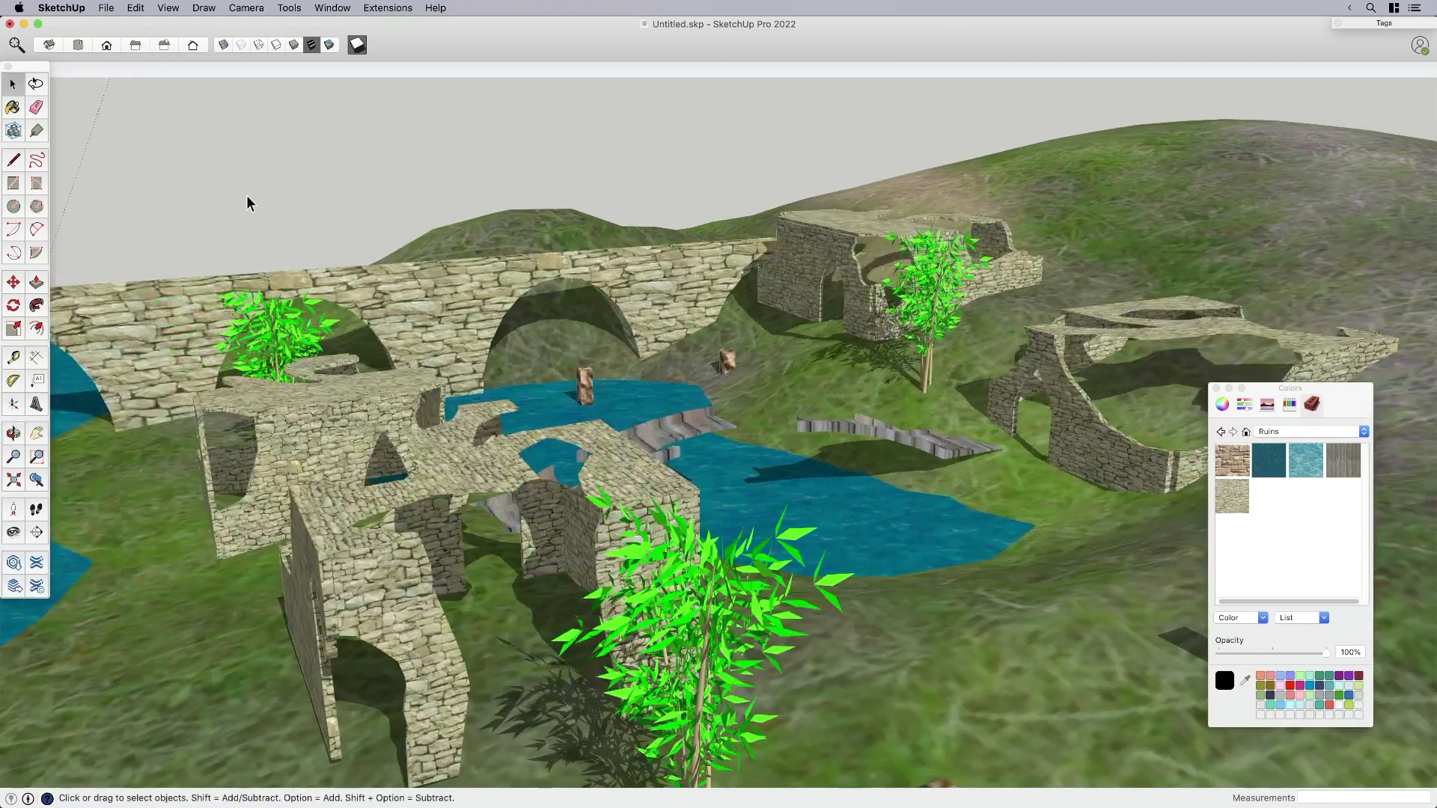
- Start a 3D Model export to the Desktop, abandoning a new 'Rui s' folder
left_click(105, 7)
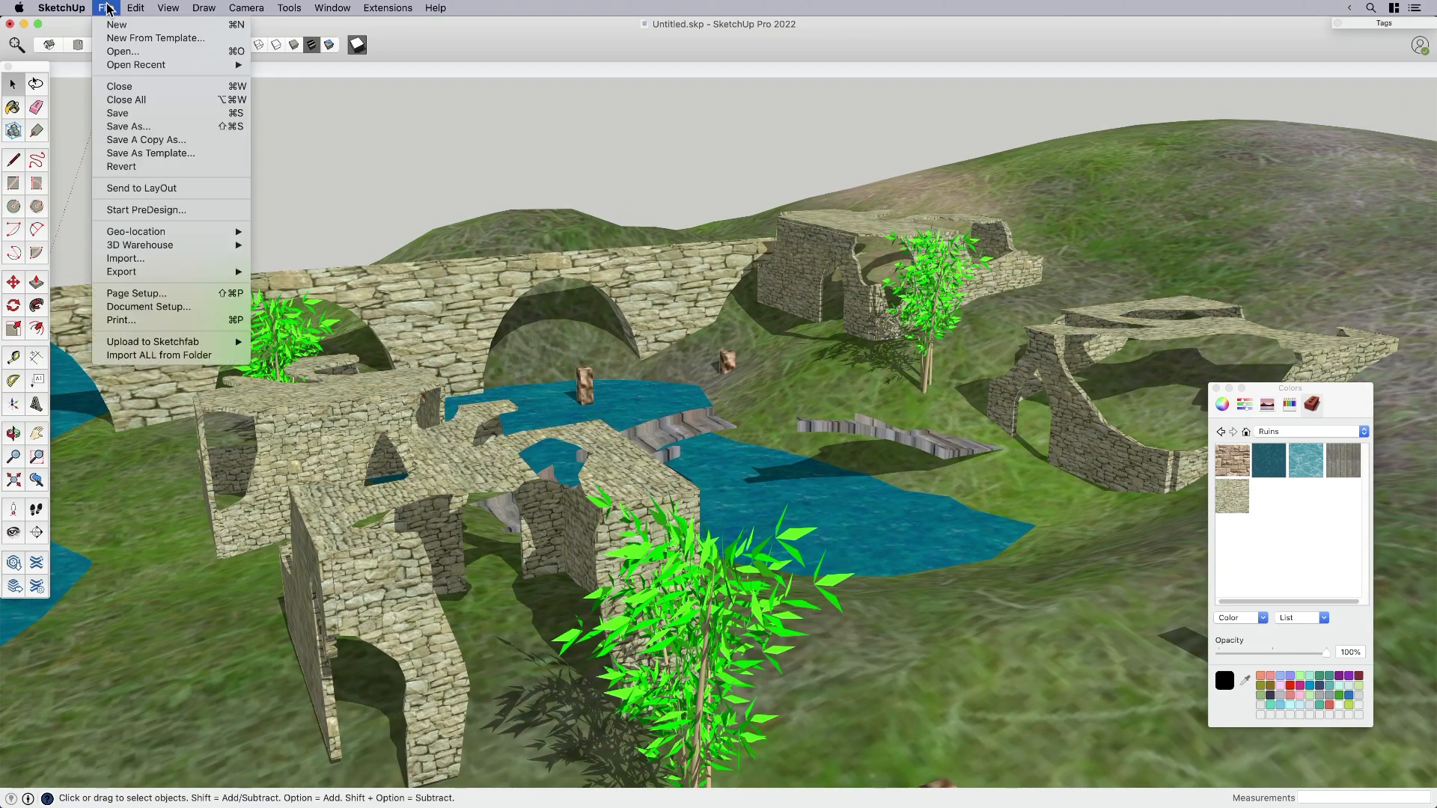
mouse_move(122, 271)
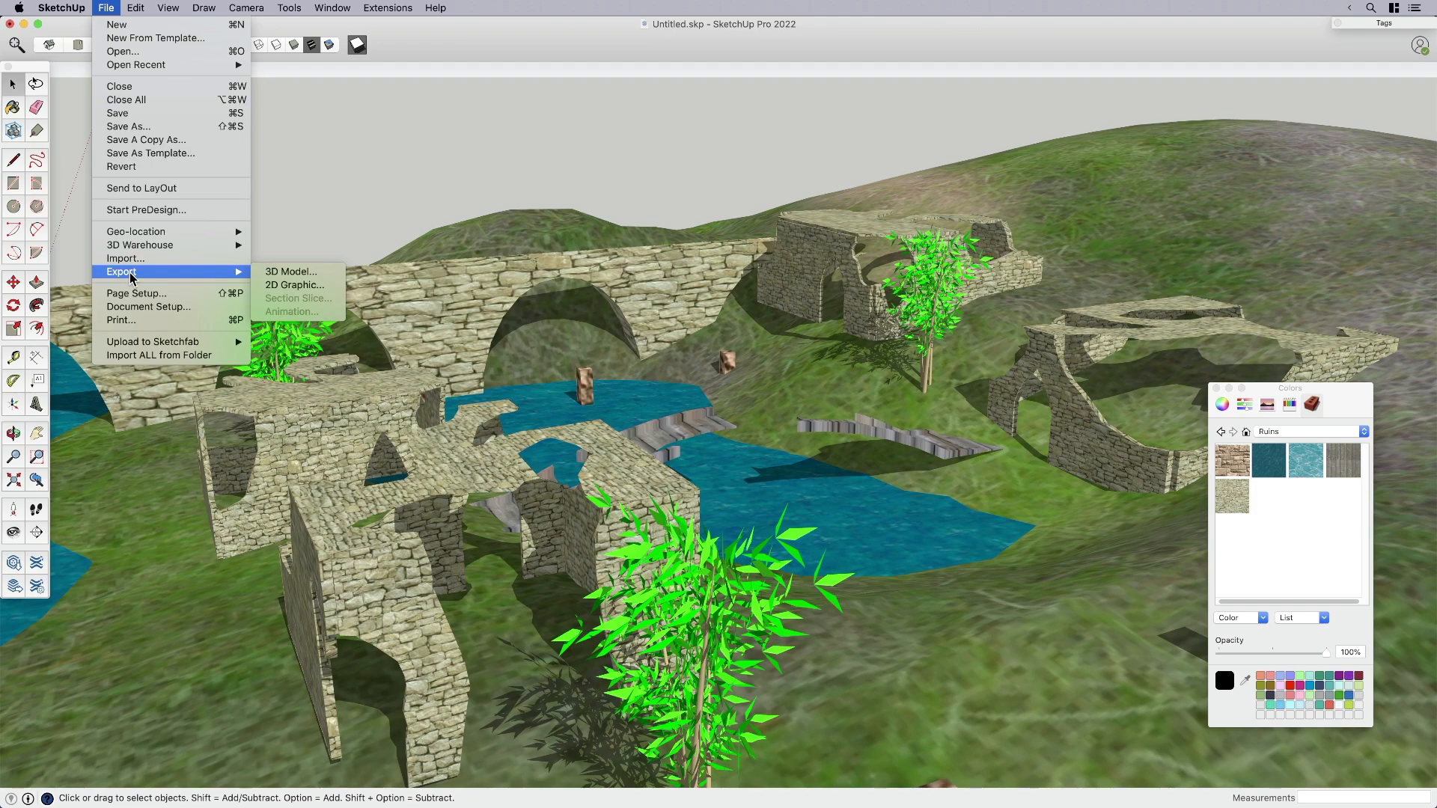
mouse_move(290, 271)
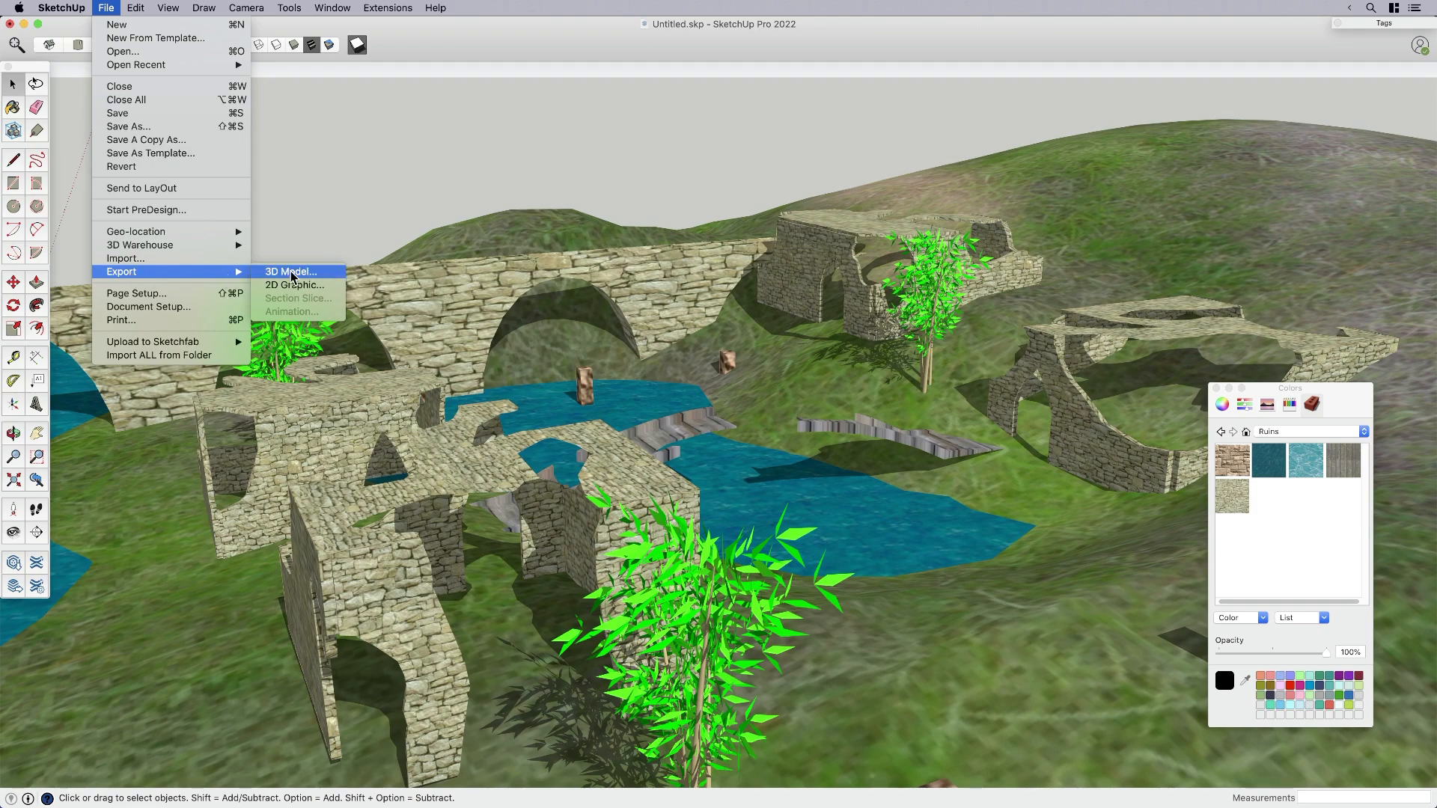
left_click(291, 271)
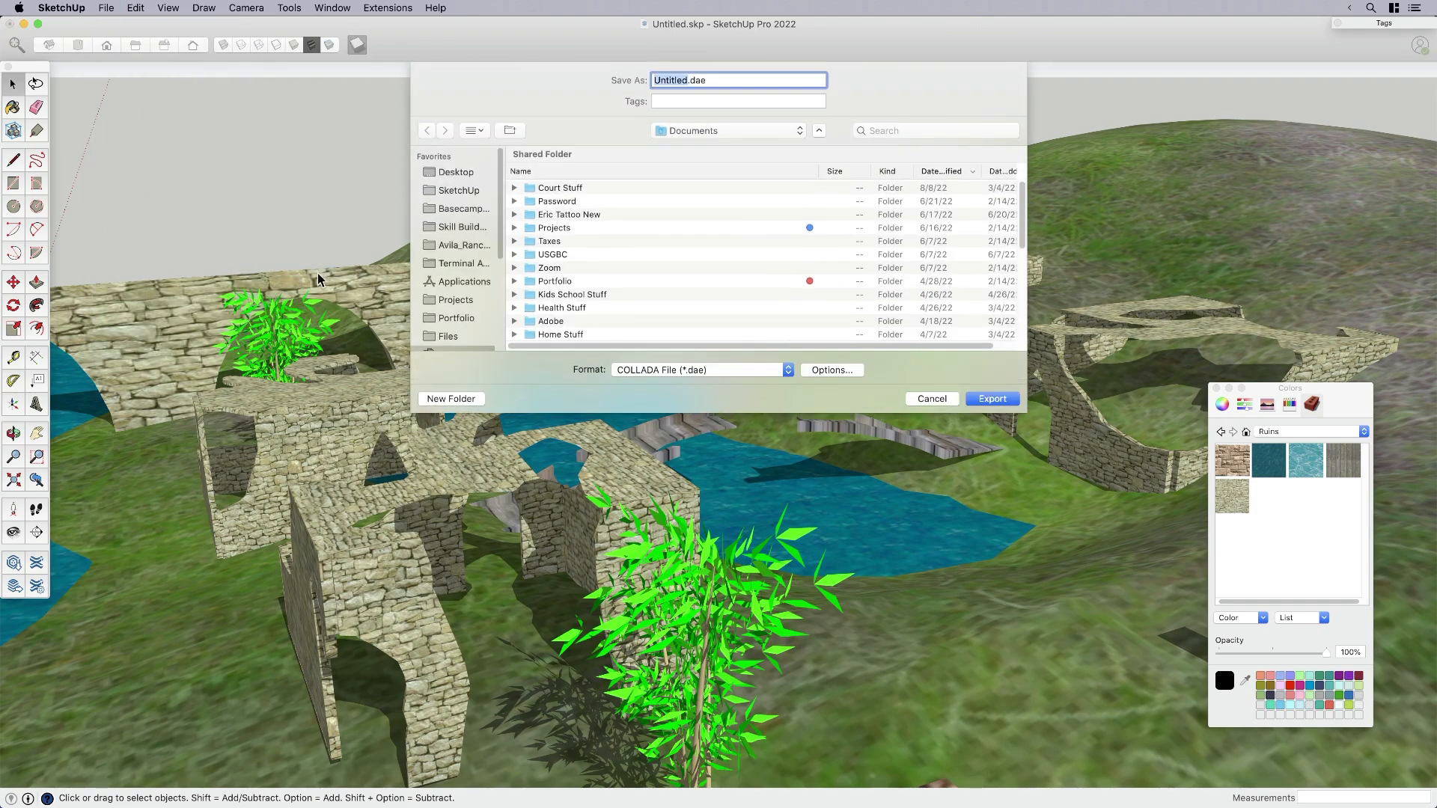
left_click(458, 171)
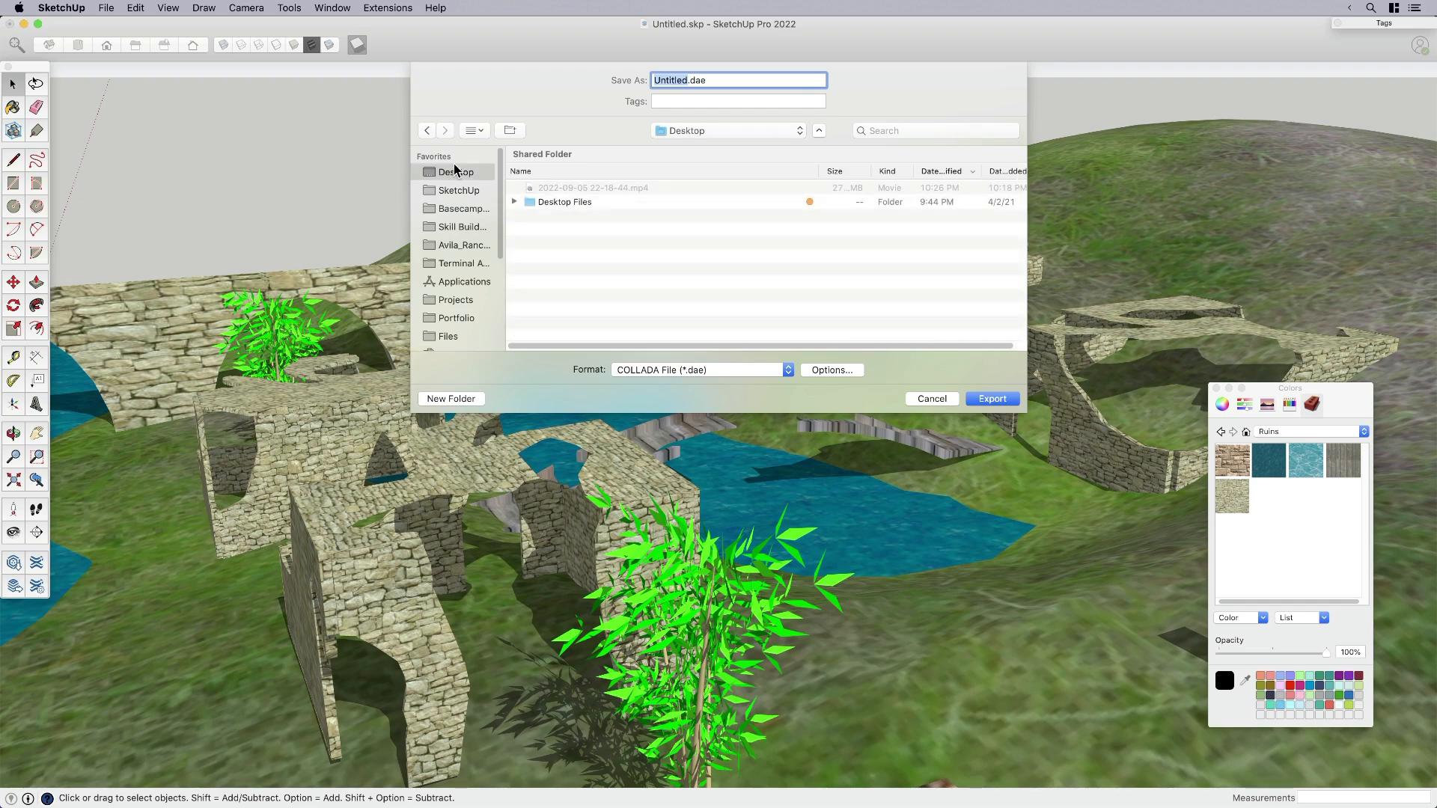
left_click(451, 398)
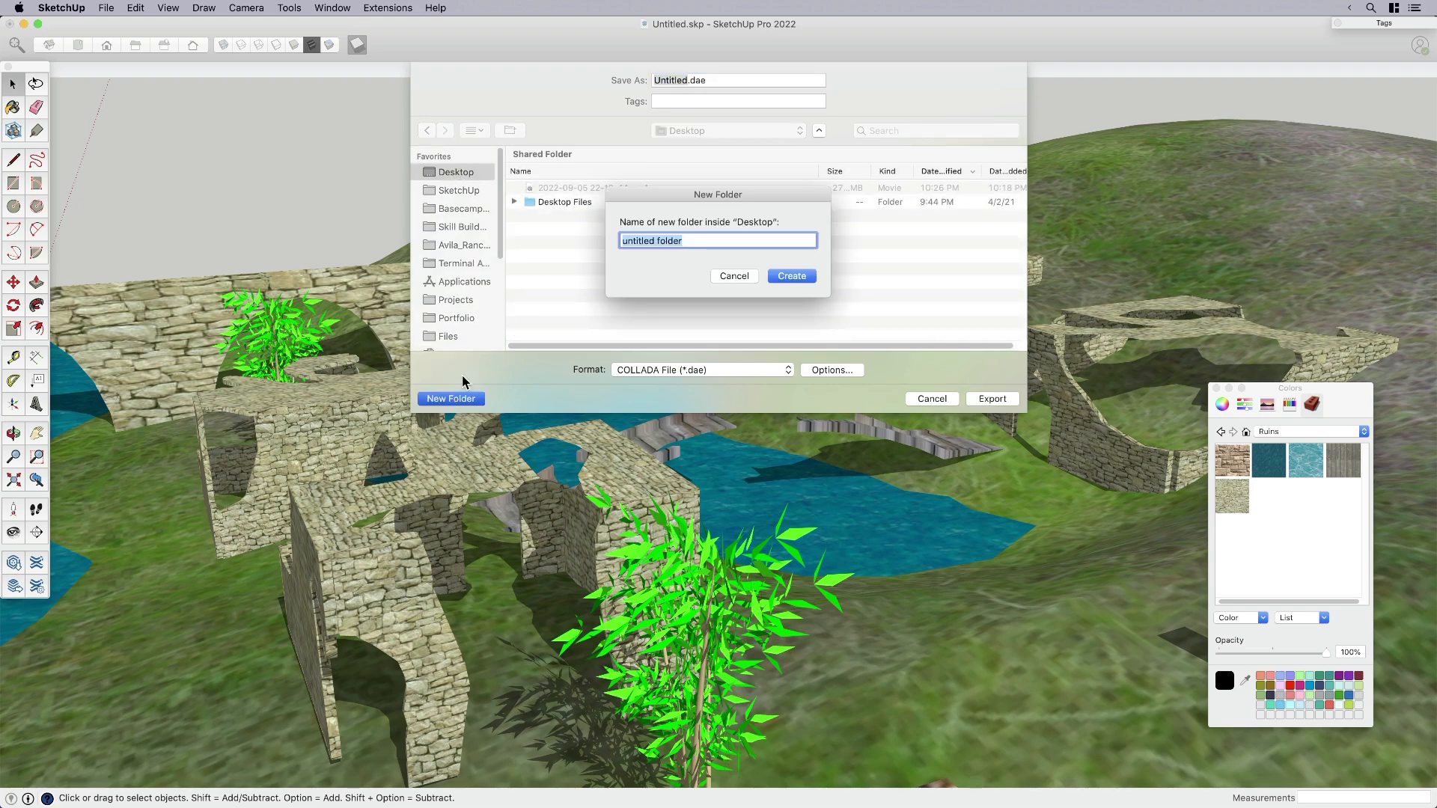
type("Rui s")
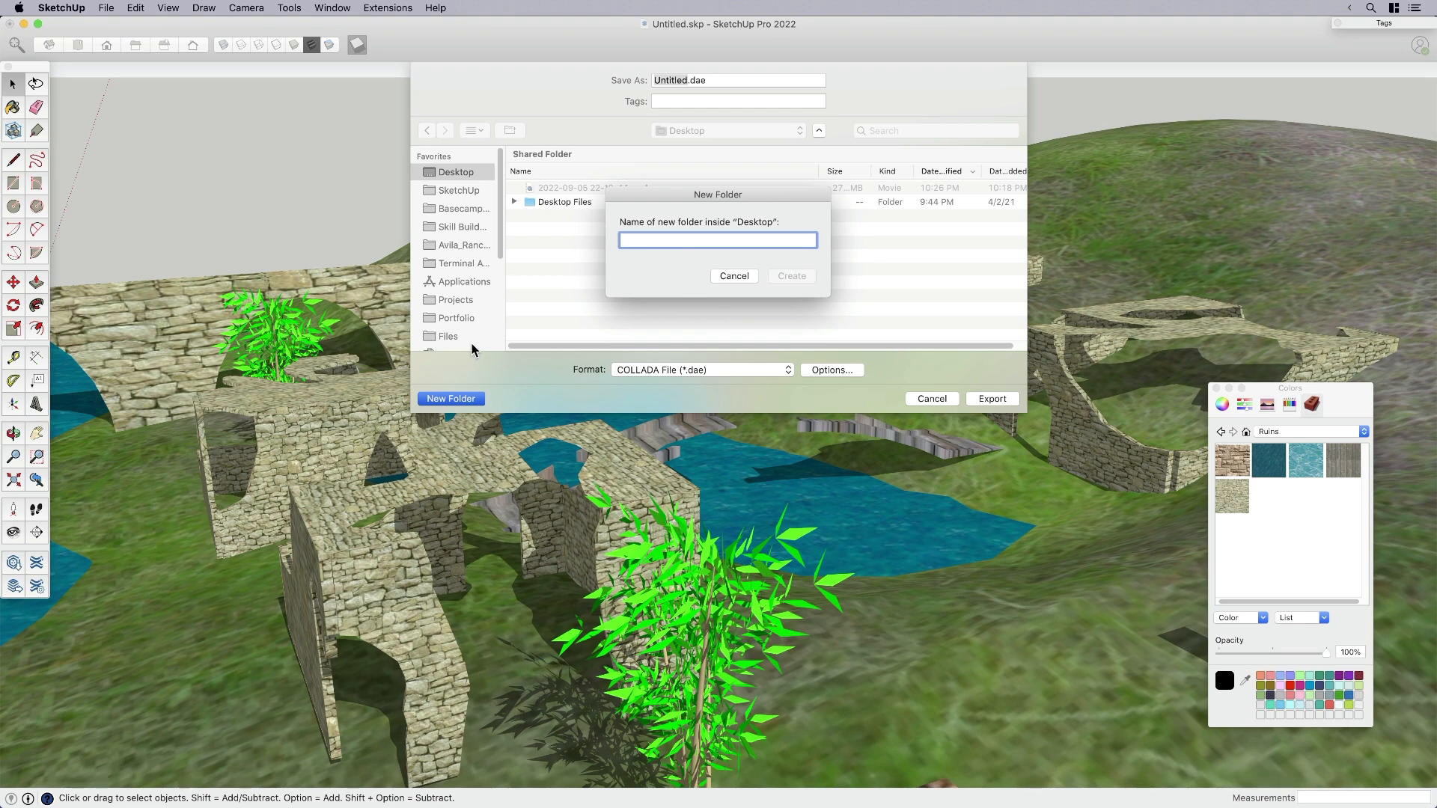
left_click(733, 276)
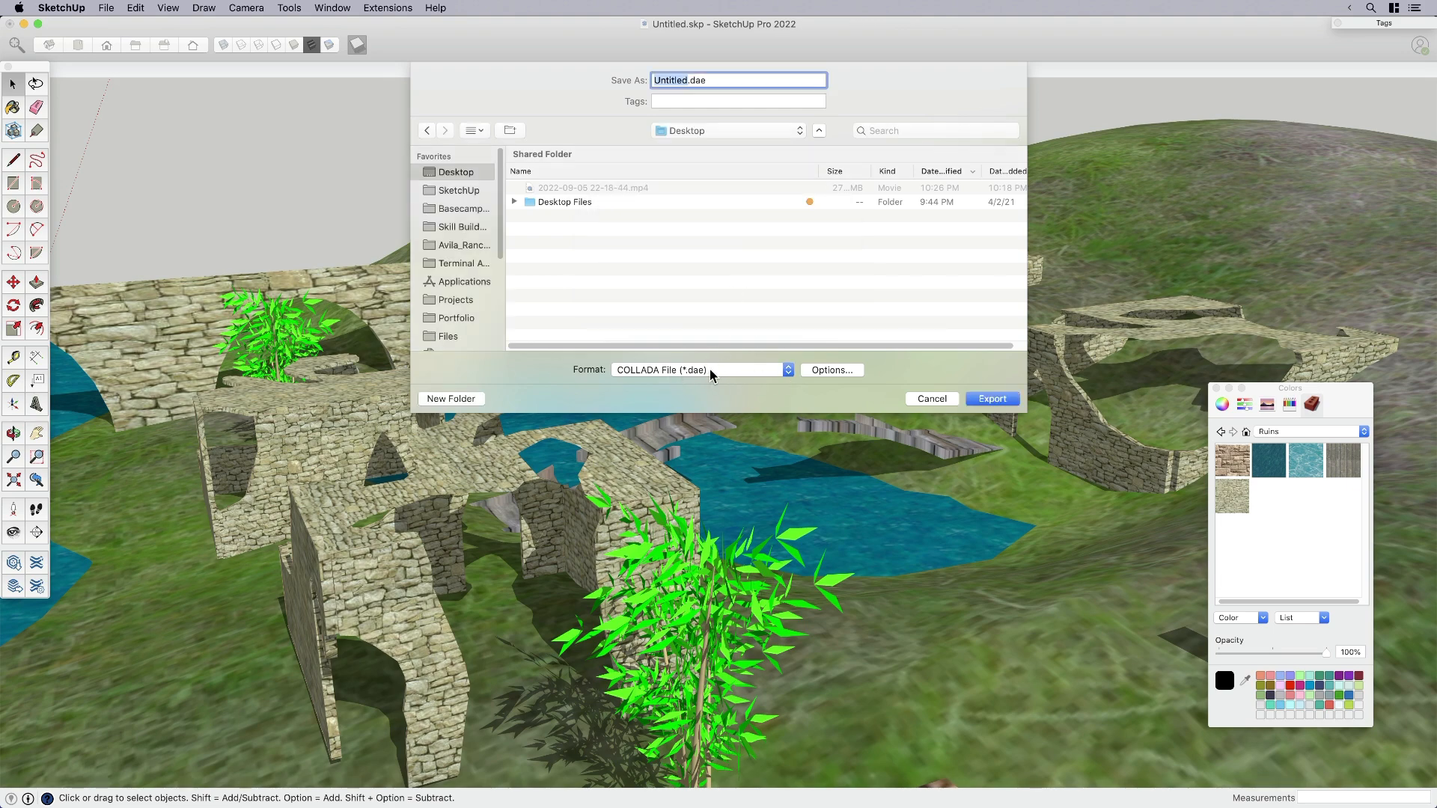
- Keep COLLADA format with Export texture maps on and export as ruins.dae
left_click(701, 370)
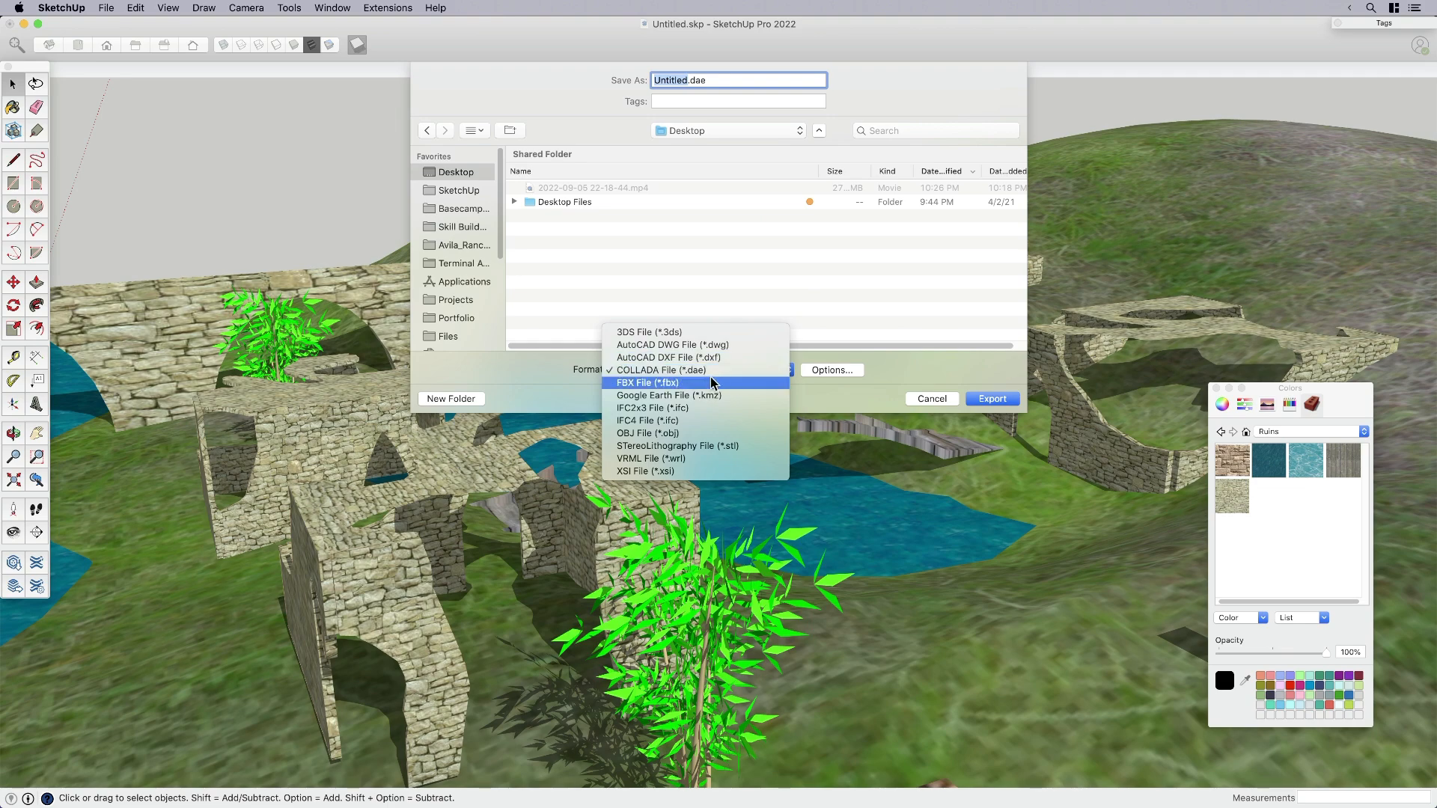
mouse_move(706, 373)
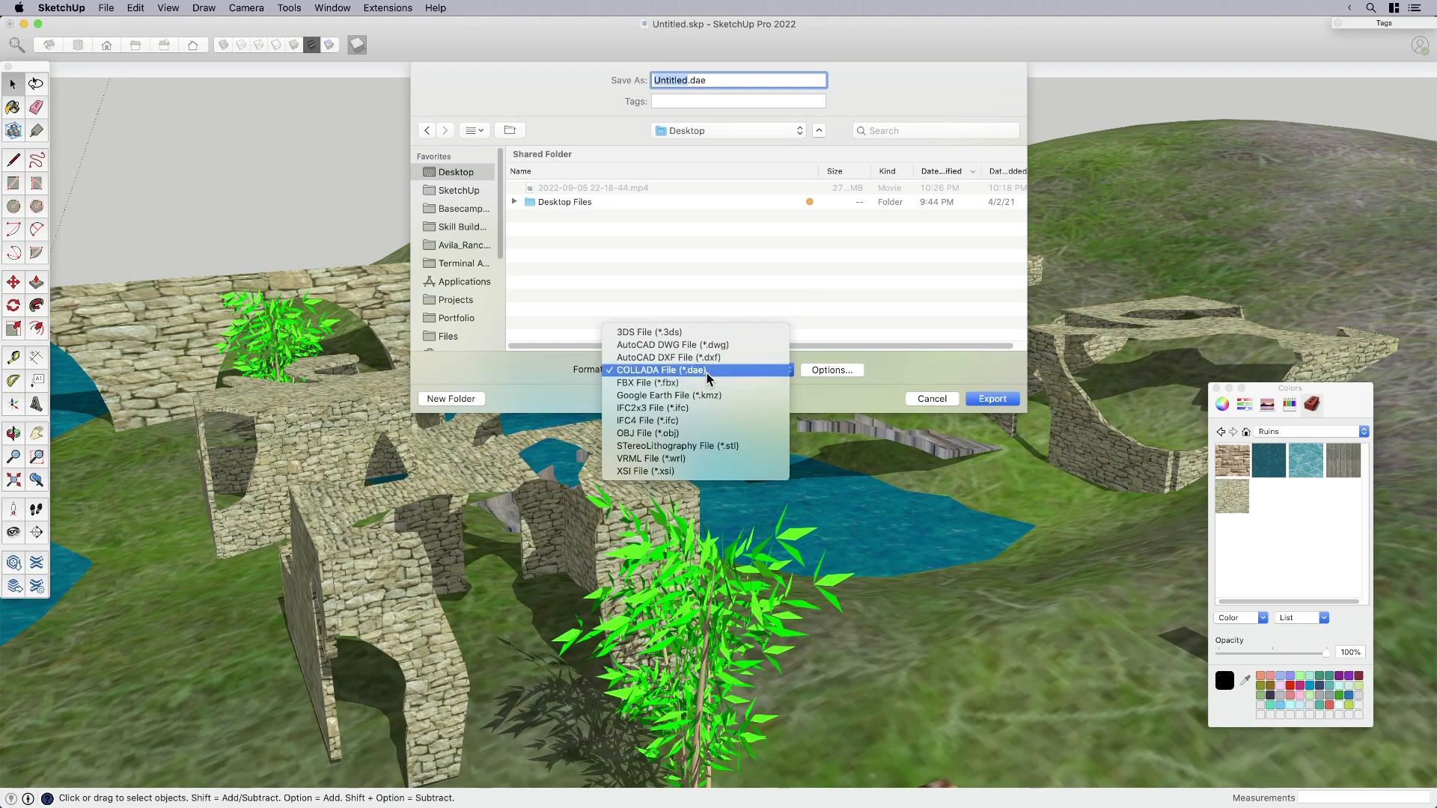
left_click(697, 369)
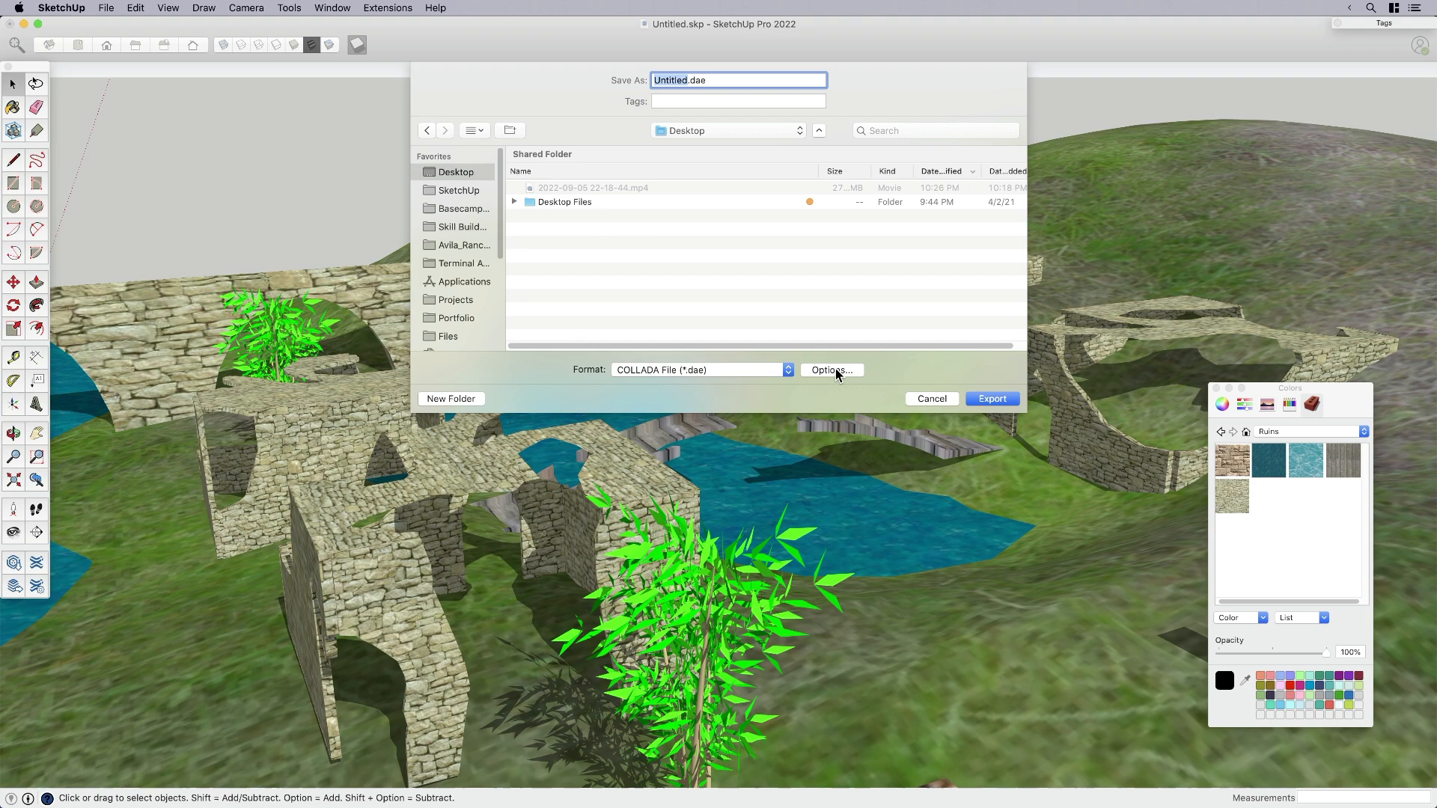
left_click(832, 370)
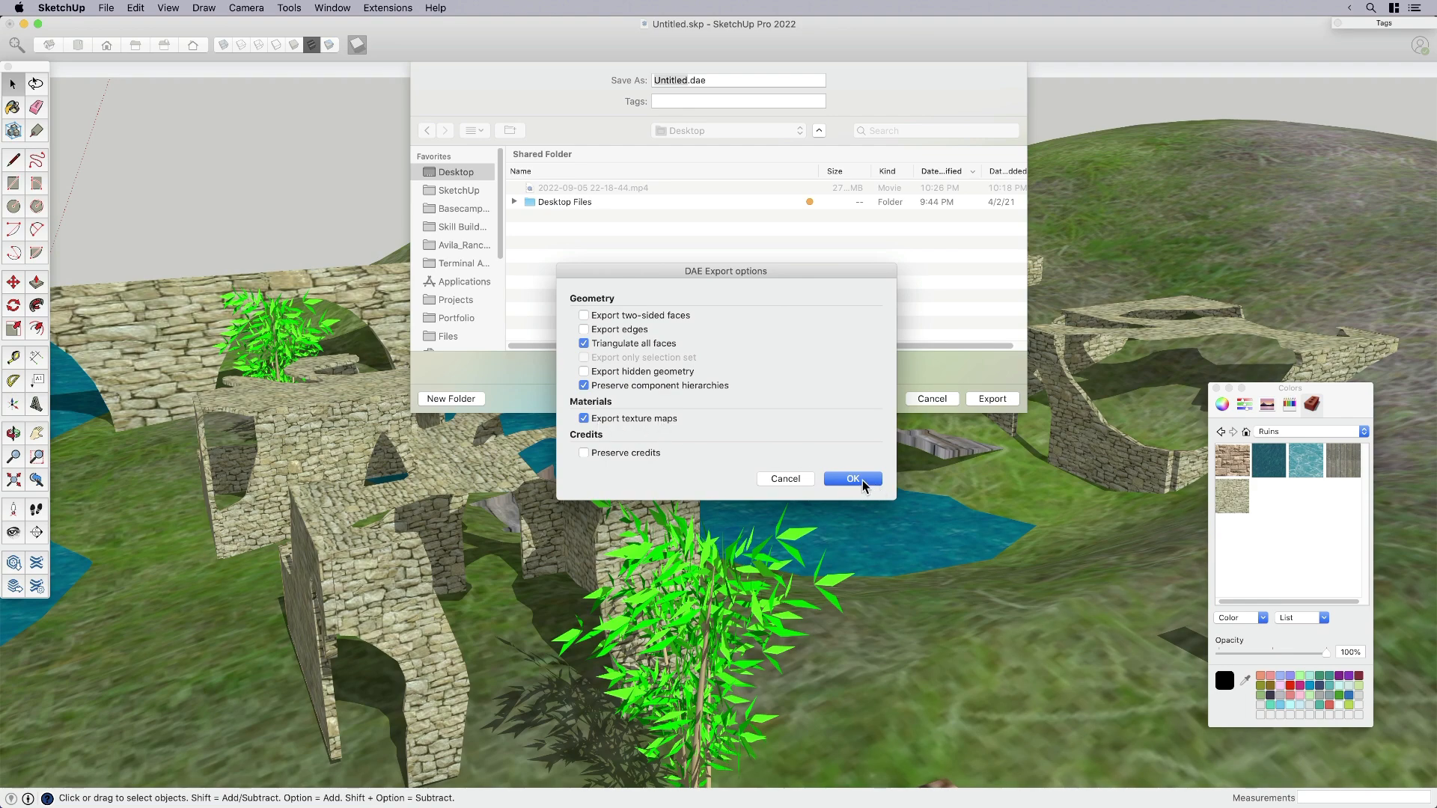
left_click(851, 478)
type("ruins")
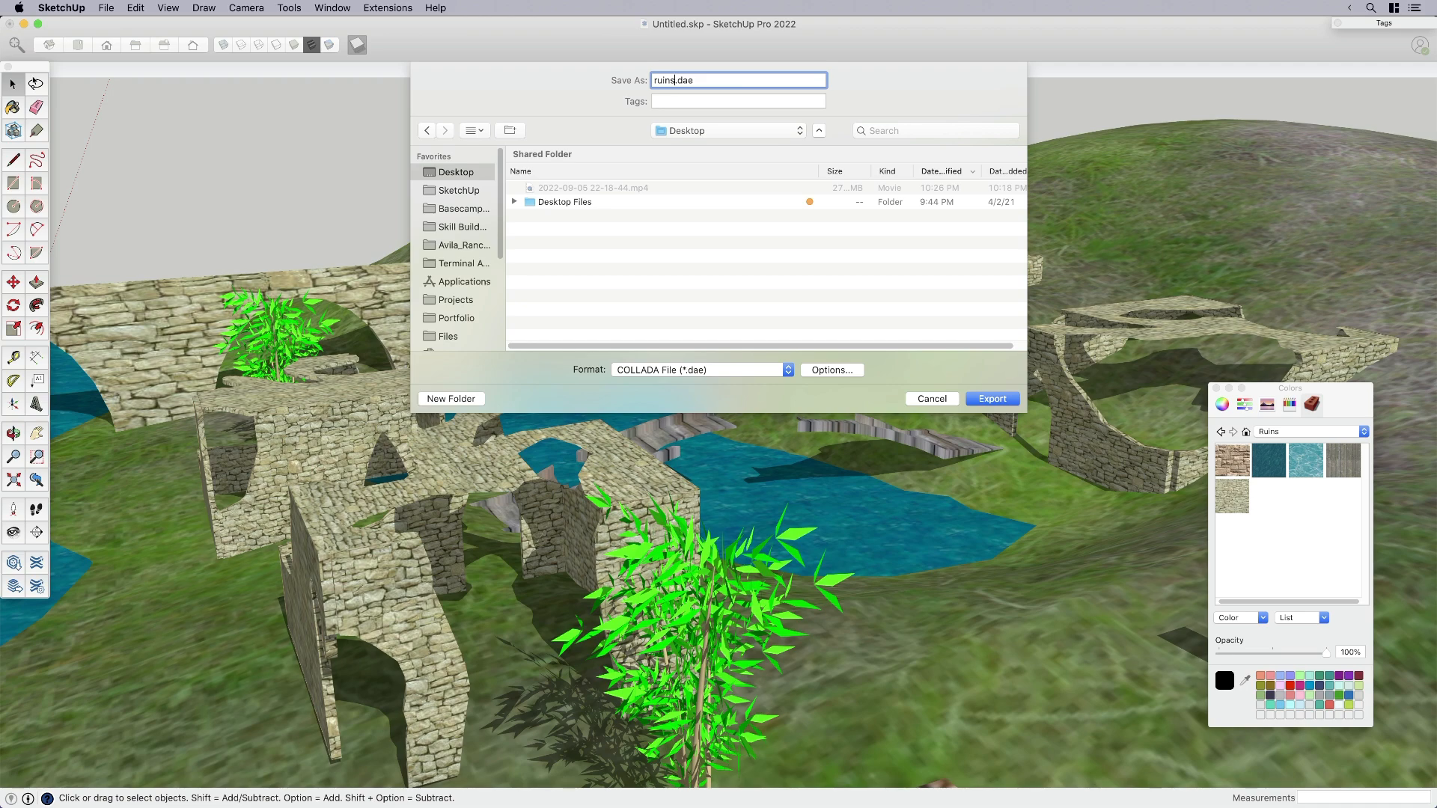
left_click(991, 398)
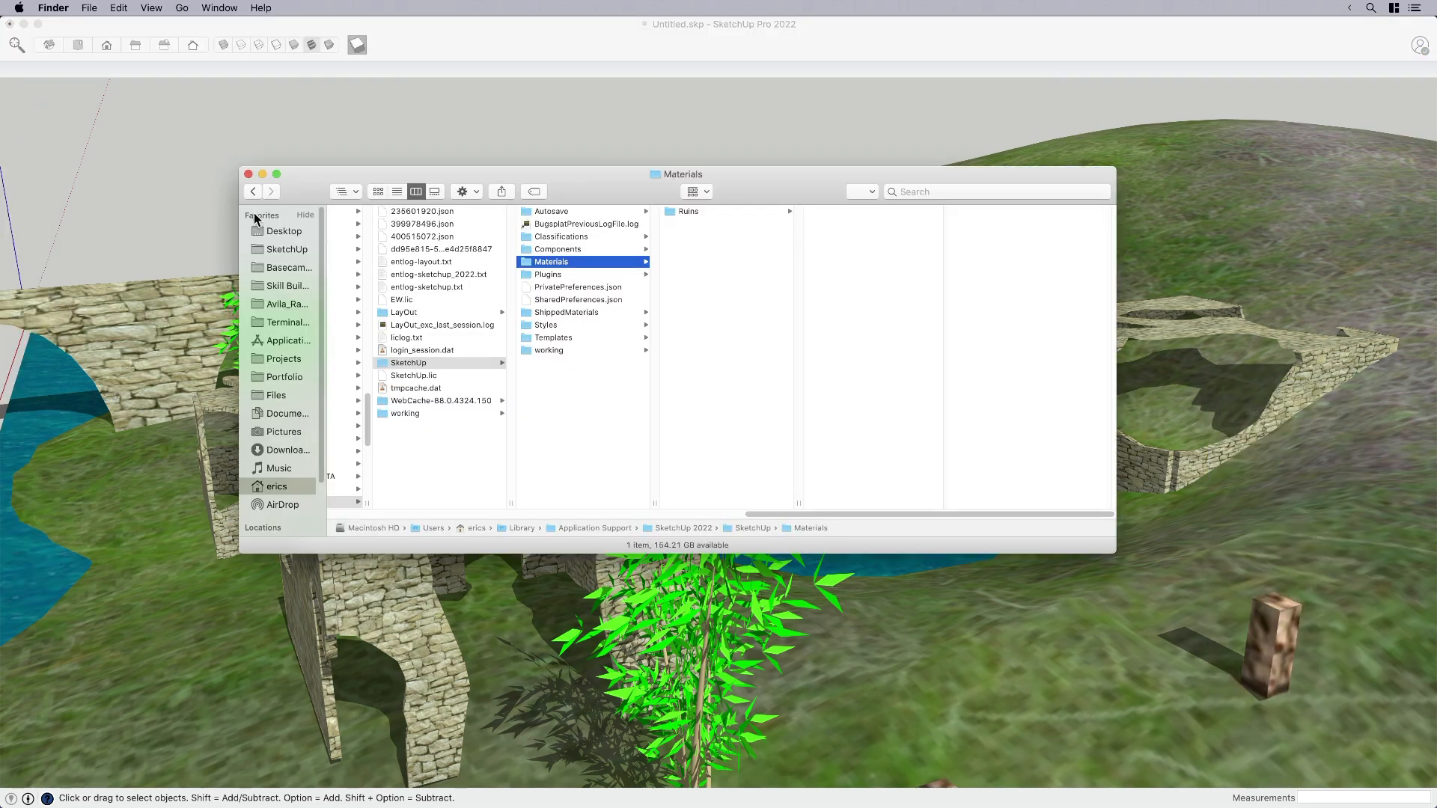
- Show the Desktop, preview the exported ruins.dae and enter the ruins texture folder
left_click(283, 230)
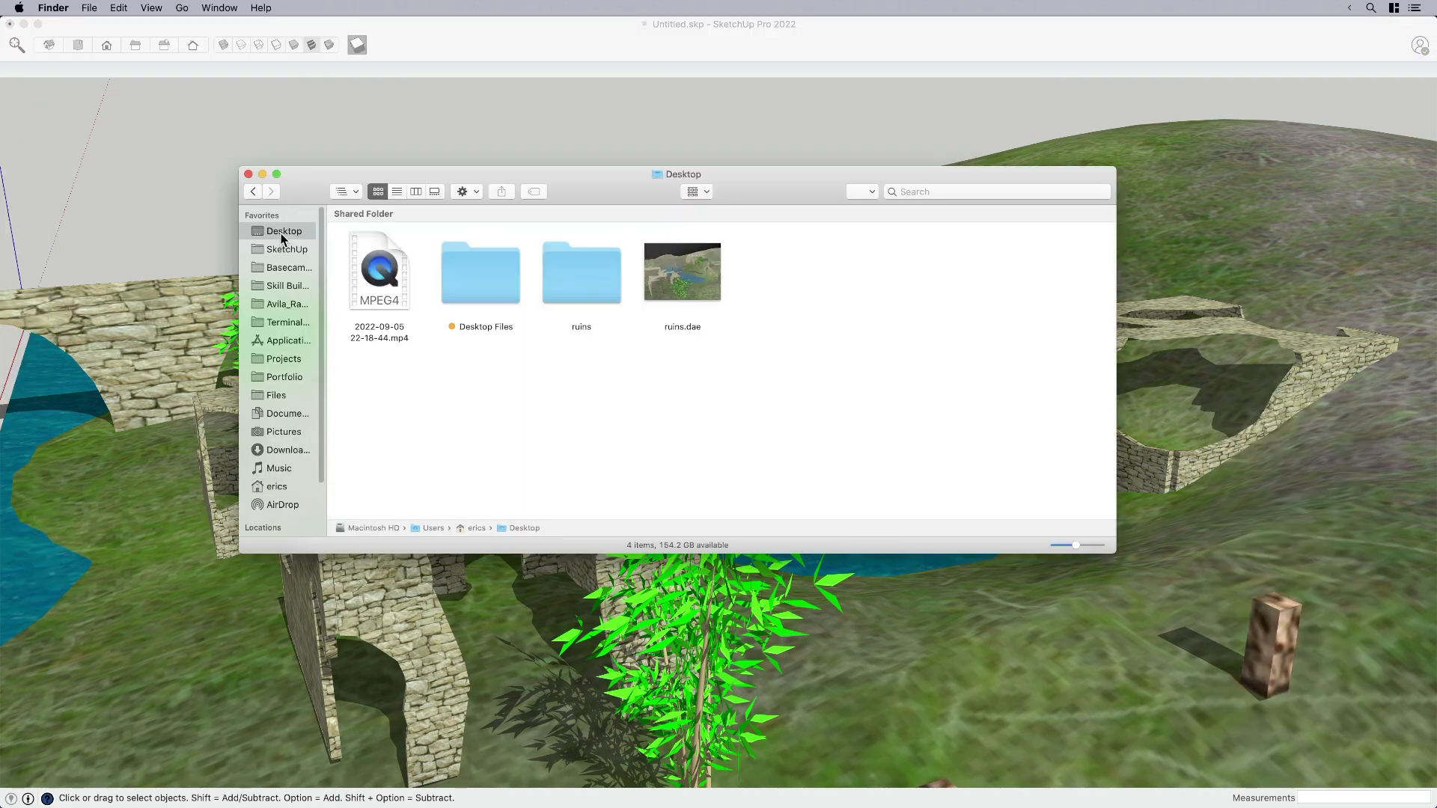
double_click(581, 272)
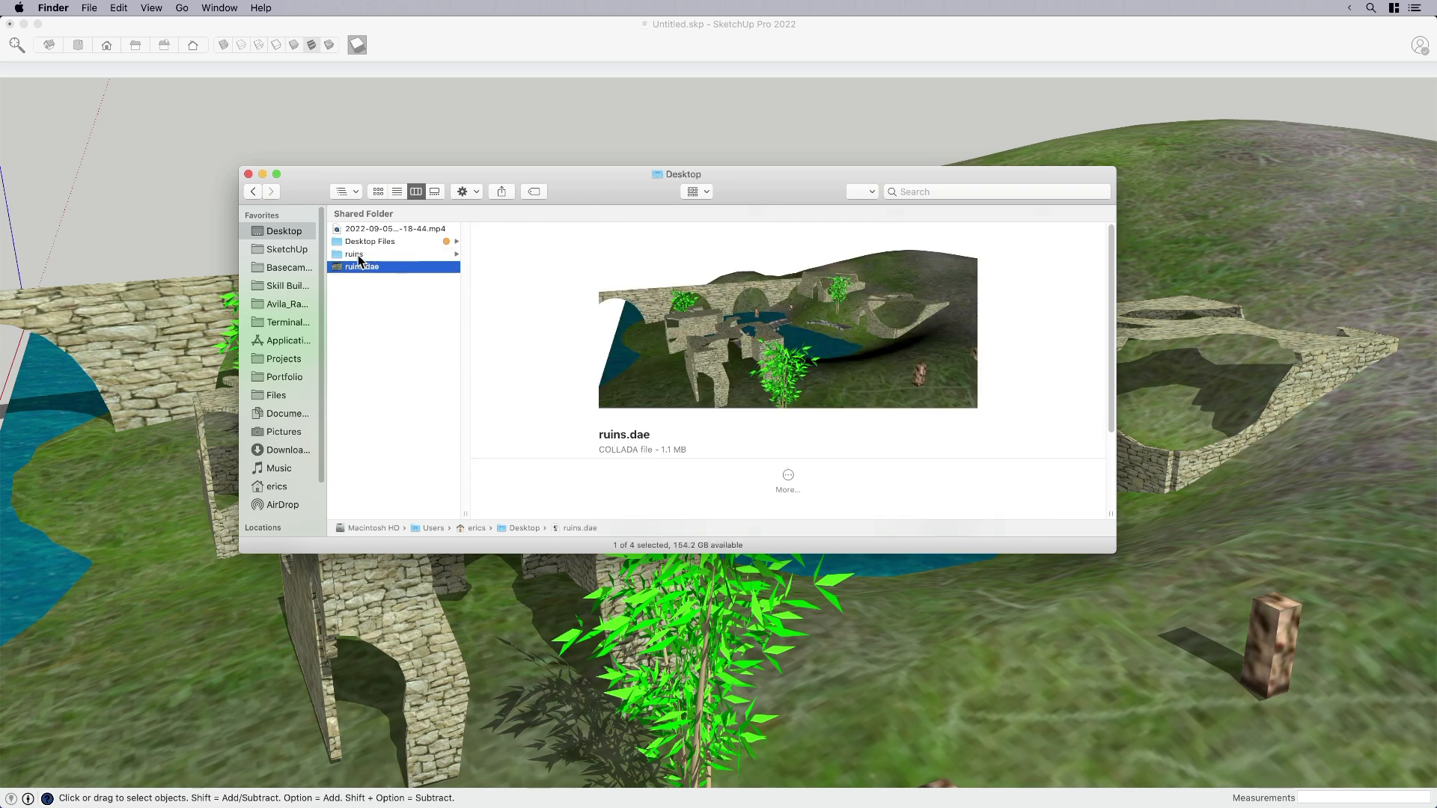
double_click(353, 253)
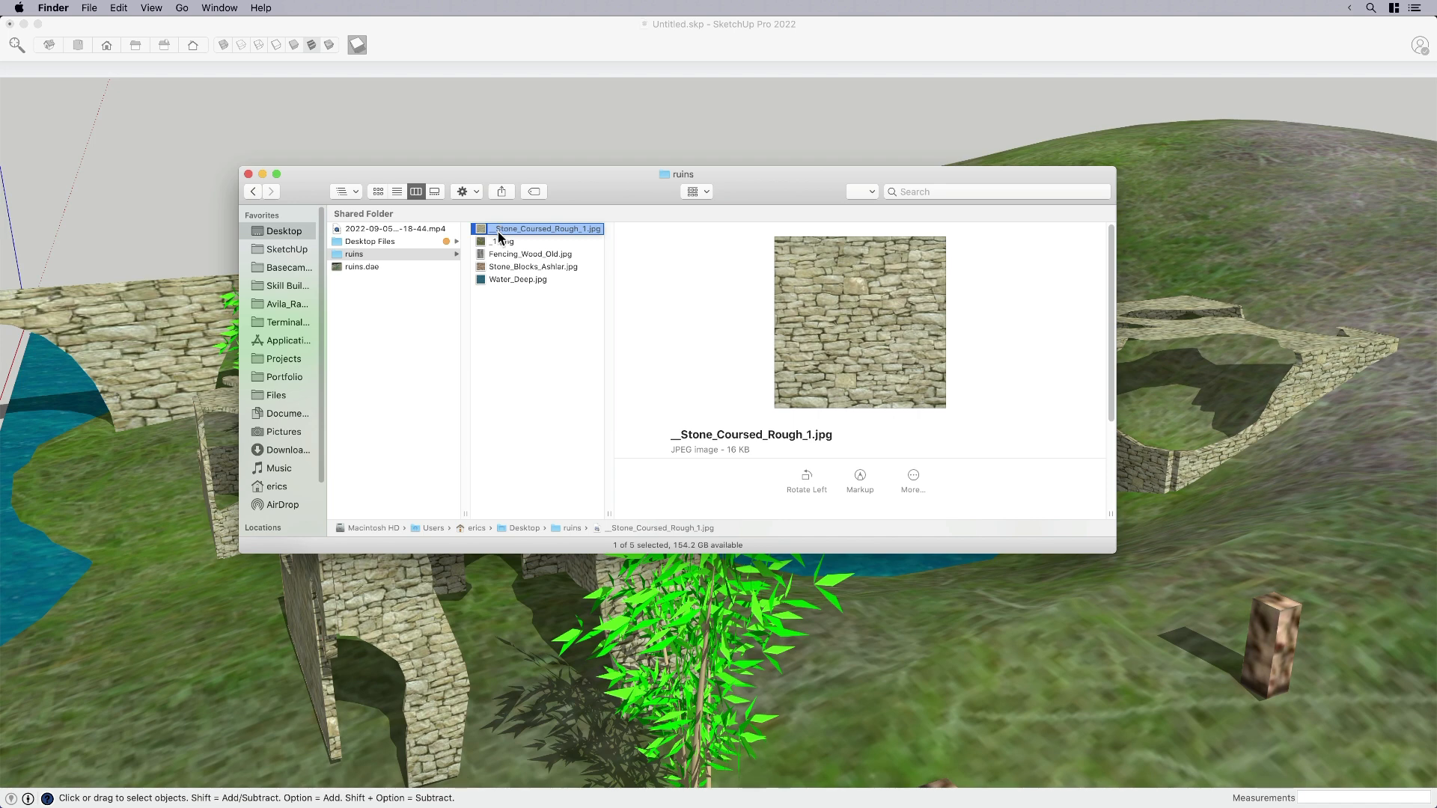
- Preview the Fencing_Wood_Old, Water_Deep and Stone_Blocks_Ashlar JPG textures
left_click(530, 253)
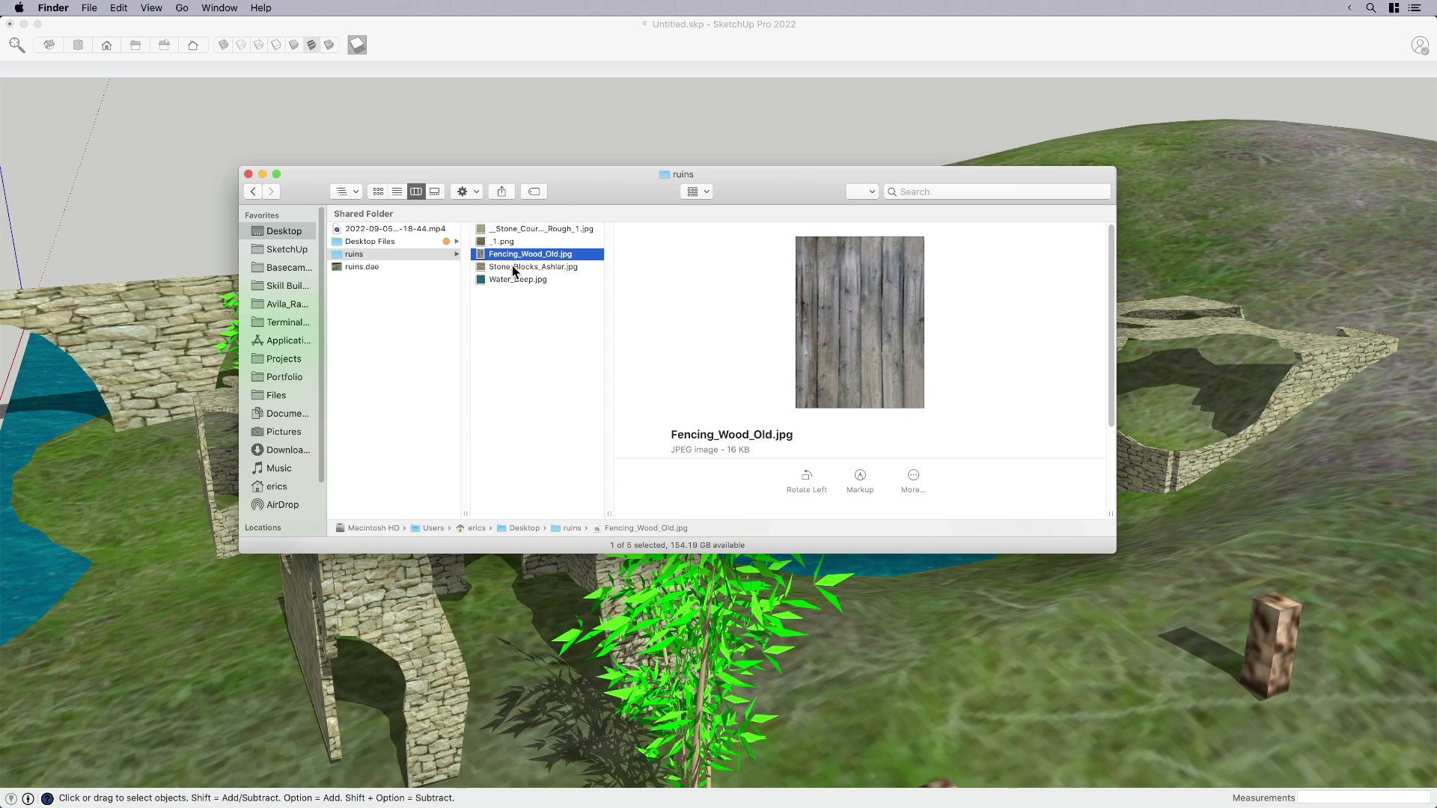
left_click(516, 278)
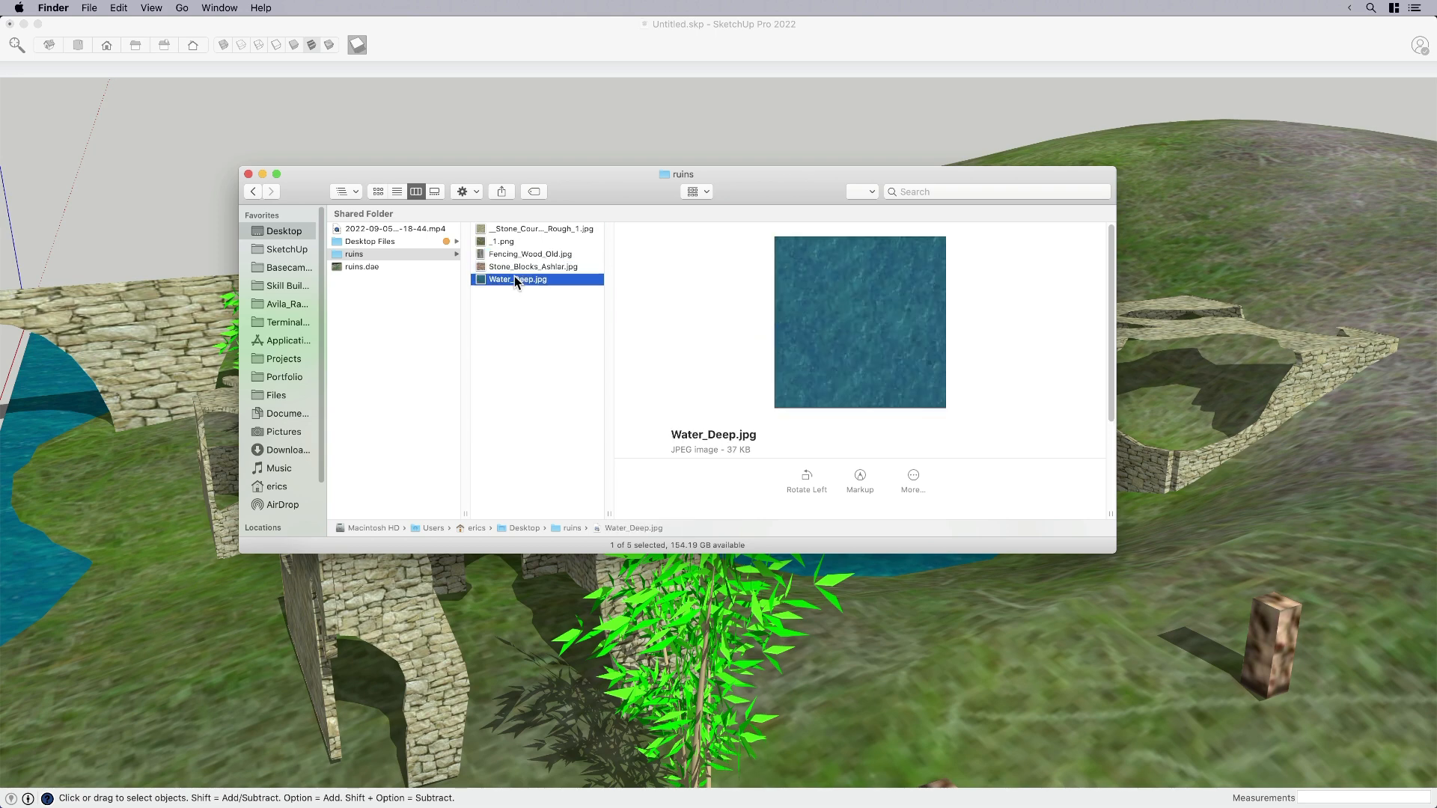
mouse_move(521, 289)
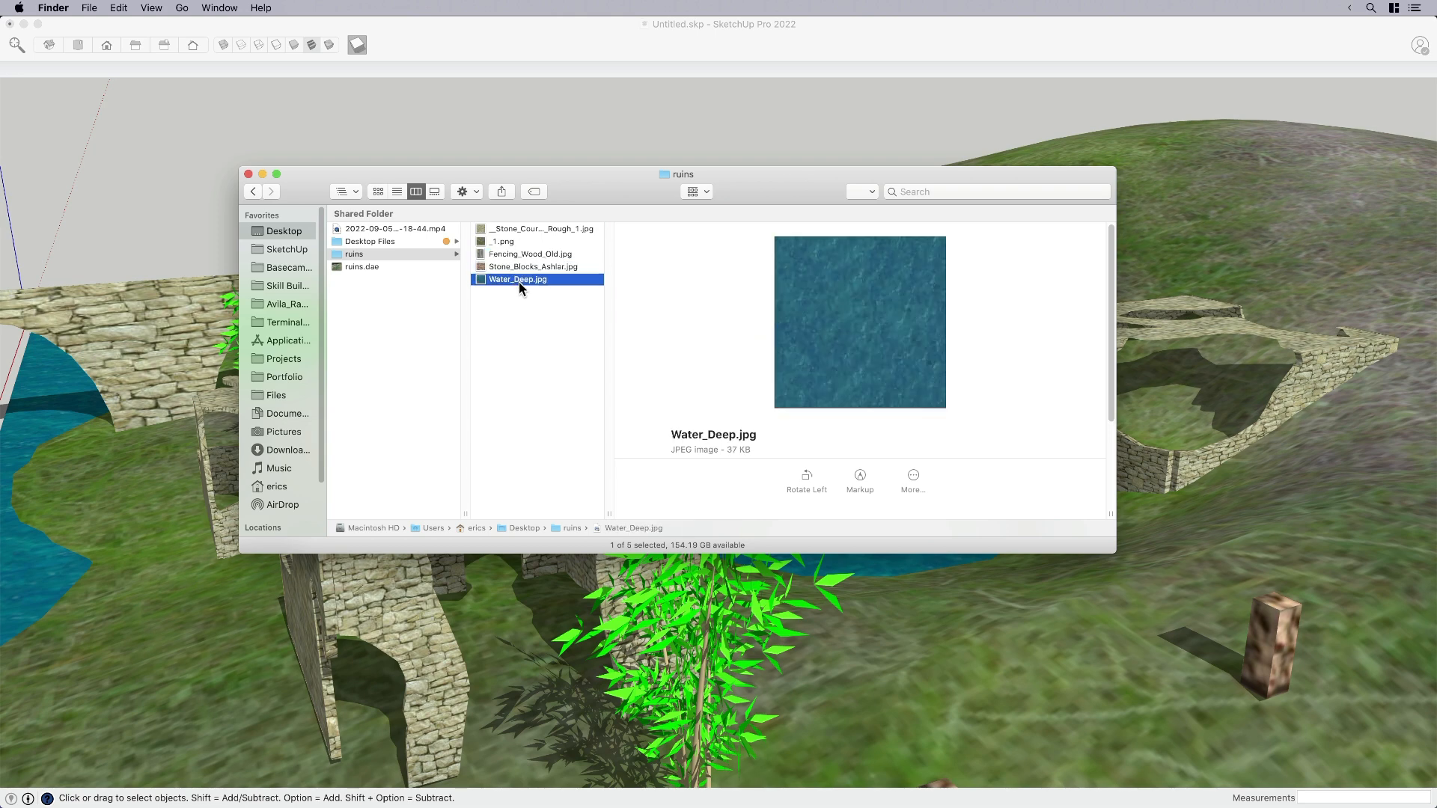
mouse_move(529, 271)
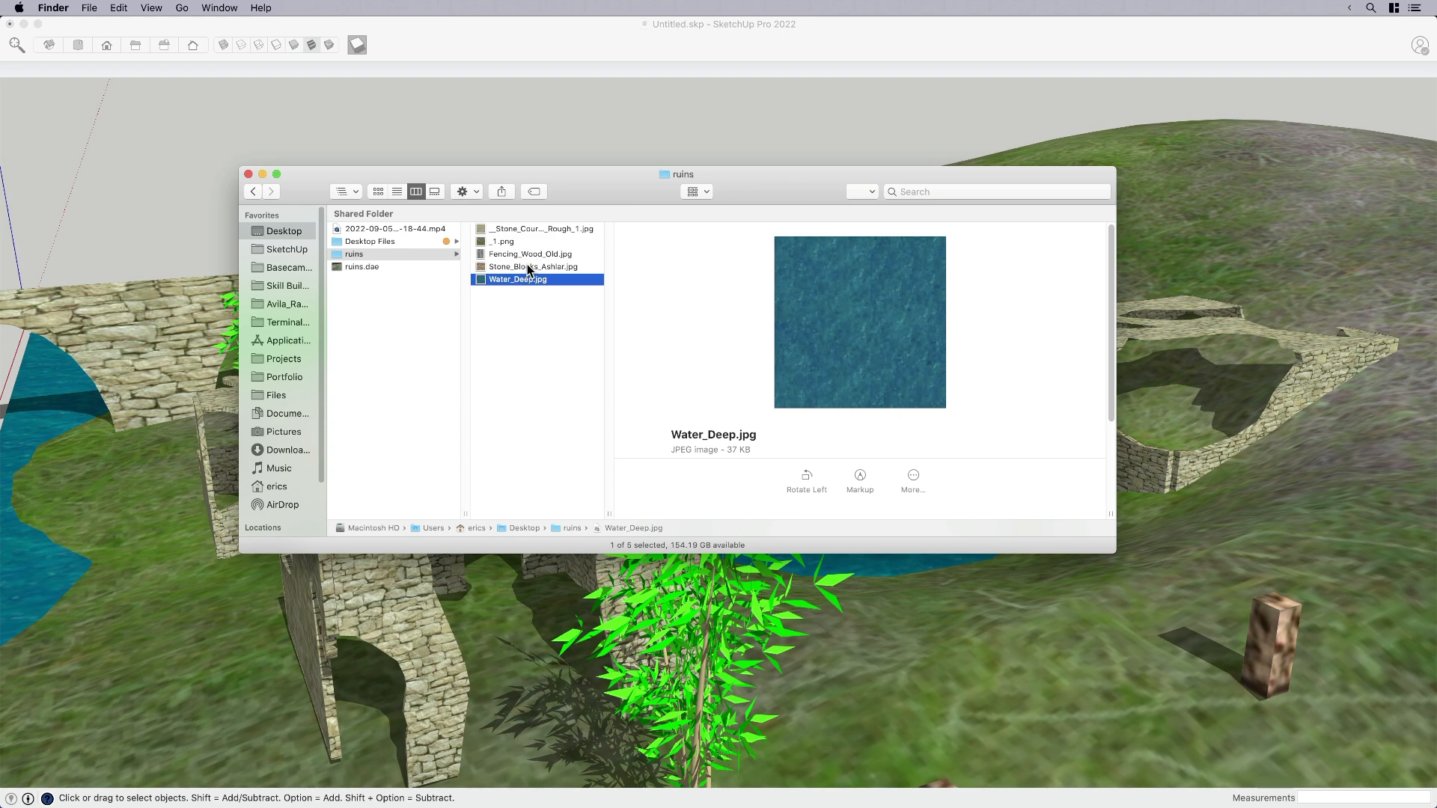
left_click(532, 266)
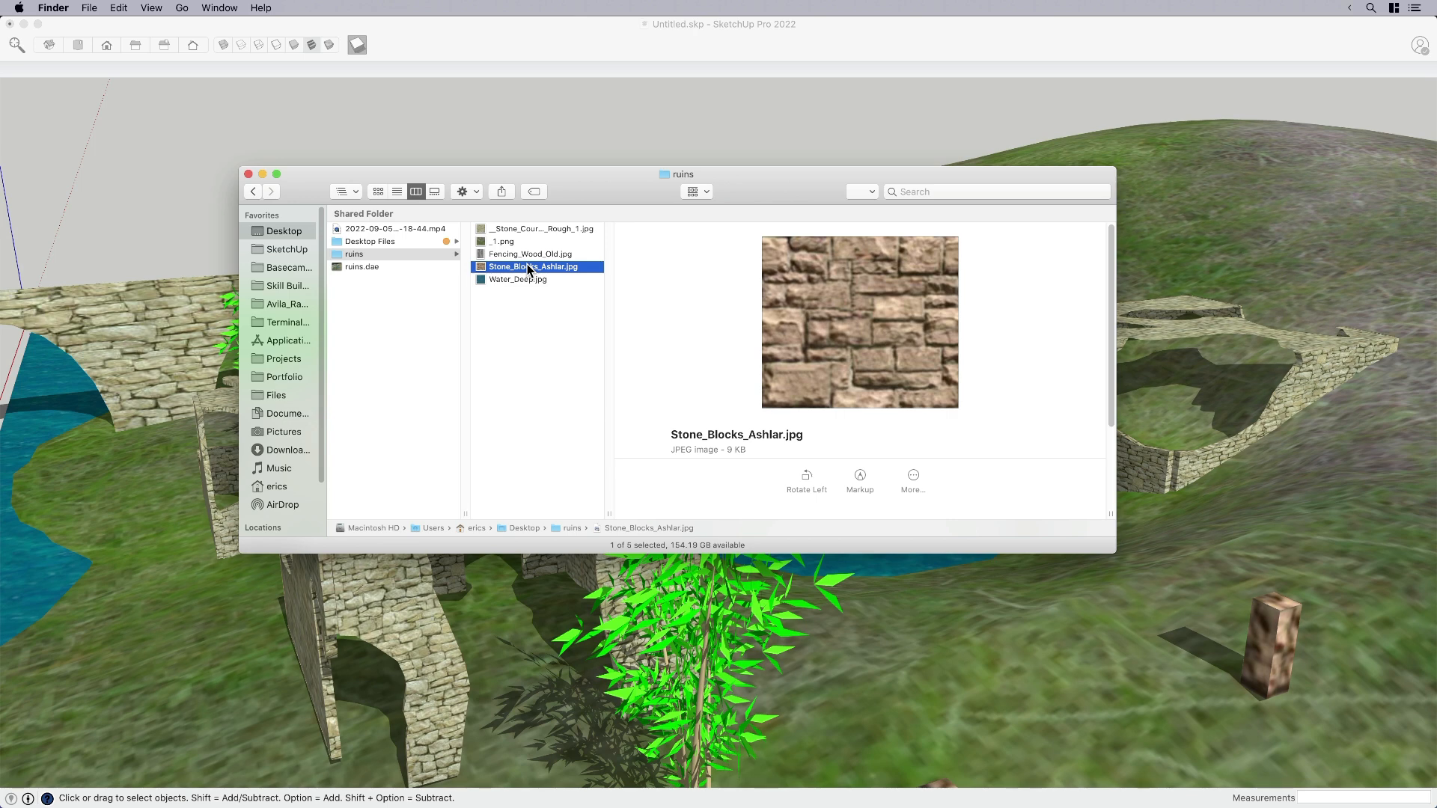
mouse_move(532, 244)
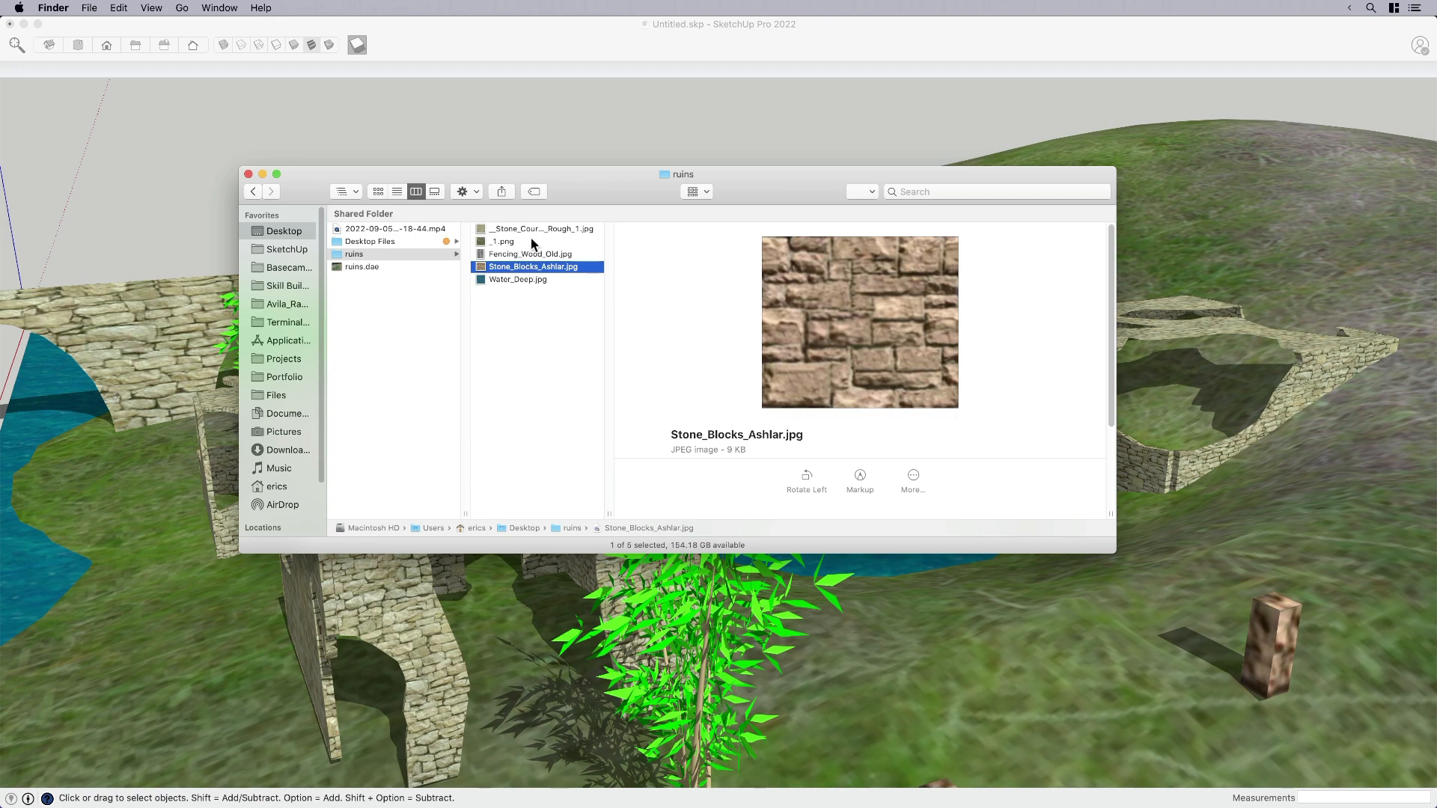
mouse_move(494, 45)
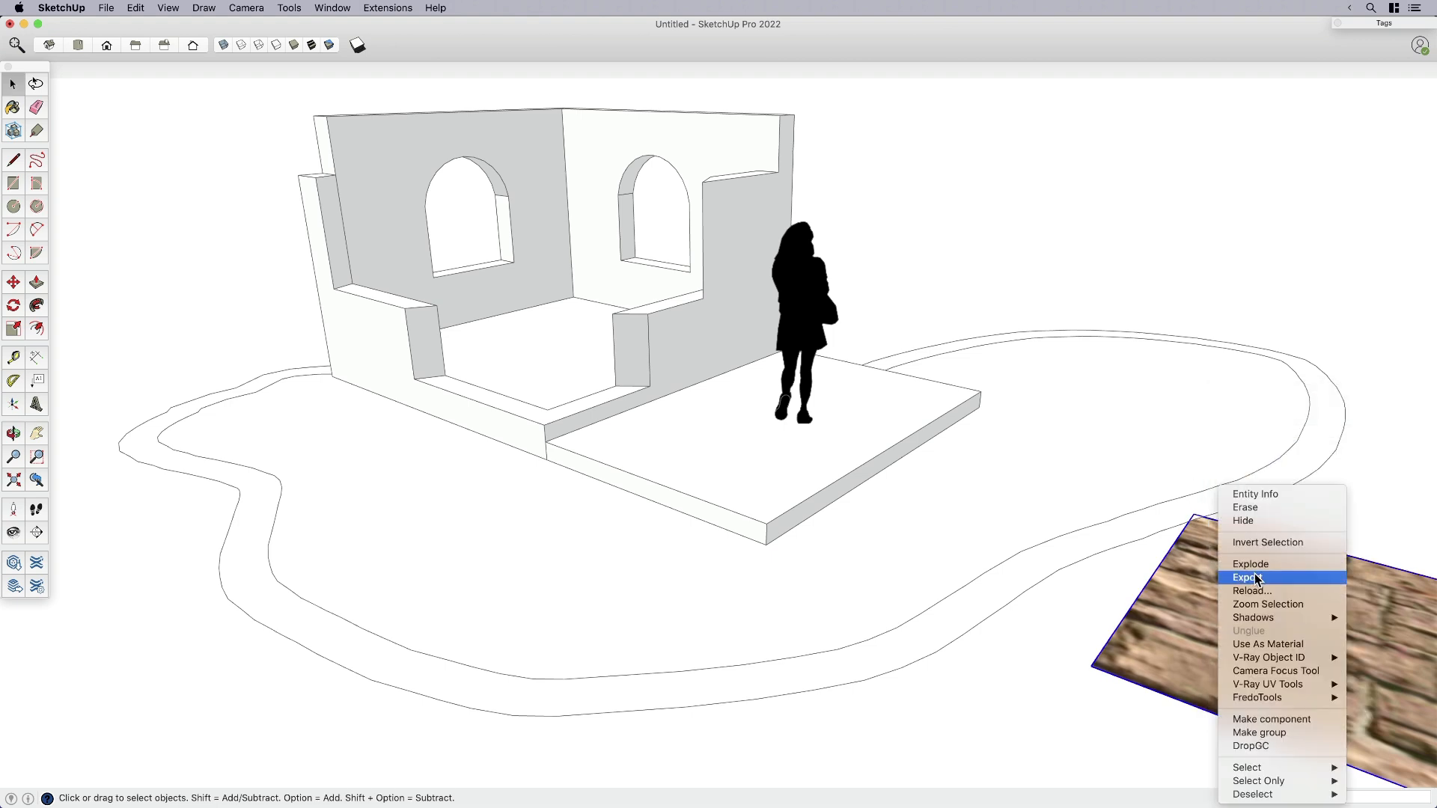
- Paint the ruin with Ruins stone, old wood and water materials, then dismiss the Colors window
left_click(1248, 578)
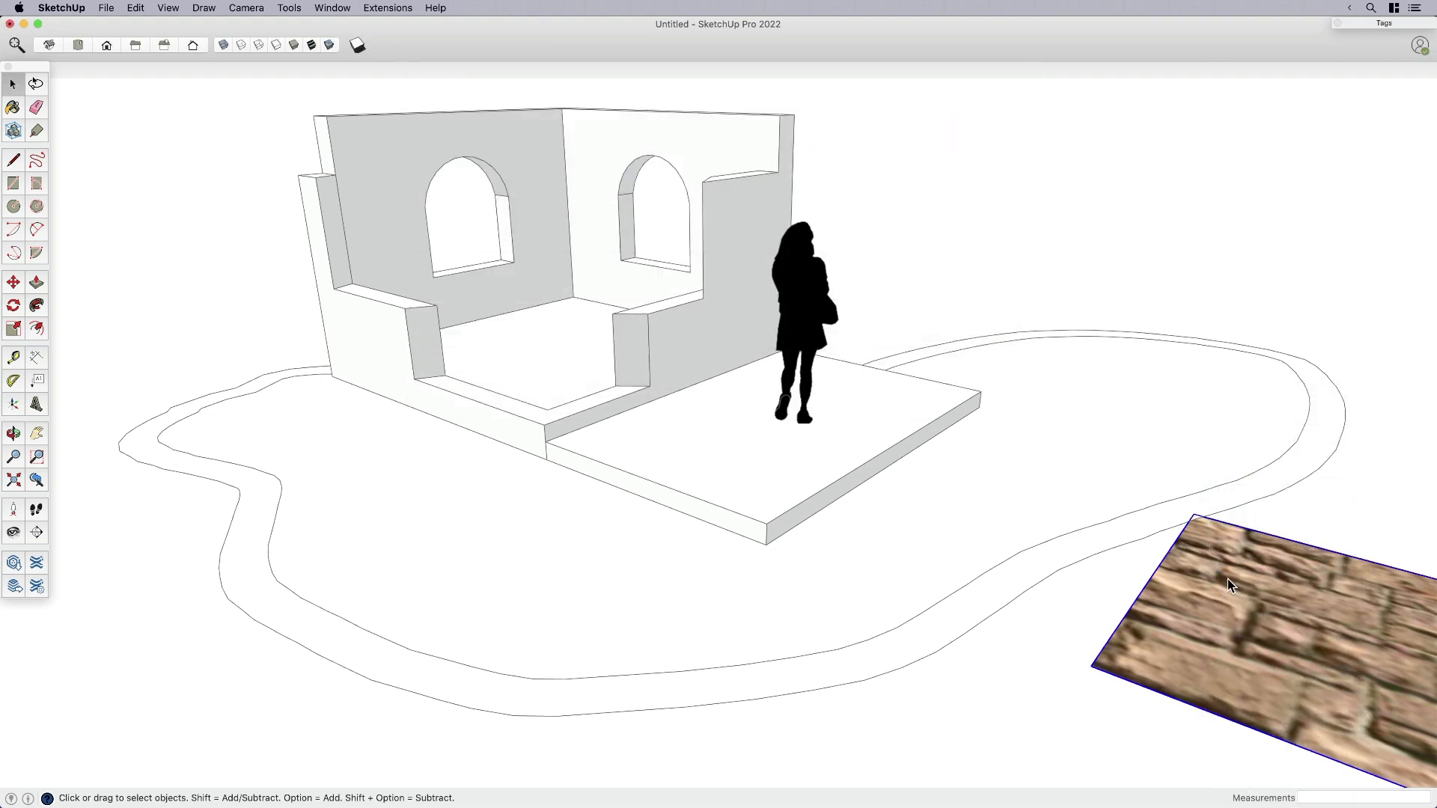
left_click(13, 109)
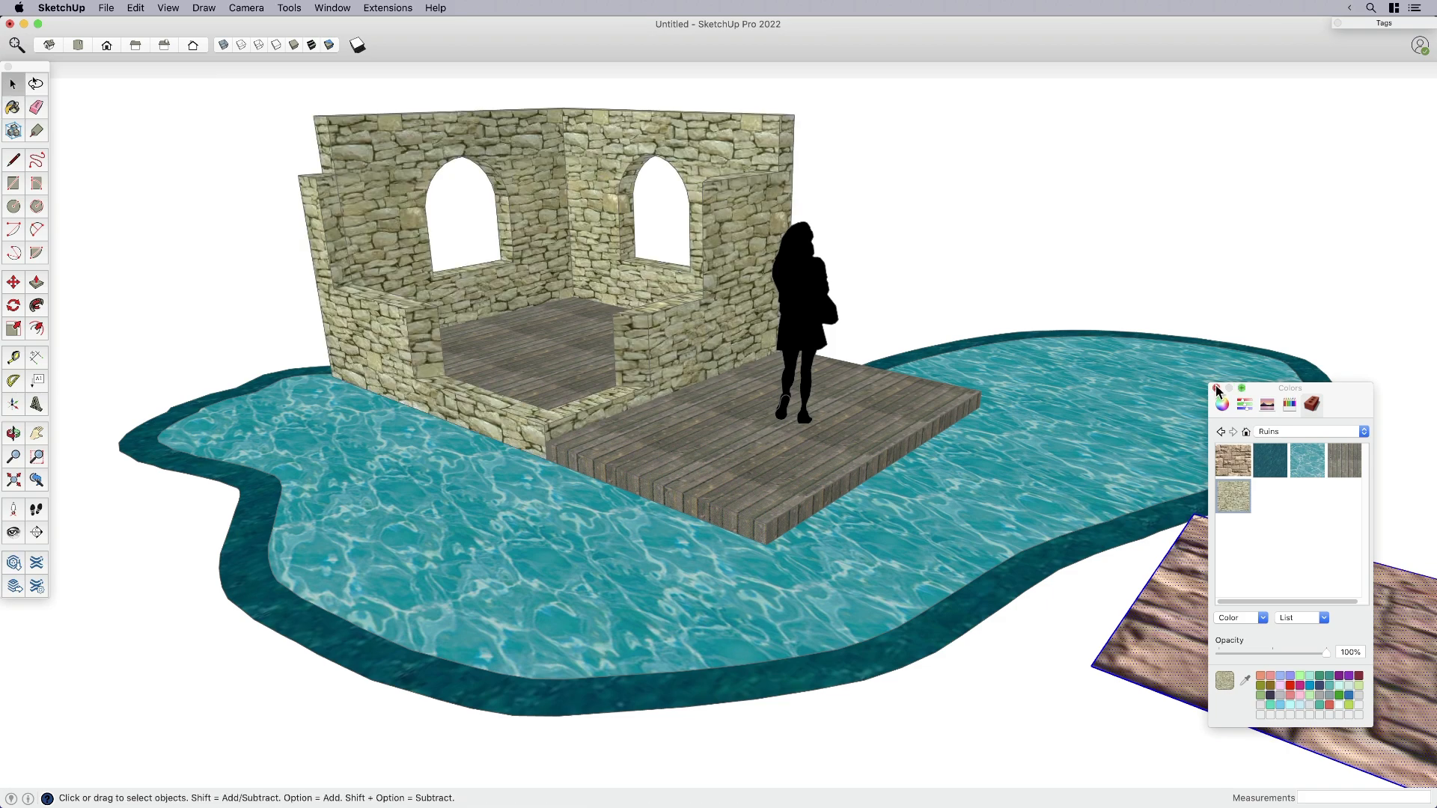
left_click(1218, 391)
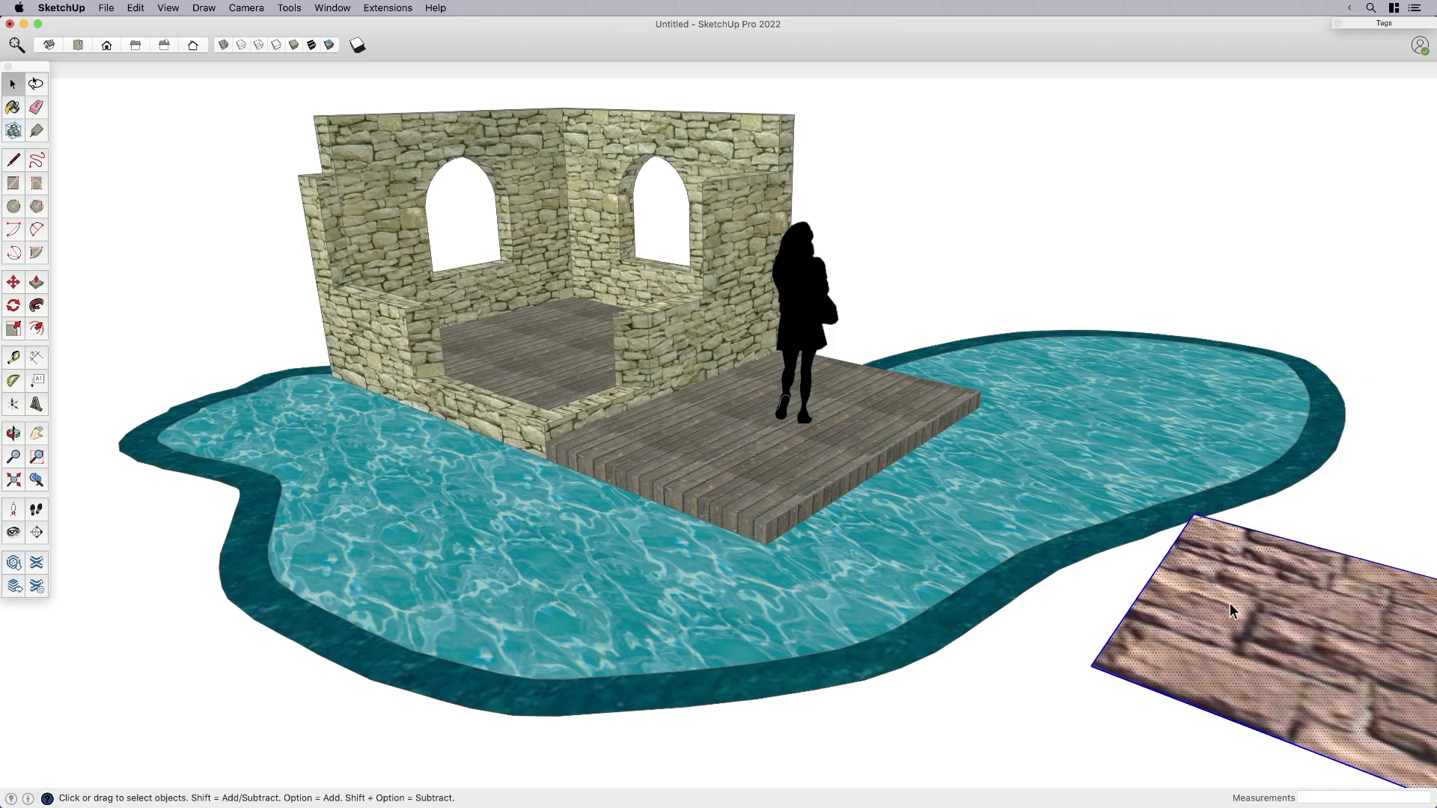